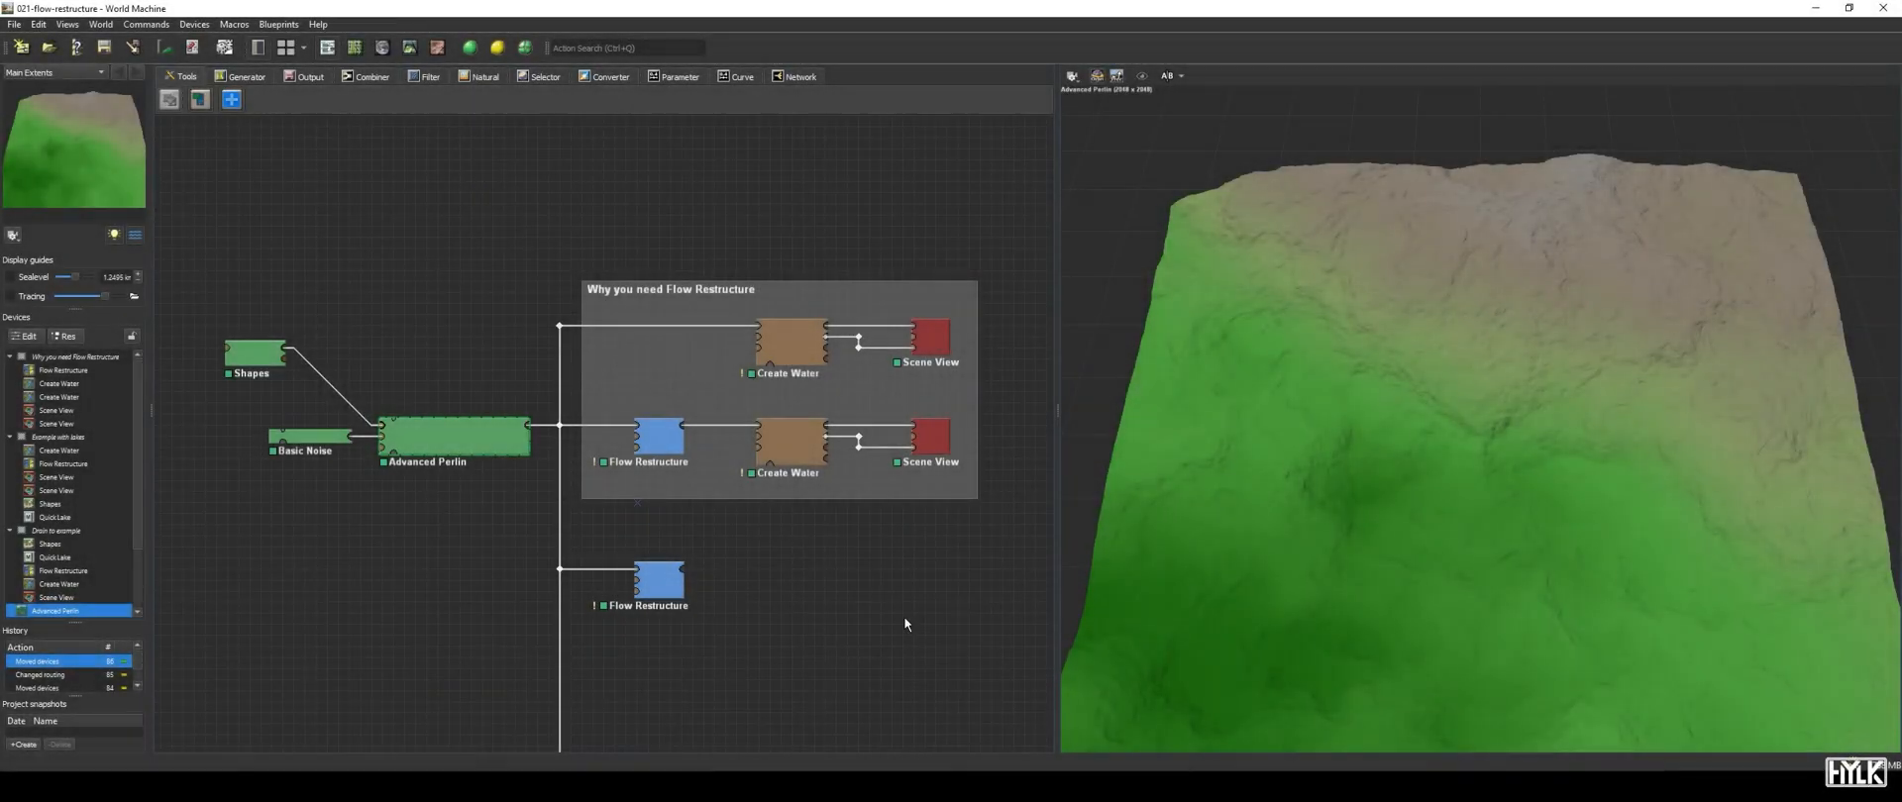
pyautogui.moveTo(919, 631)
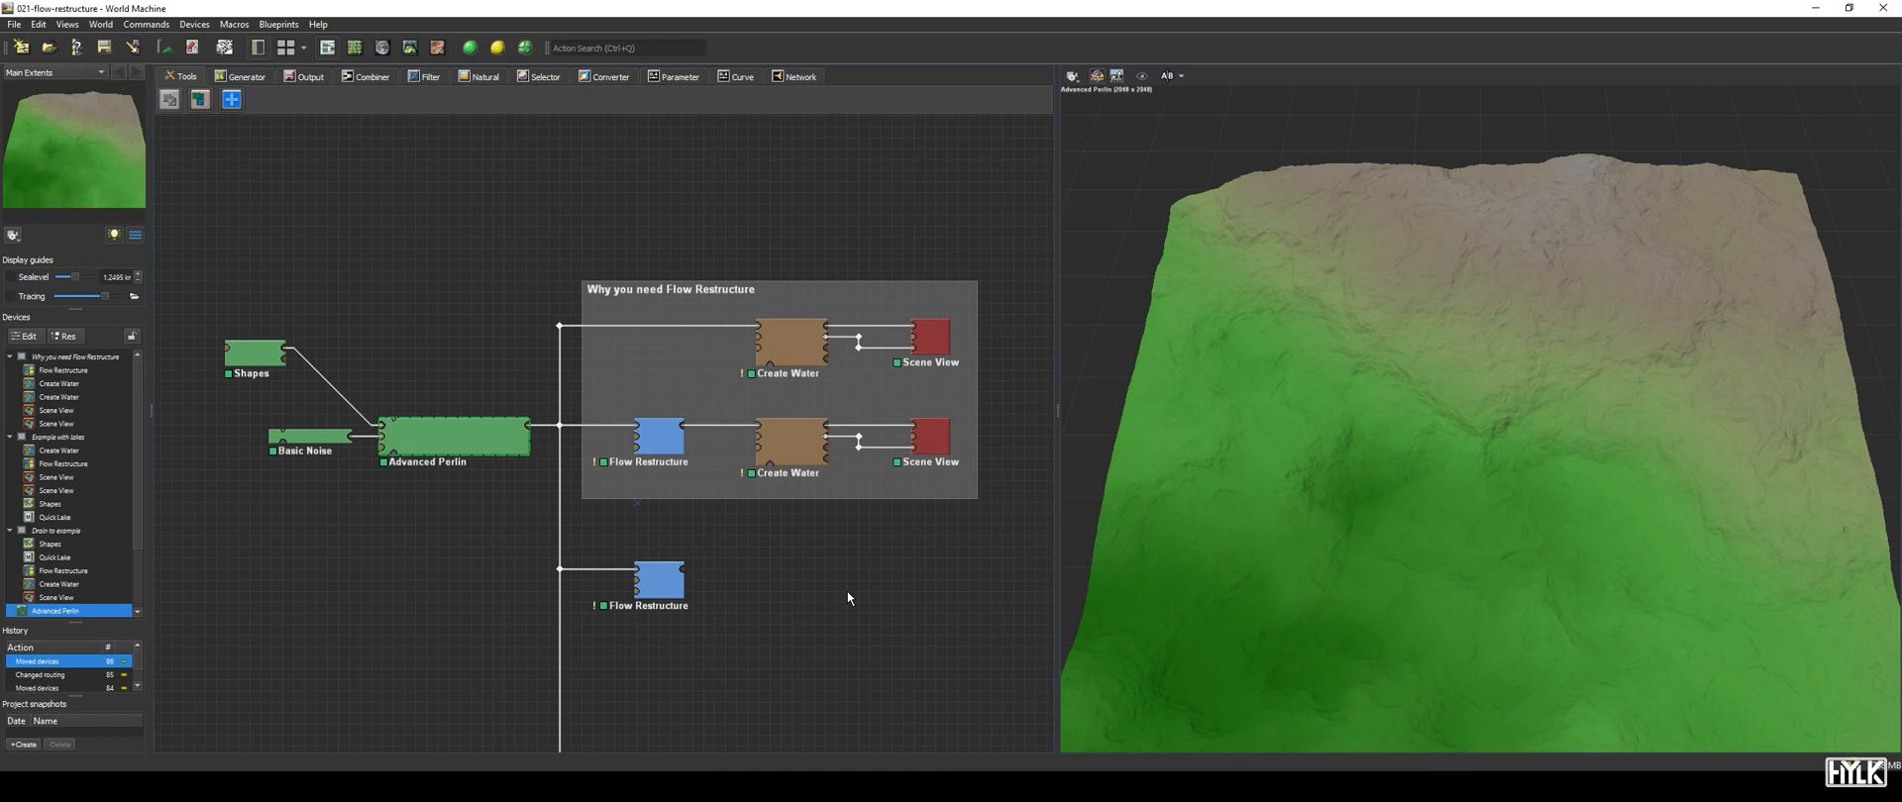
# - Preview the branch without Flow Restructure, where water forms scattered lakes
pyautogui.click(660, 582)
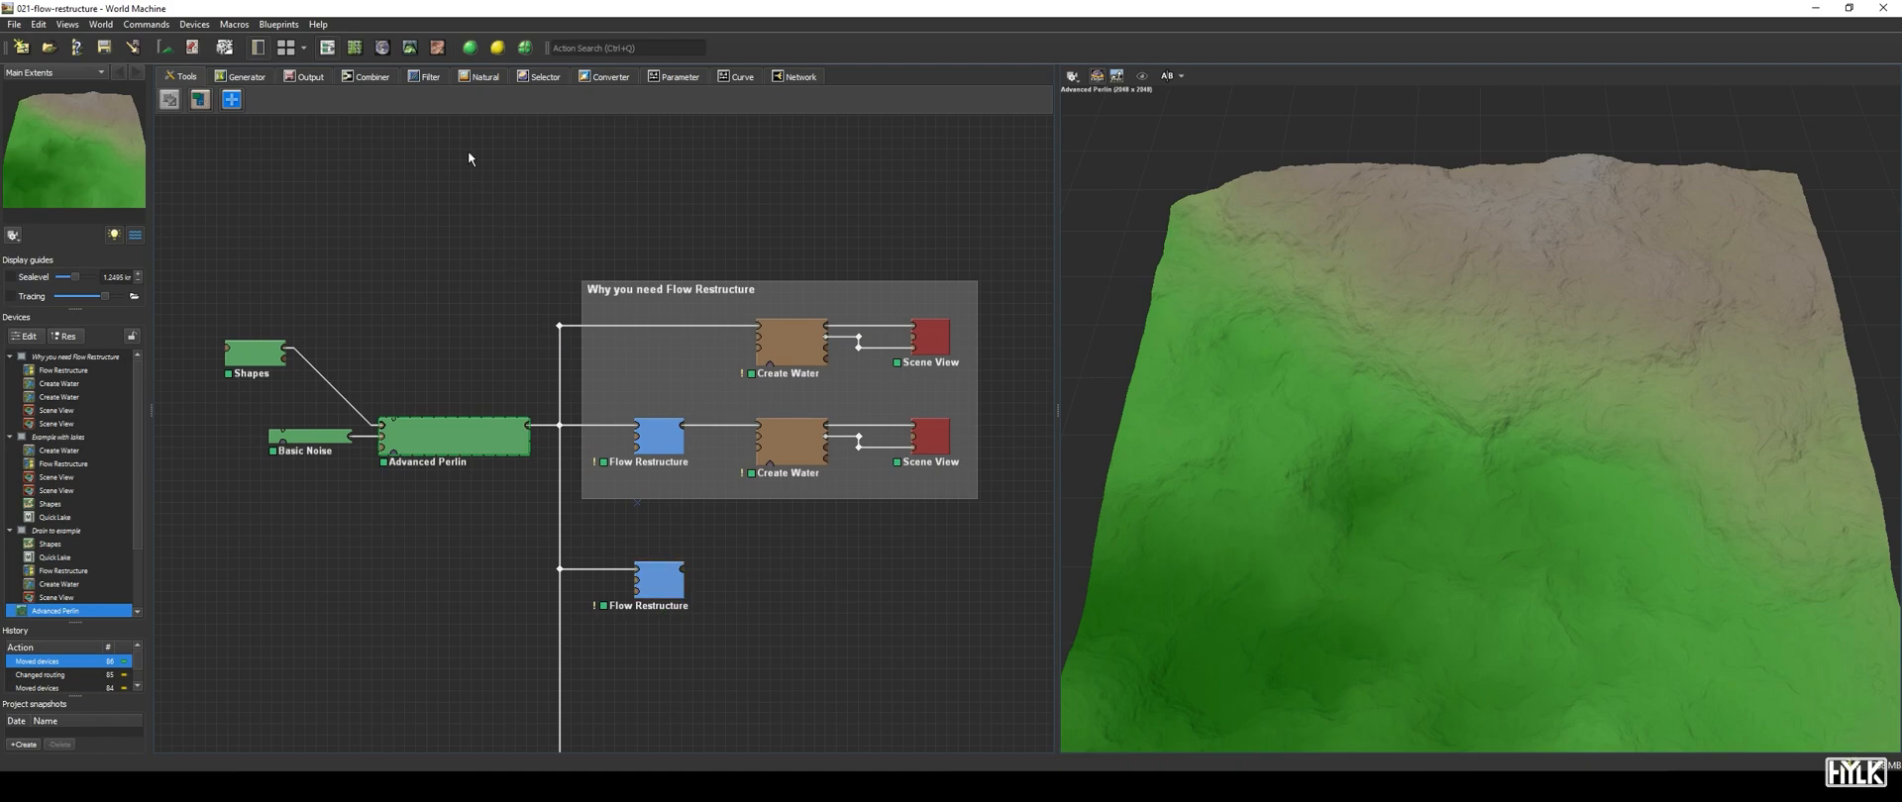
pyautogui.moveTo(746, 657)
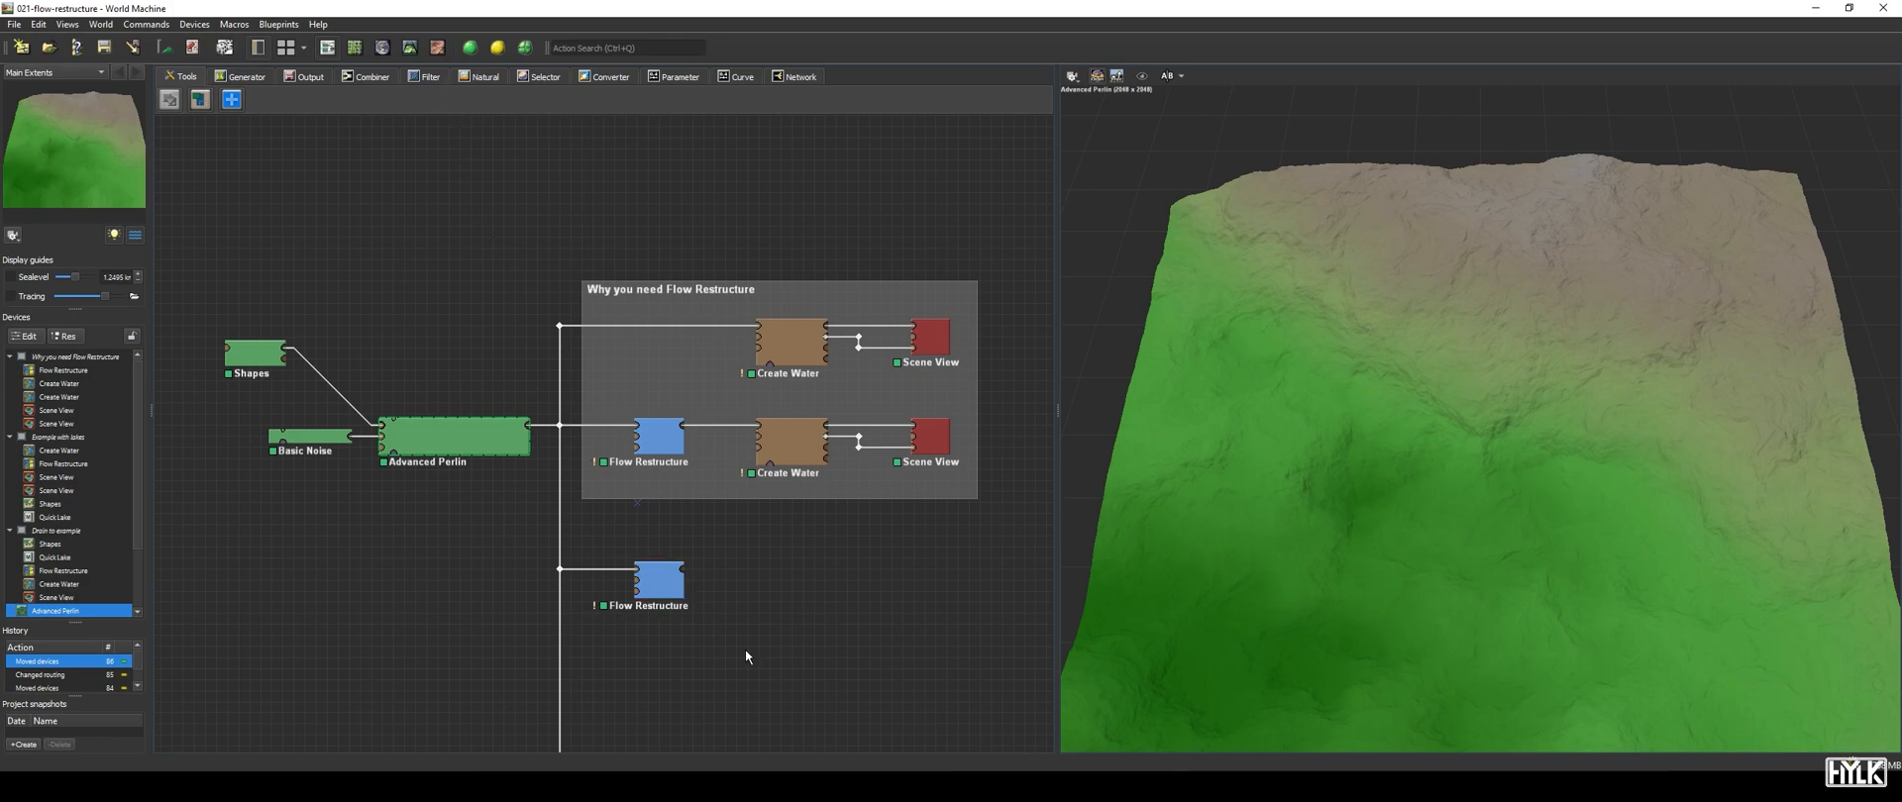
pyautogui.moveTo(770, 644)
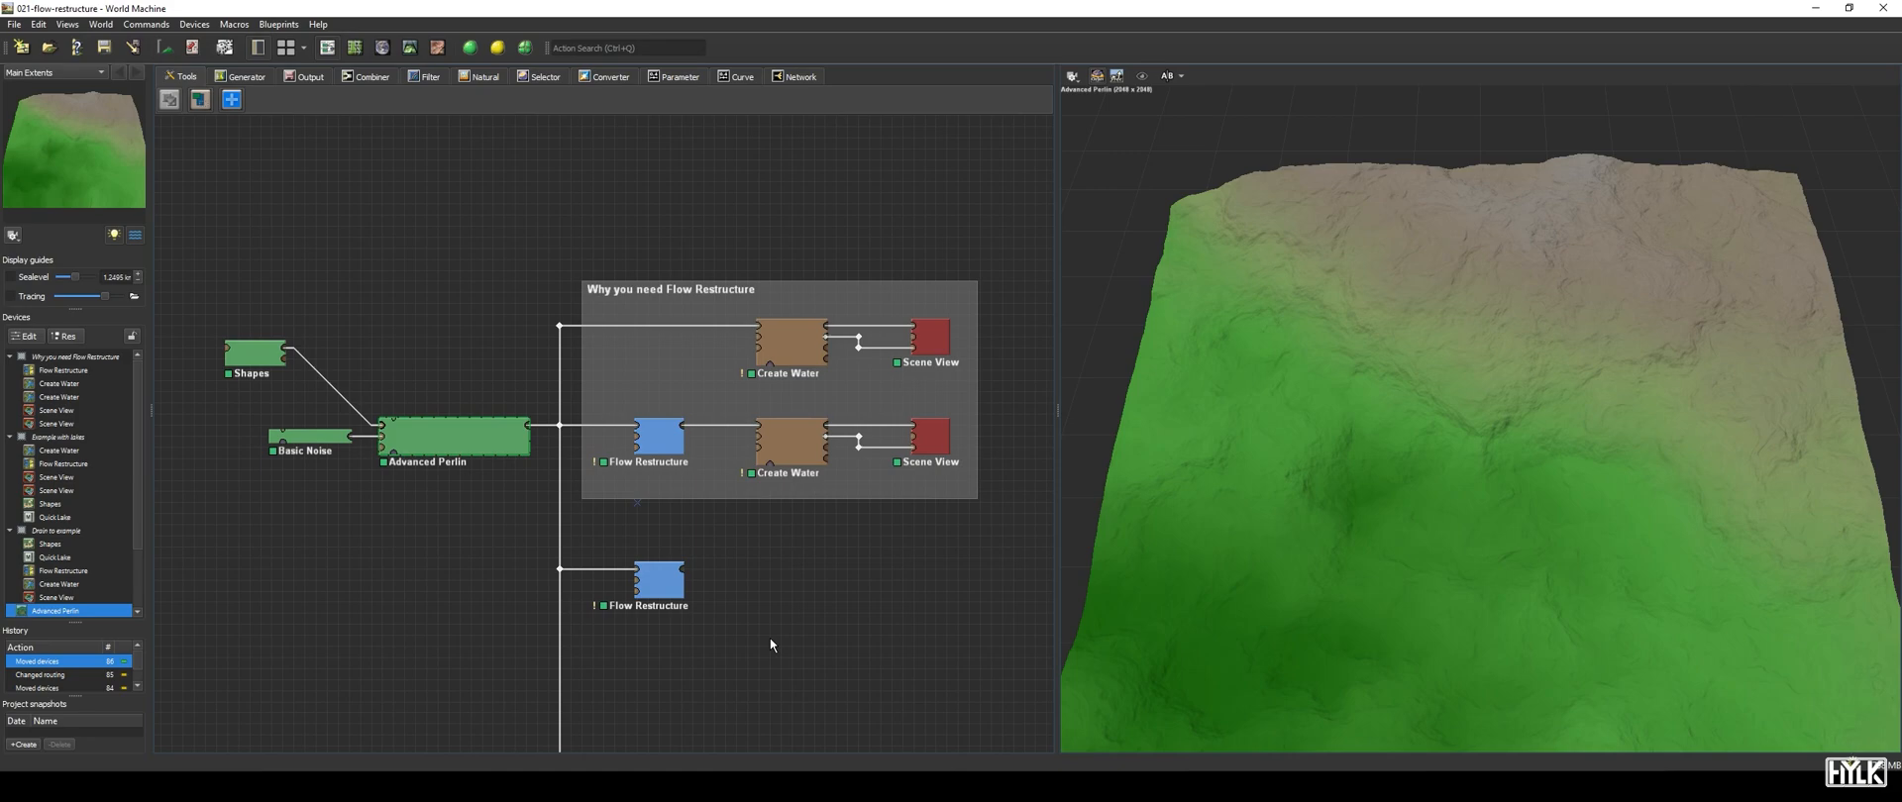
pyautogui.click(455, 434)
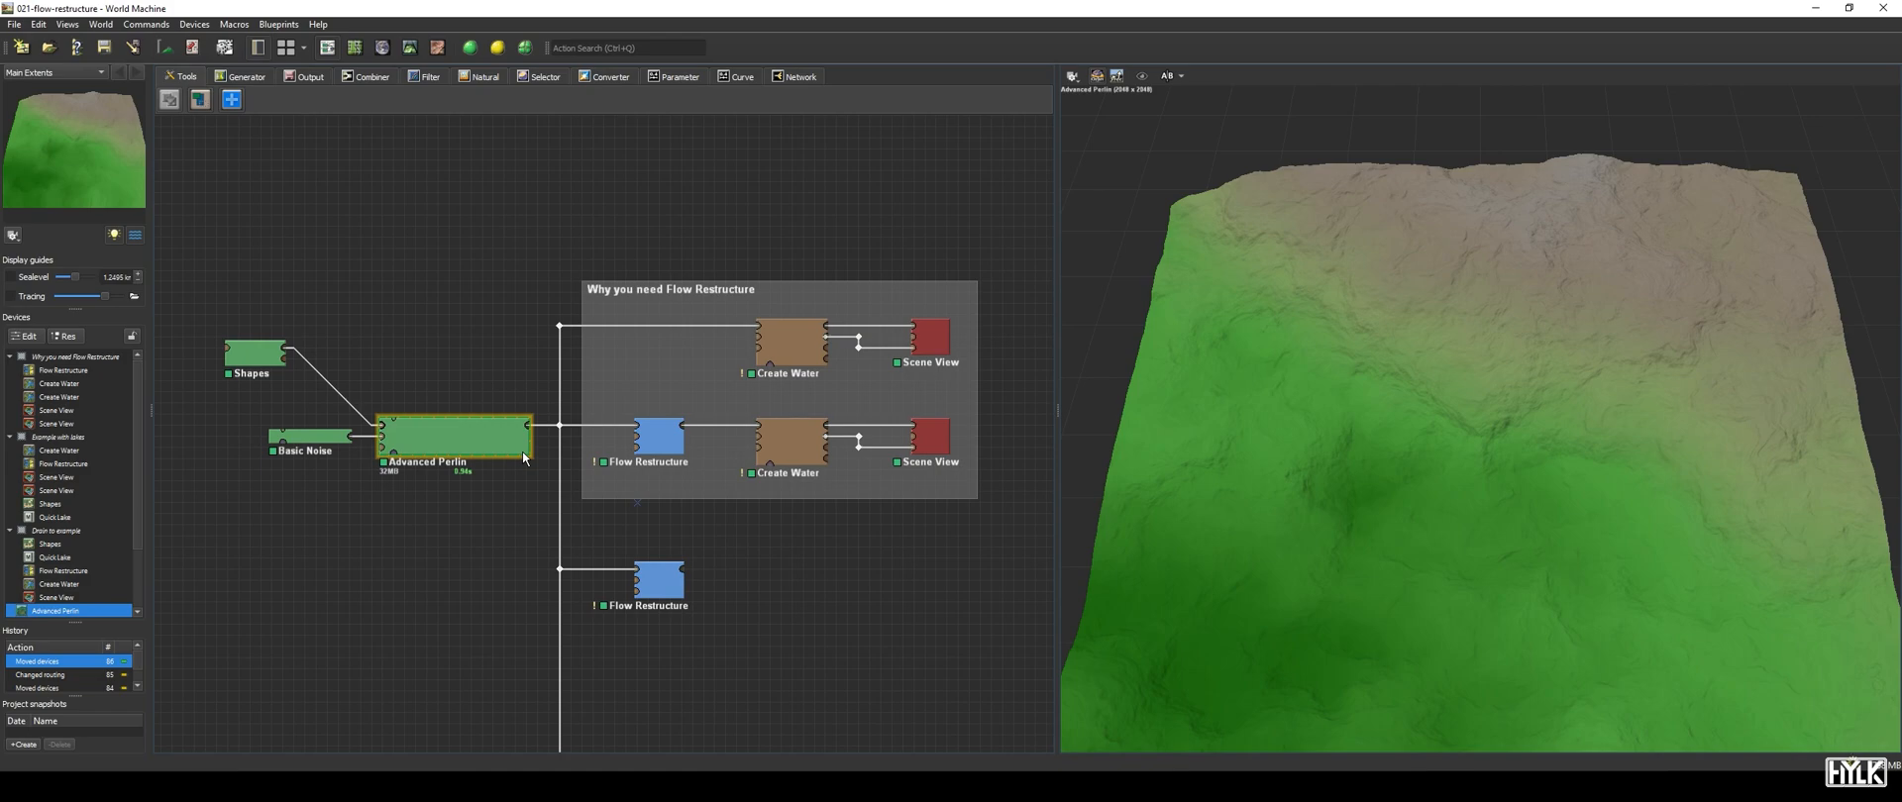
pyautogui.click(930, 340)
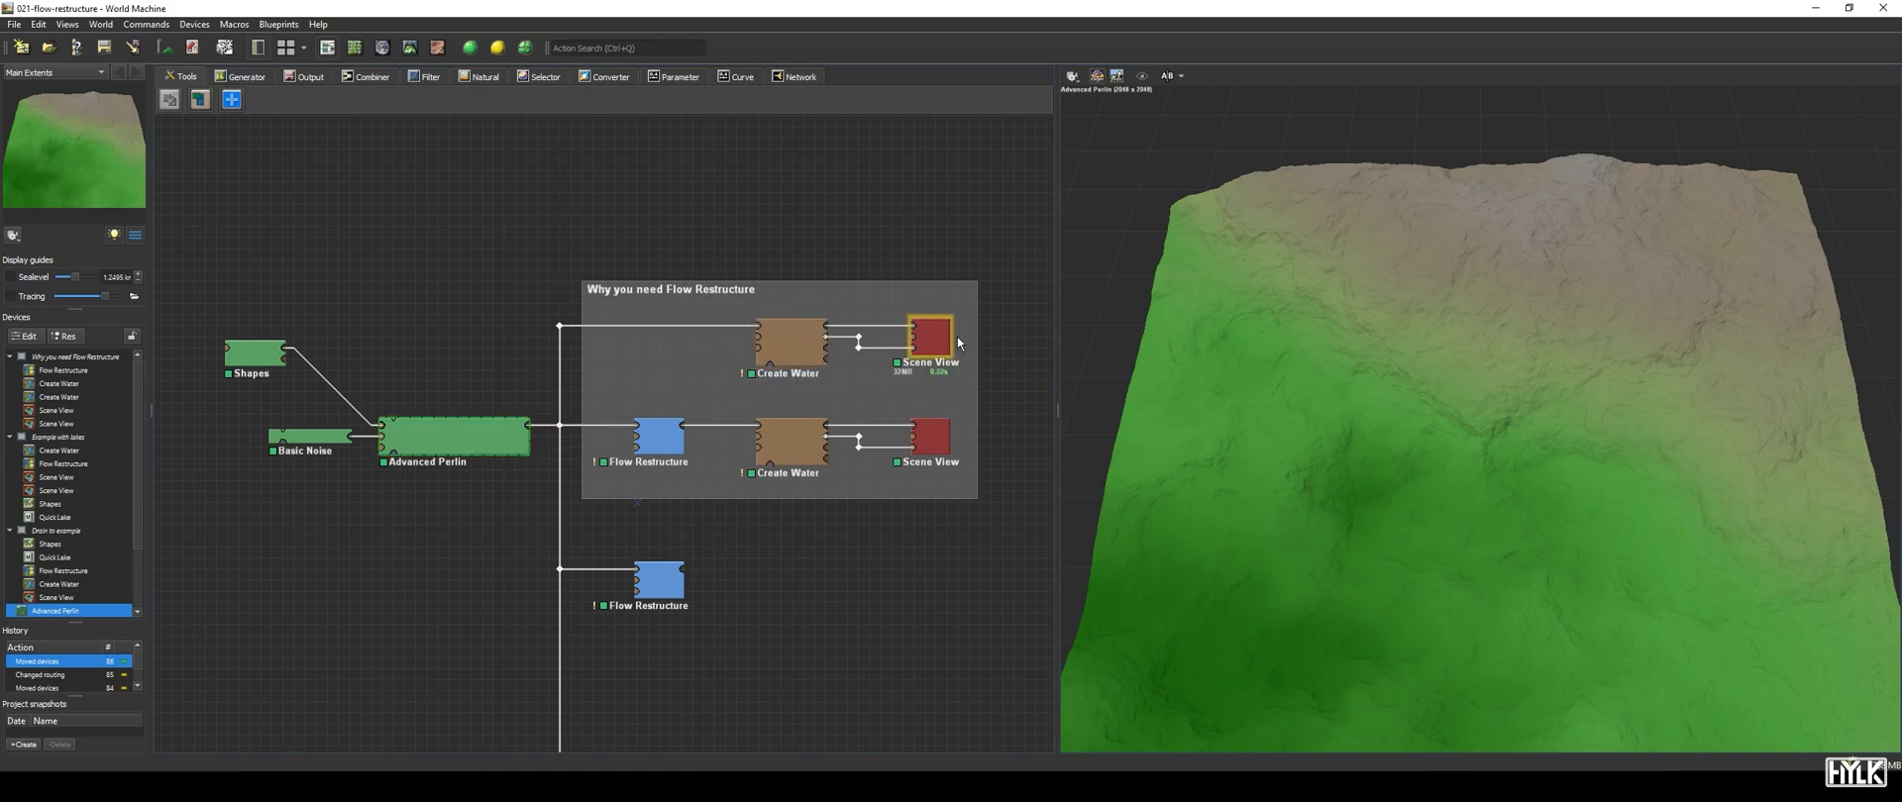
pyautogui.click(930, 333)
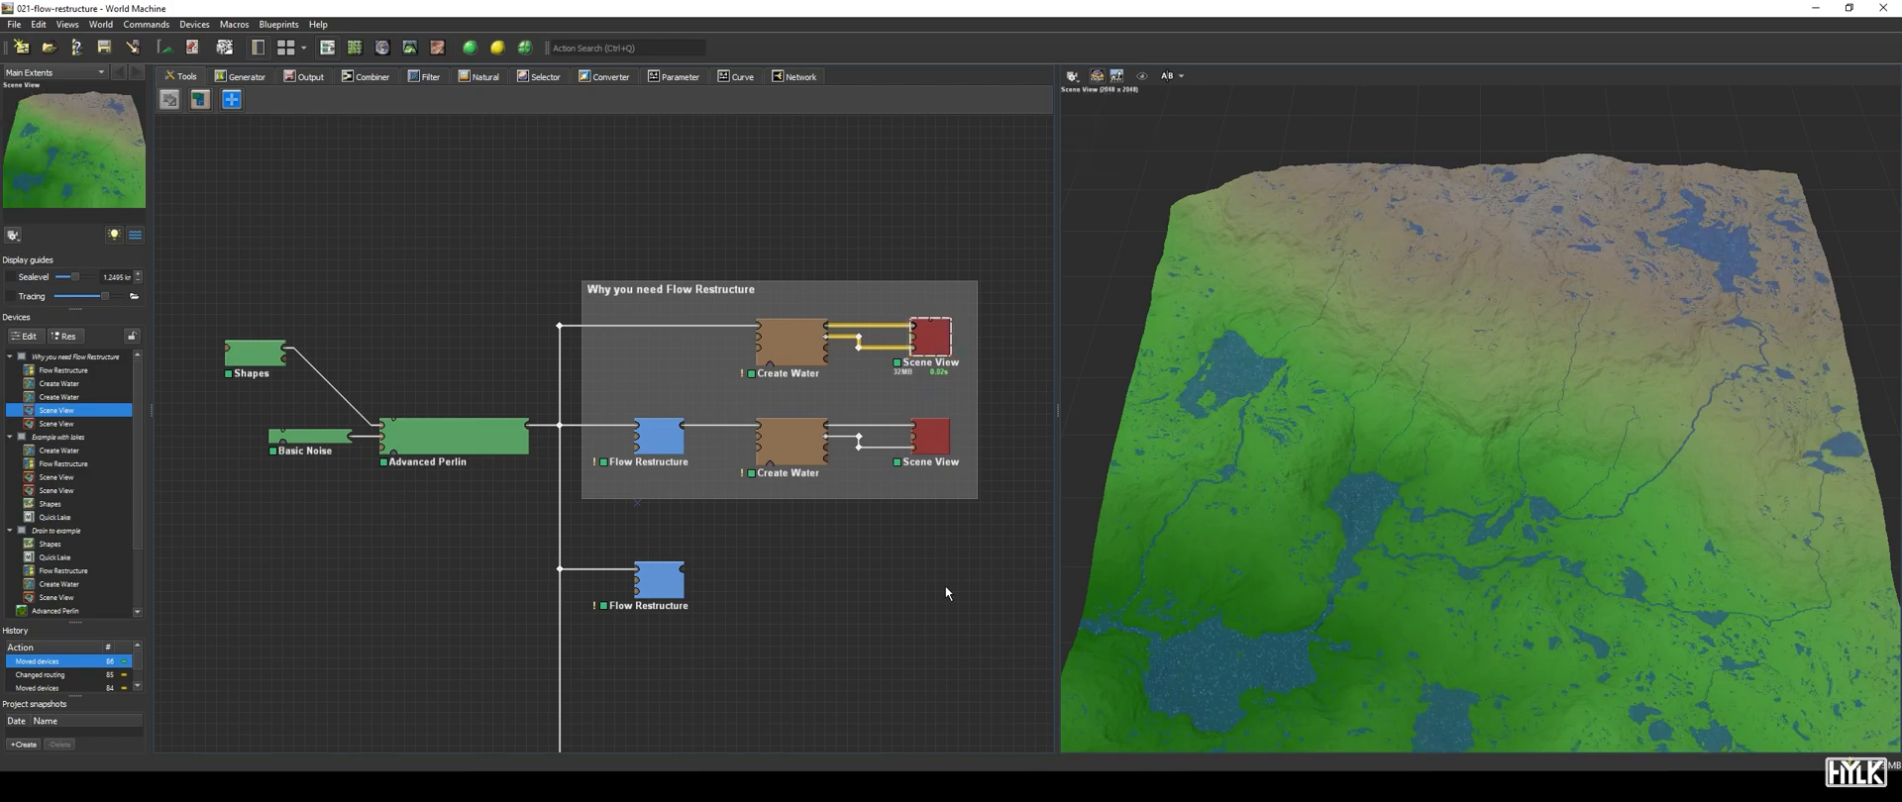
pyautogui.moveTo(731, 577)
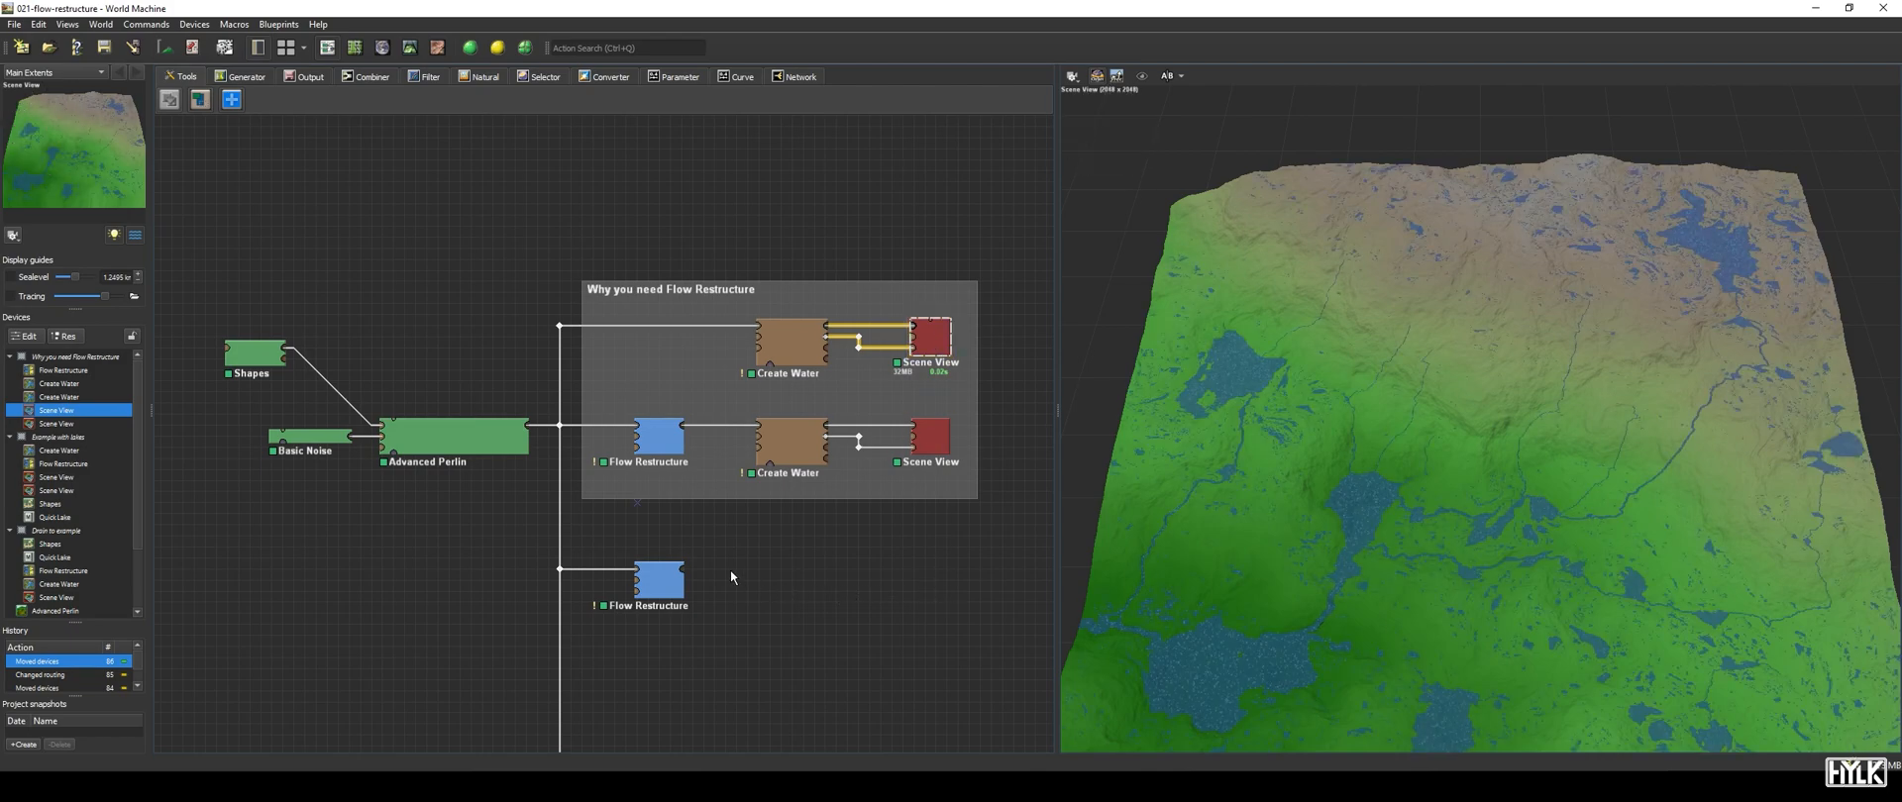
# - Preview the Flow Restructure output and its Scene View showing a connected river network
pyautogui.click(661, 438)
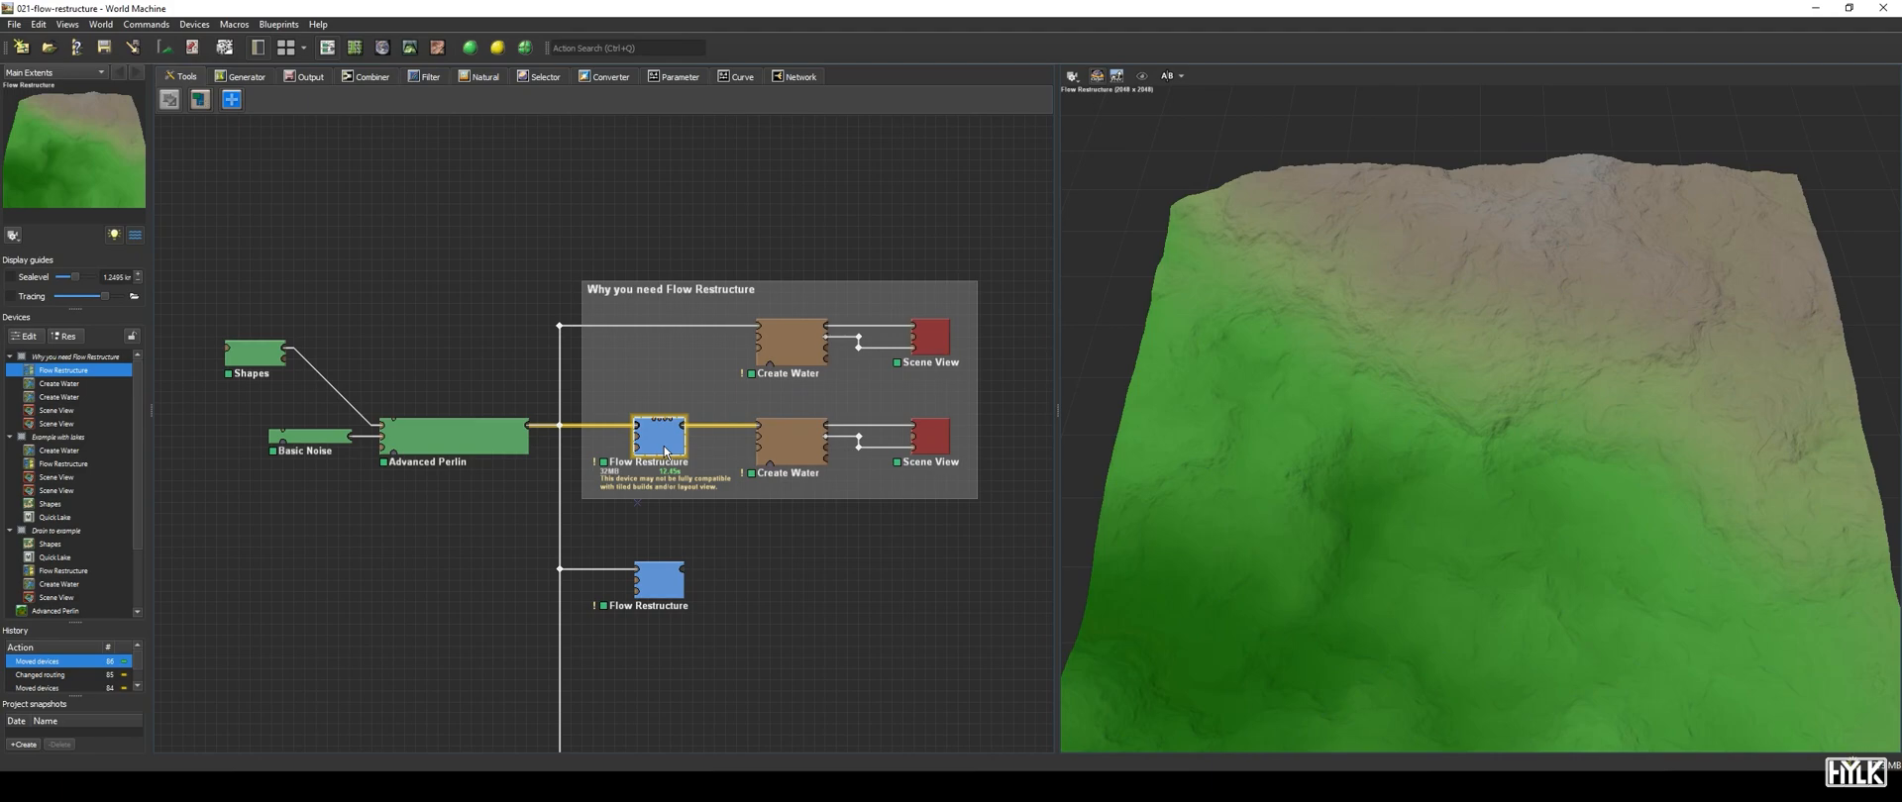
pyautogui.click(931, 436)
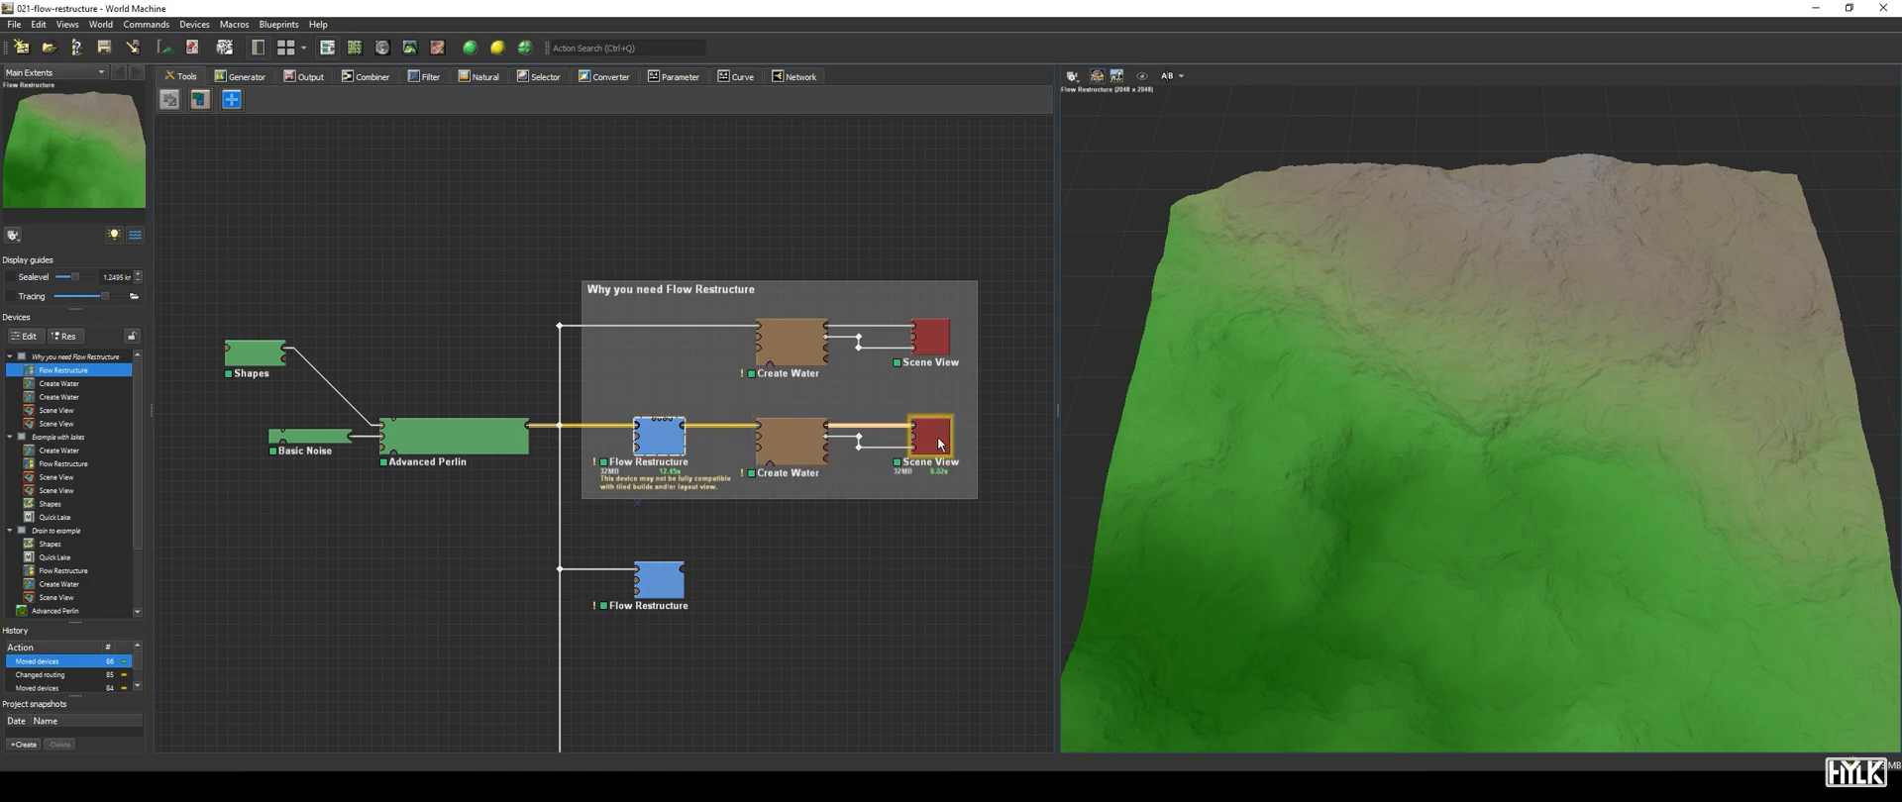
pyautogui.click(930, 439)
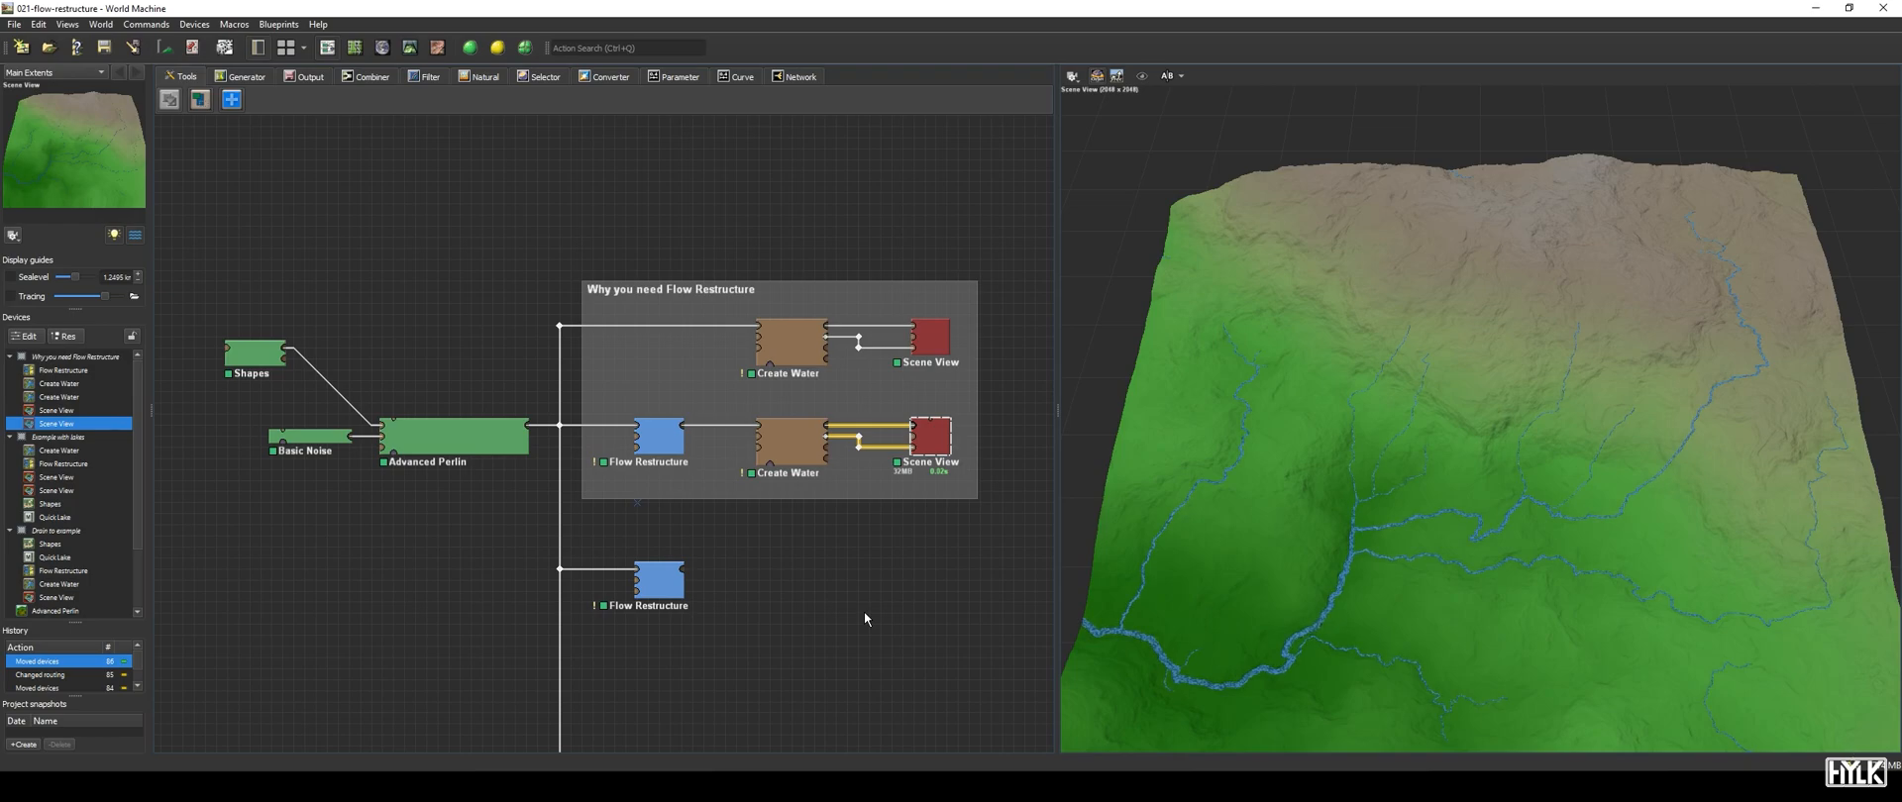
pyautogui.click(661, 439)
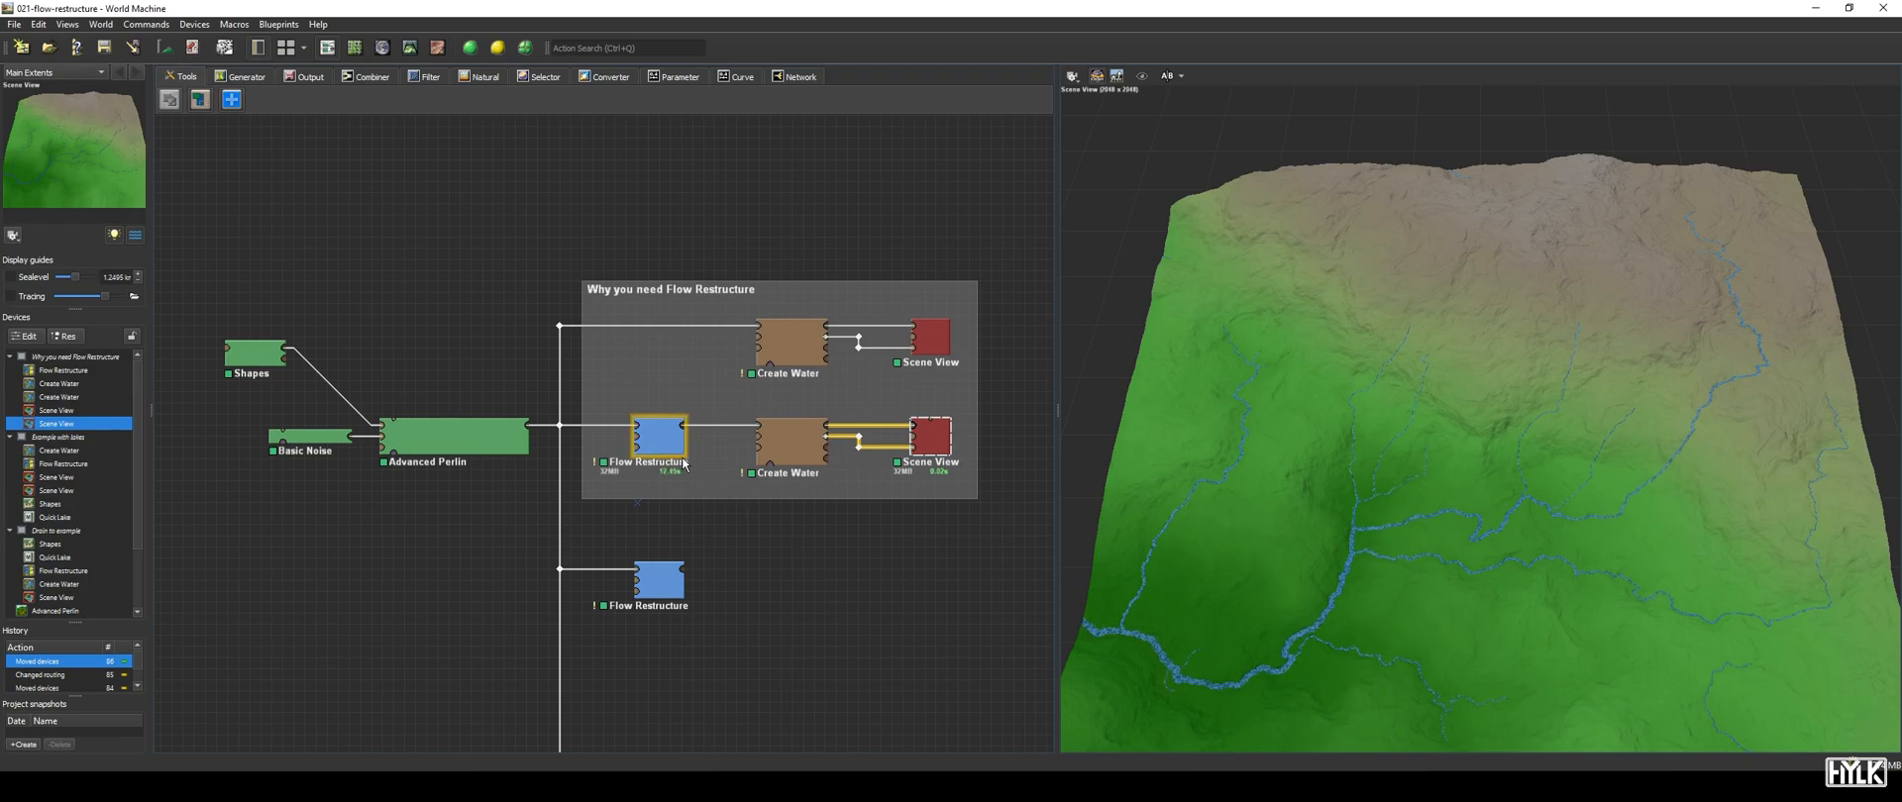
pyautogui.click(786, 449)
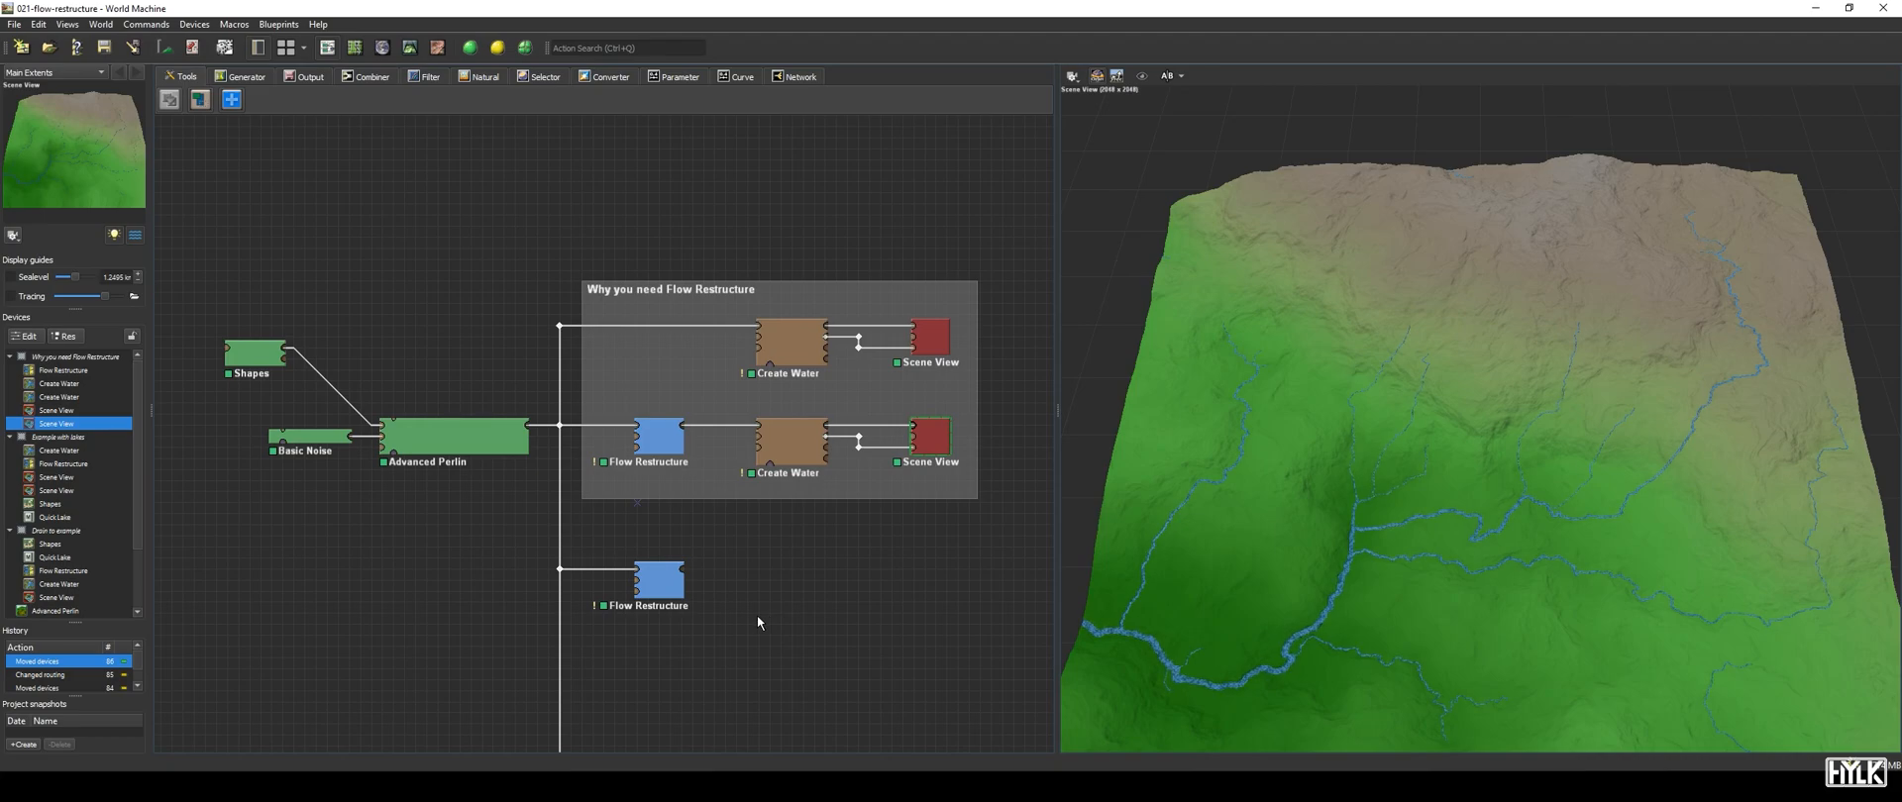
# - Open the lower Flow Restructure properties, move the dialog aside, and enable Show advanced settings
pyautogui.doubleClick(660, 584)
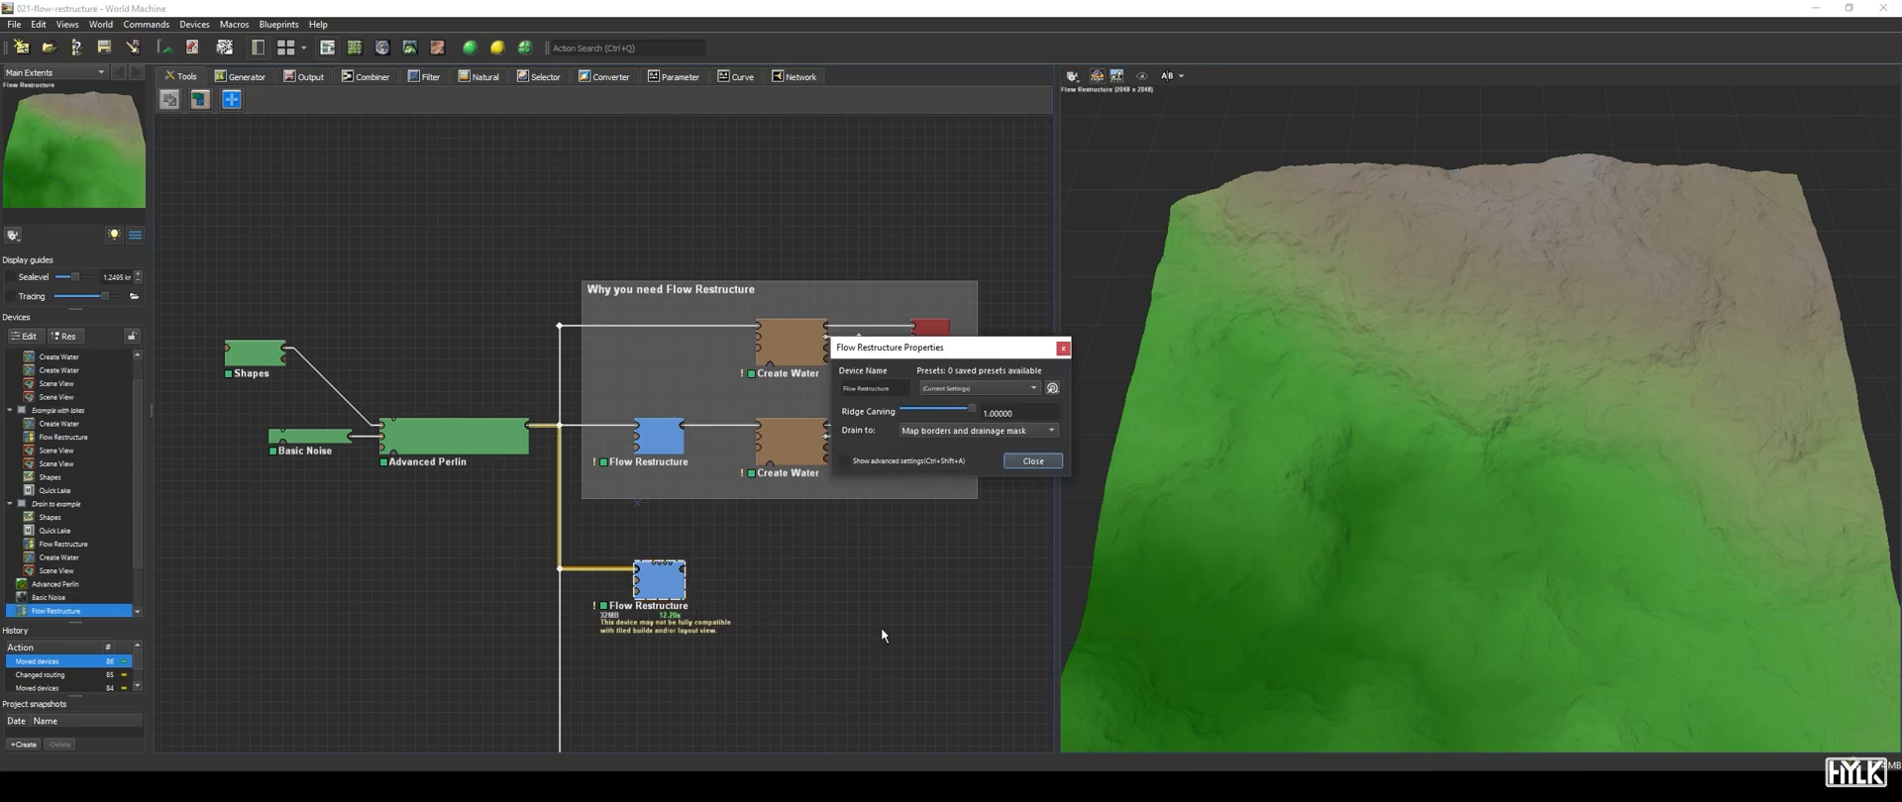
pyautogui.moveTo(890, 348); pyautogui.dragTo(773, 392)
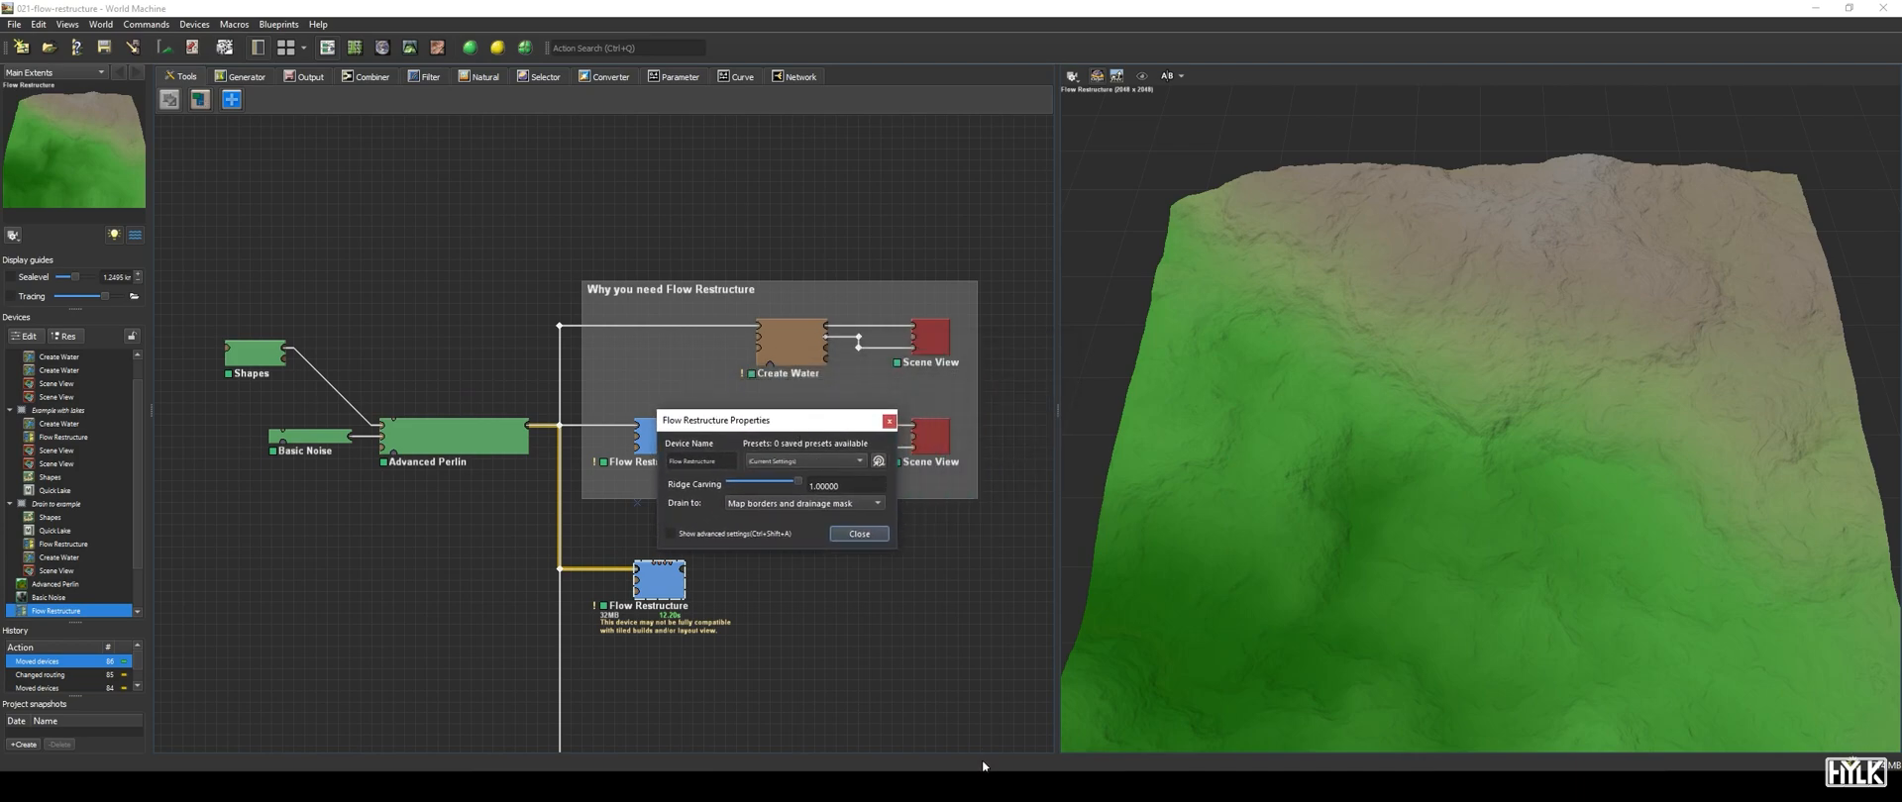
pyautogui.click(670, 535)
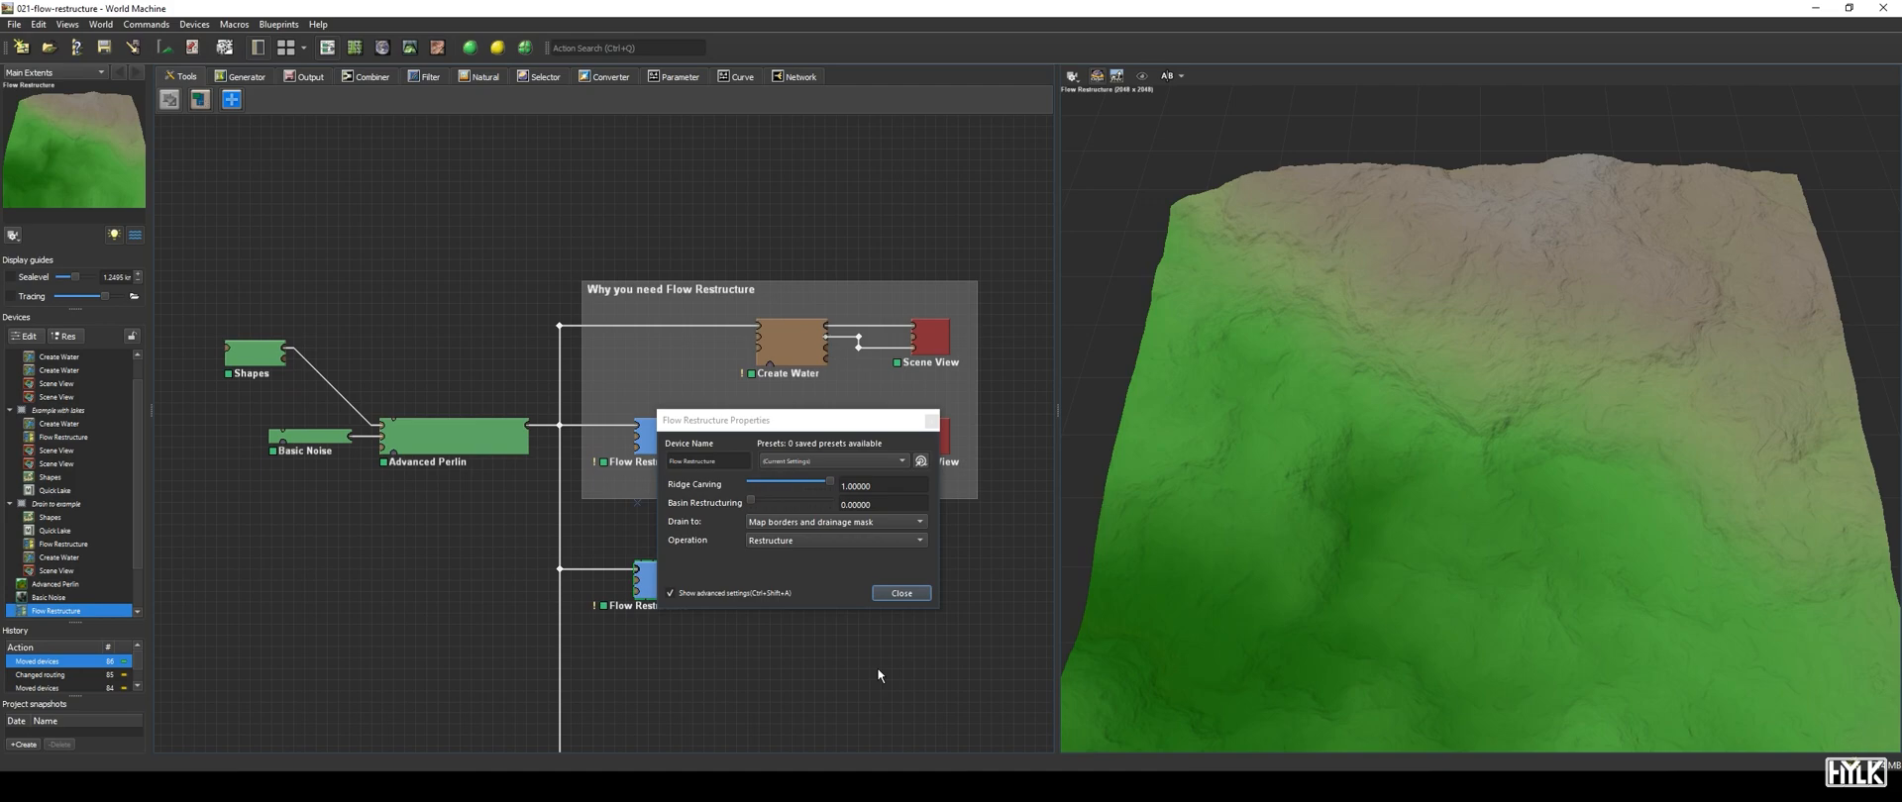
pyautogui.moveTo(722, 695)
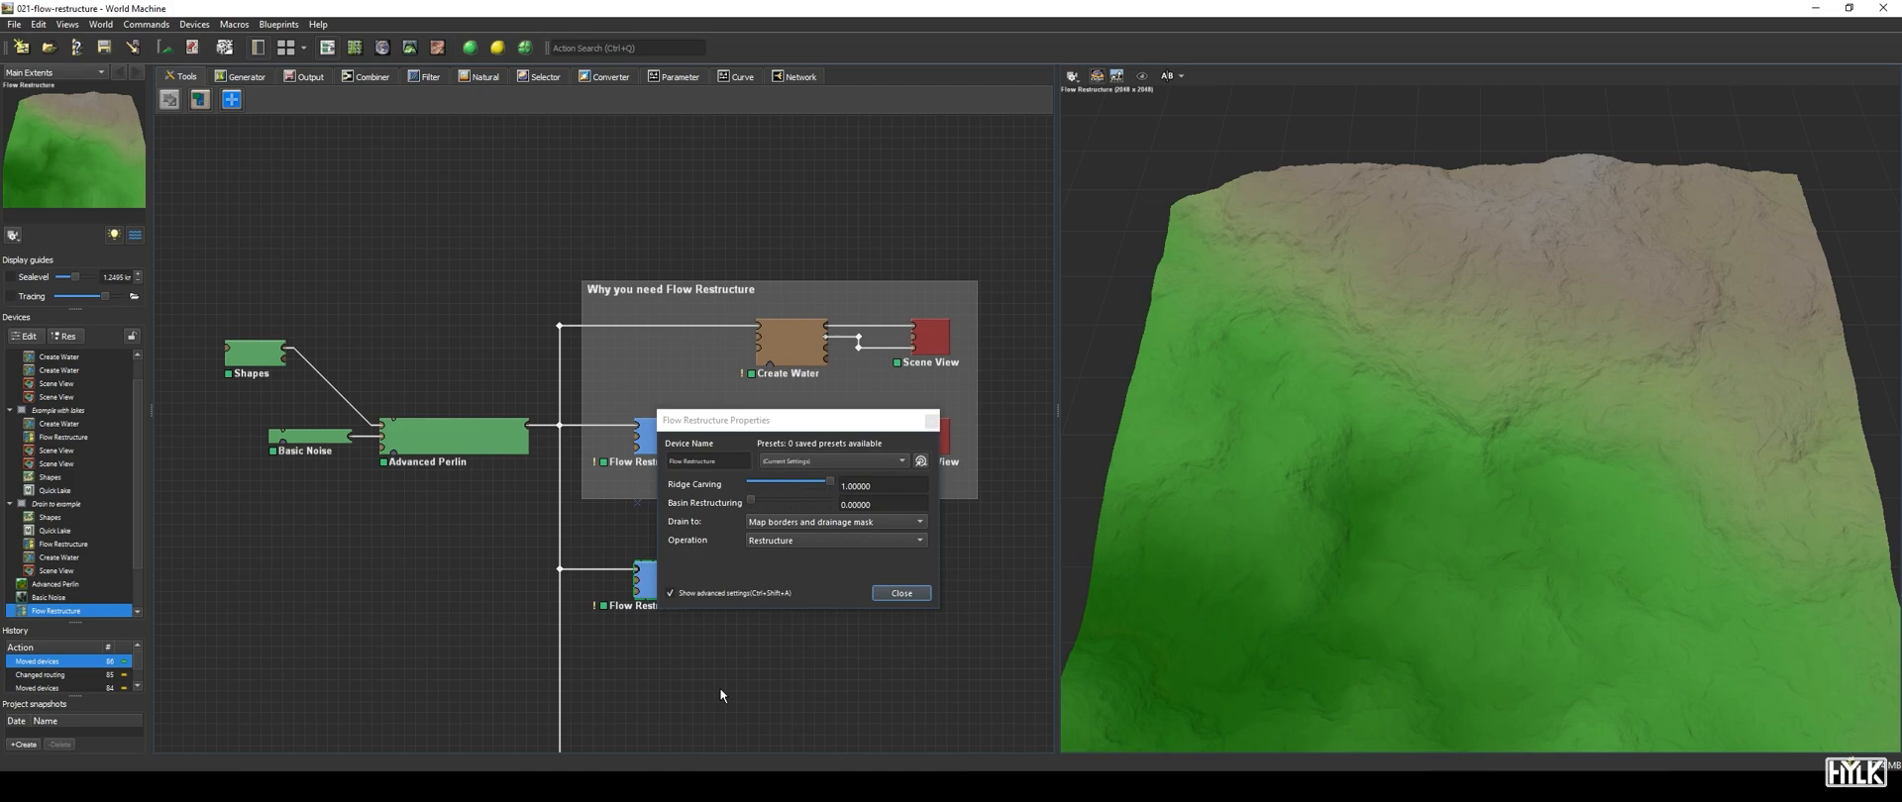
pyautogui.moveTo(839, 498)
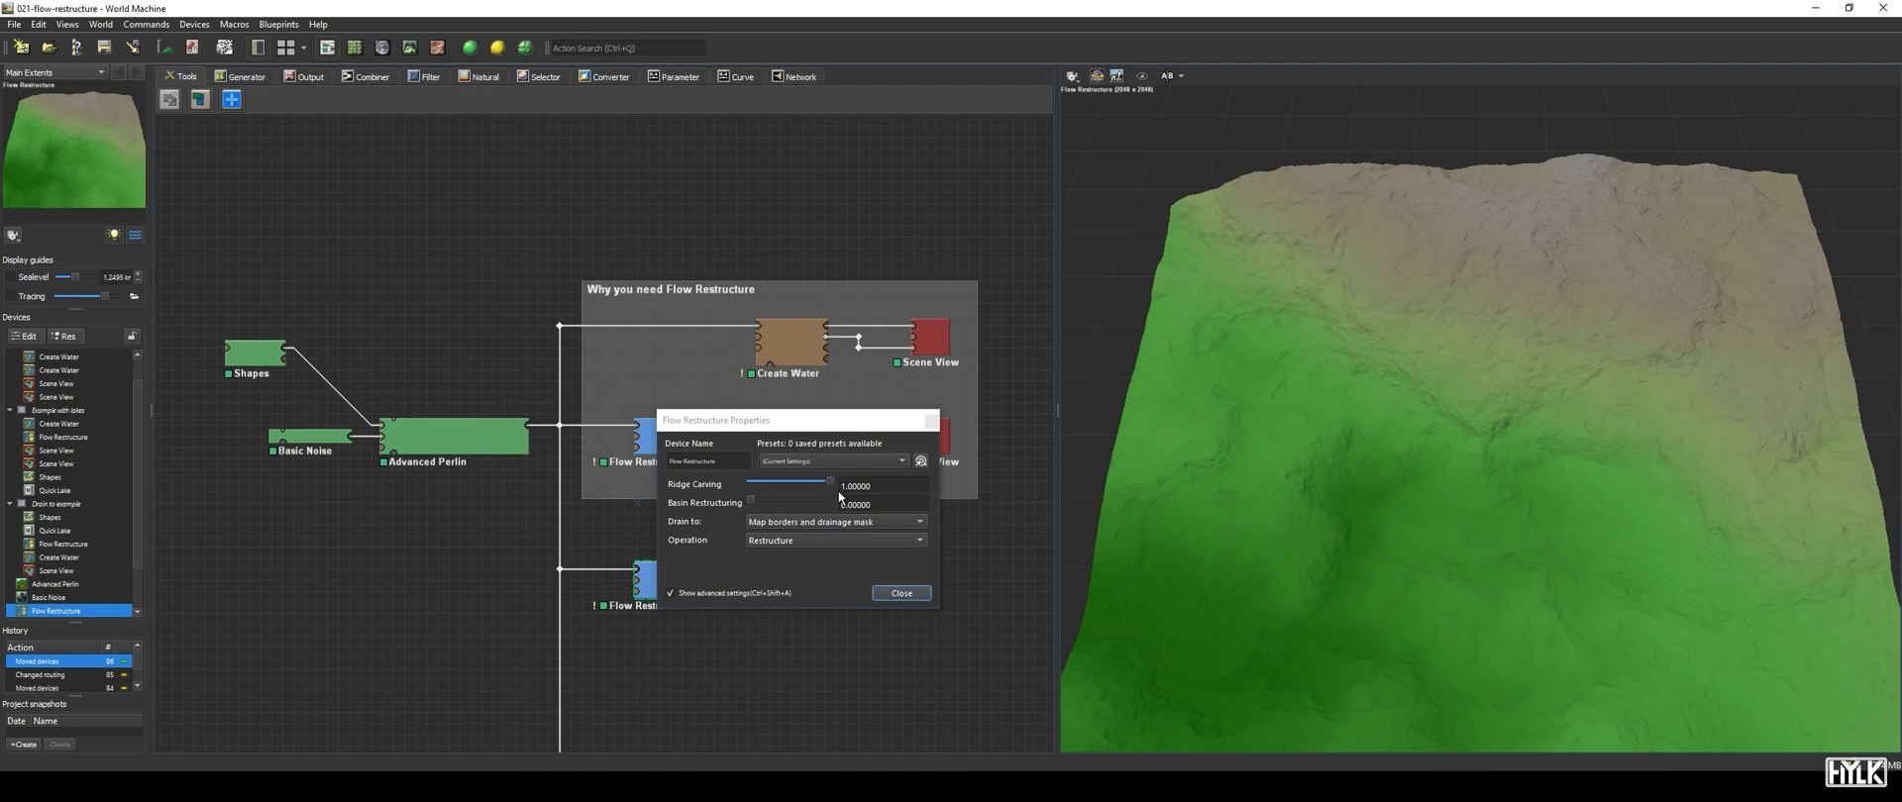
pyautogui.moveTo(831, 481); pyautogui.dragTo(750, 481)
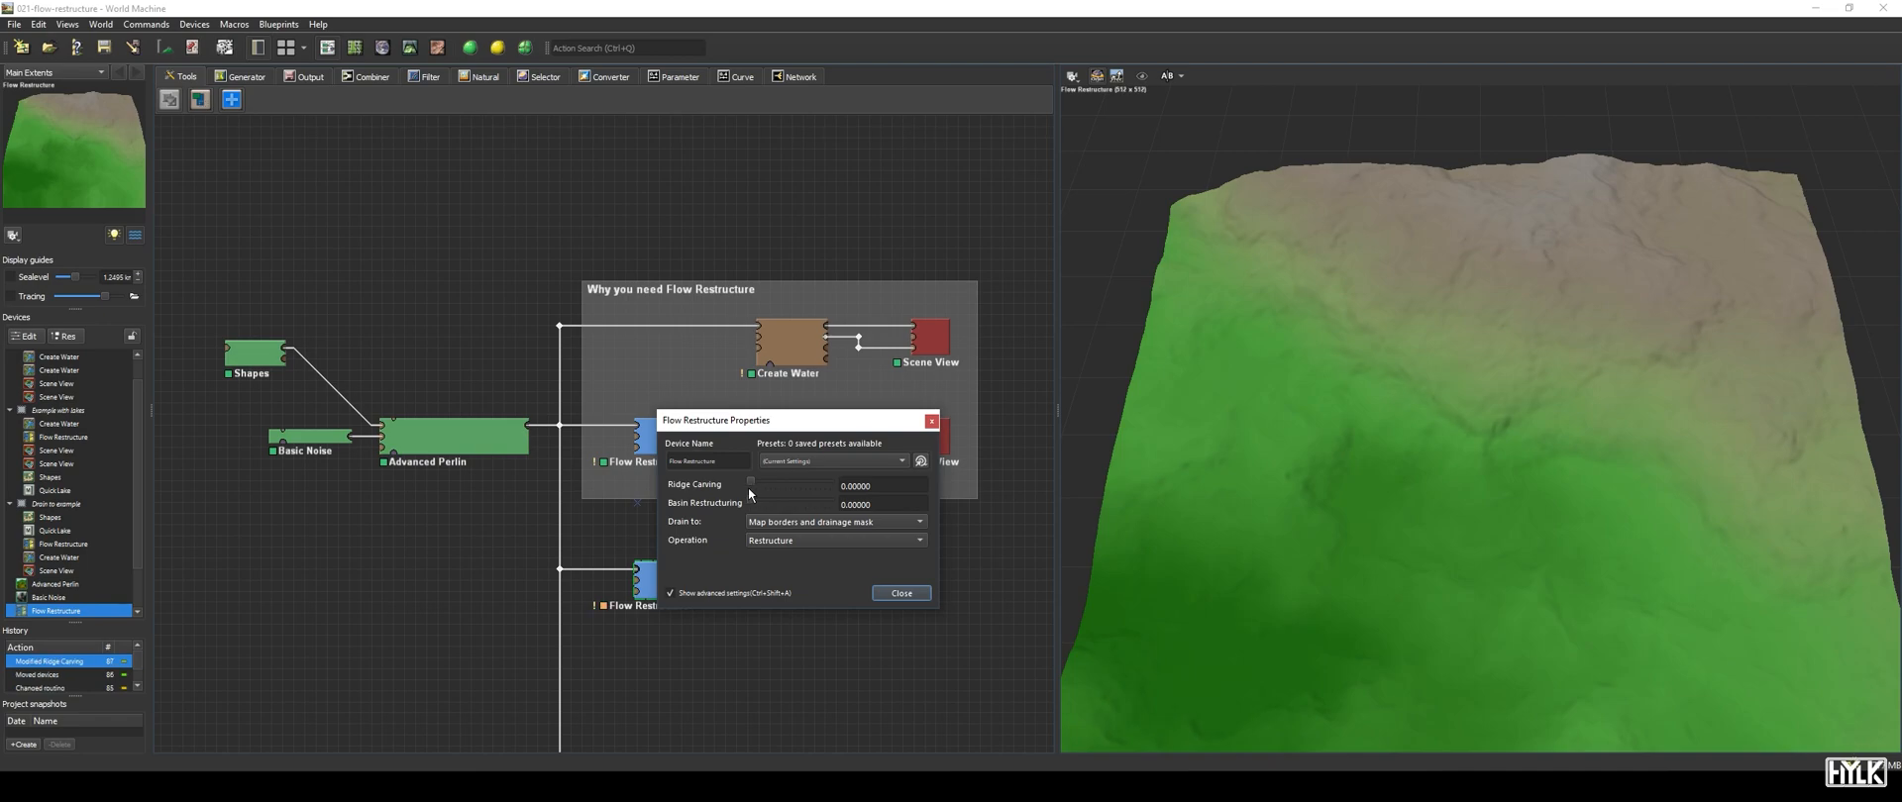
pyautogui.moveTo(750, 493); pyautogui.dragTo(768, 493)
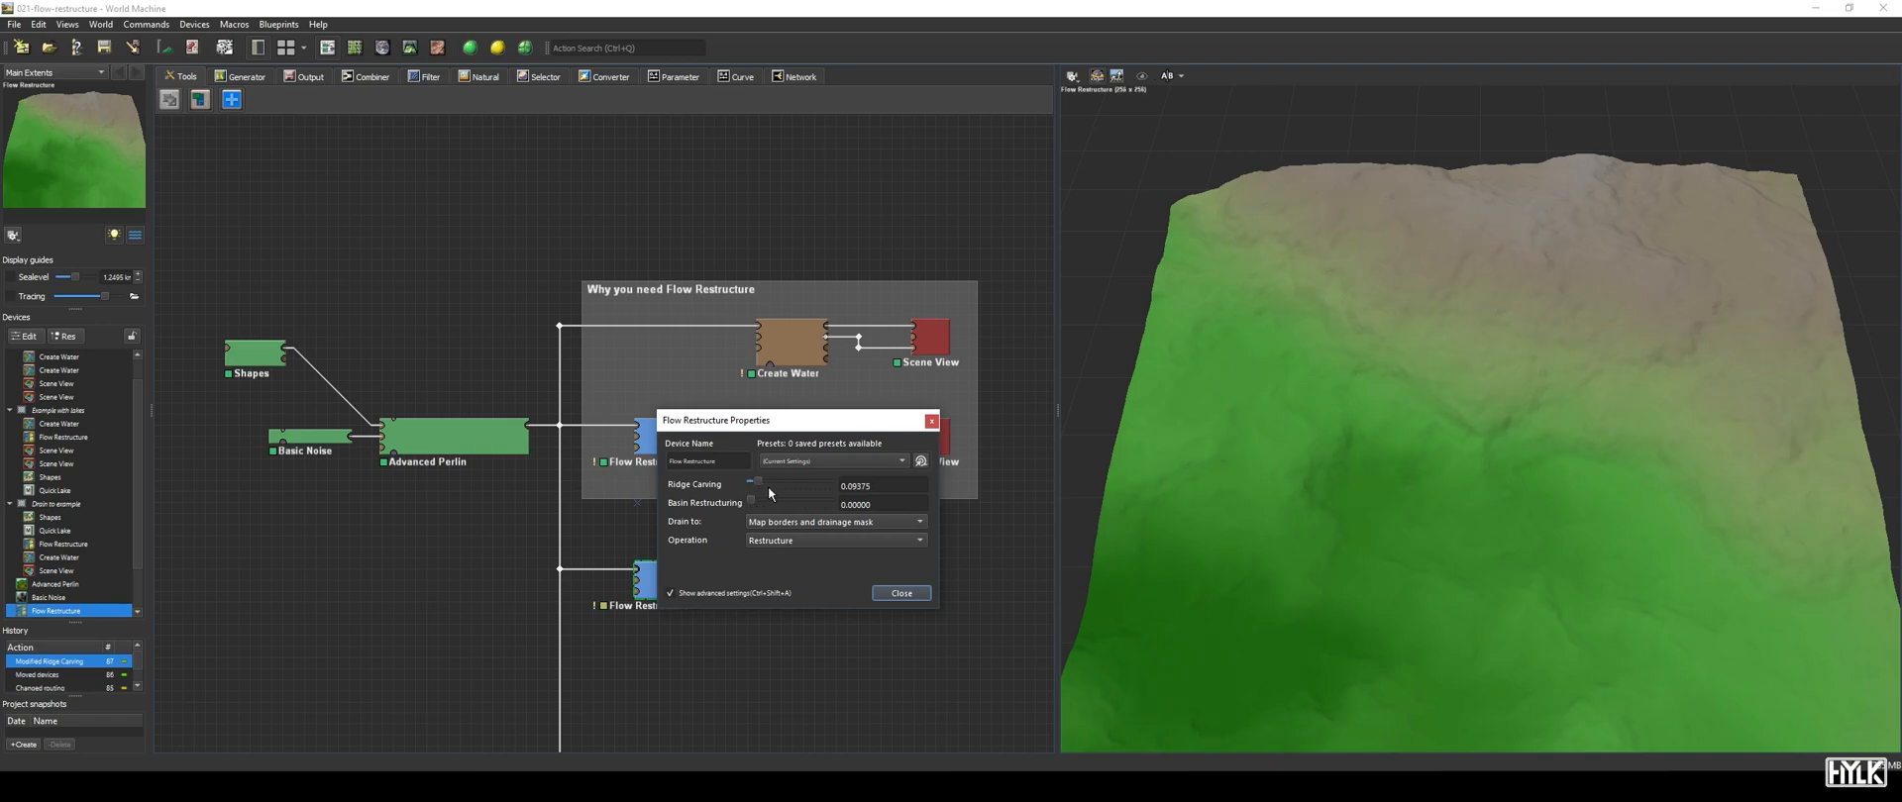
pyautogui.moveTo(753, 484); pyautogui.dragTo(790, 485)
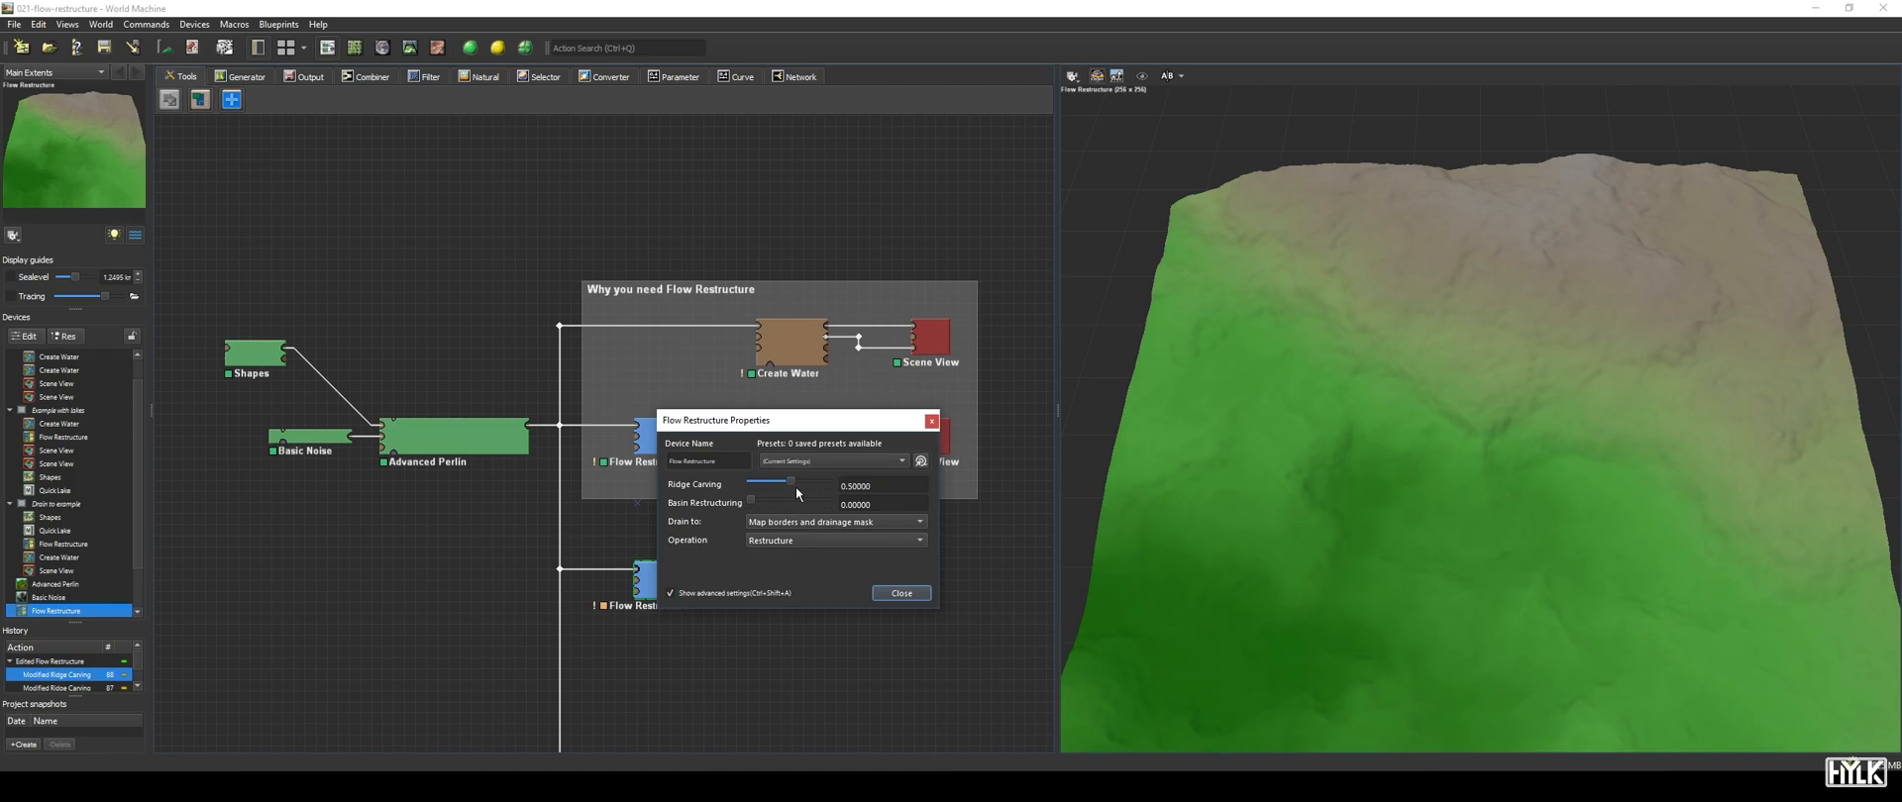
pyautogui.moveTo(788, 484); pyautogui.dragTo(807, 484)
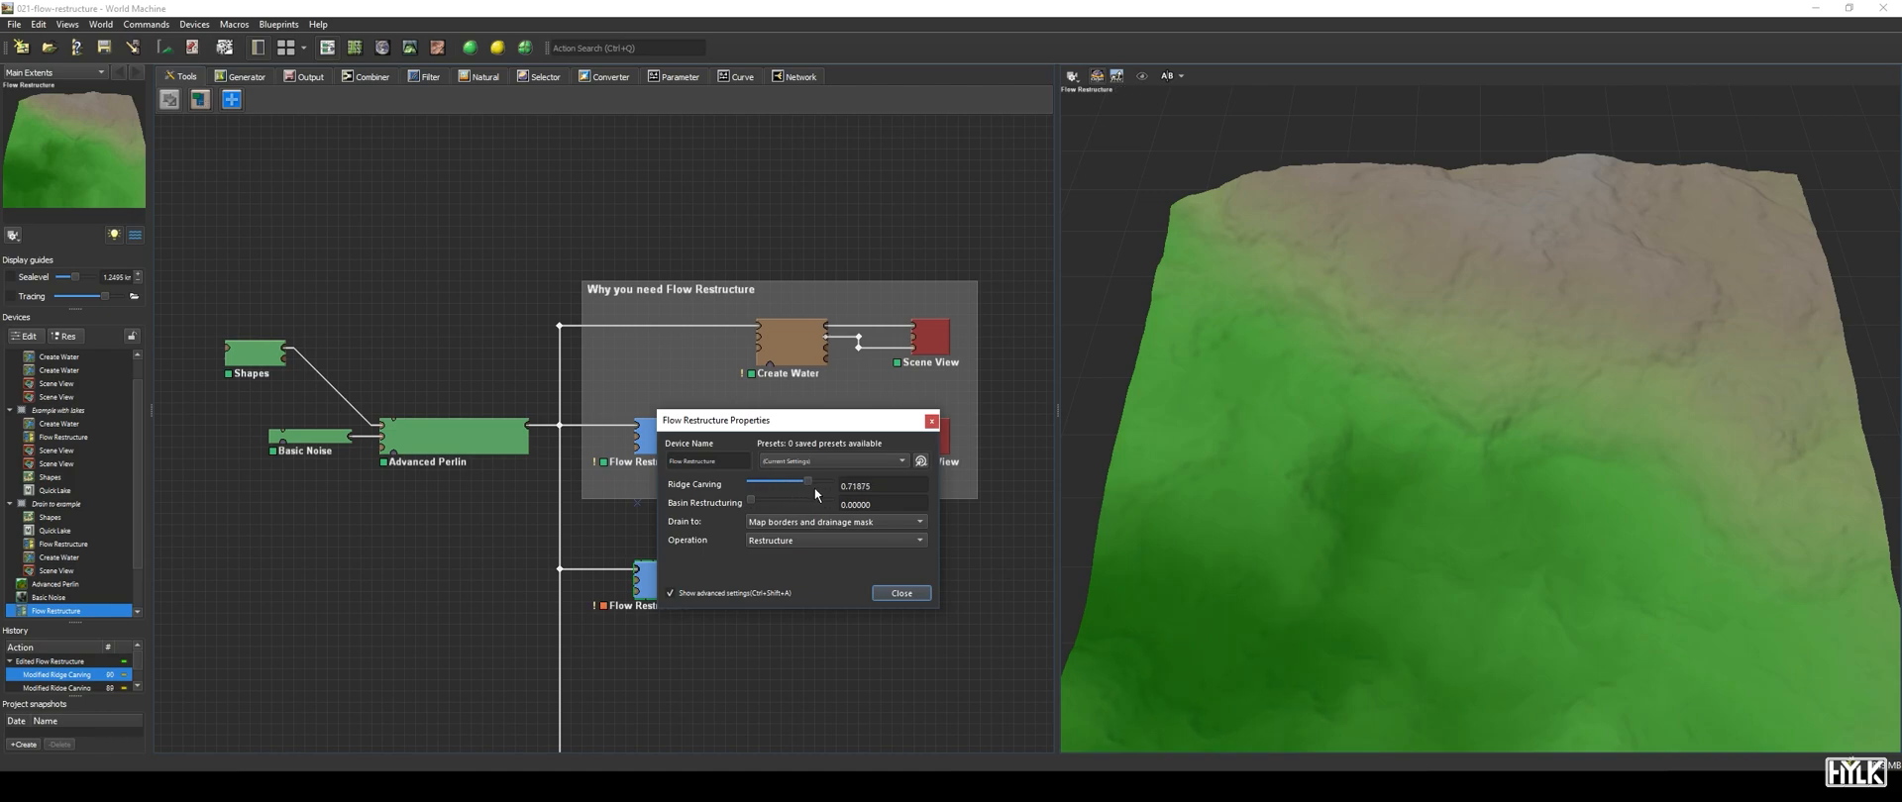
pyautogui.moveTo(786, 483); pyautogui.dragTo(806, 484)
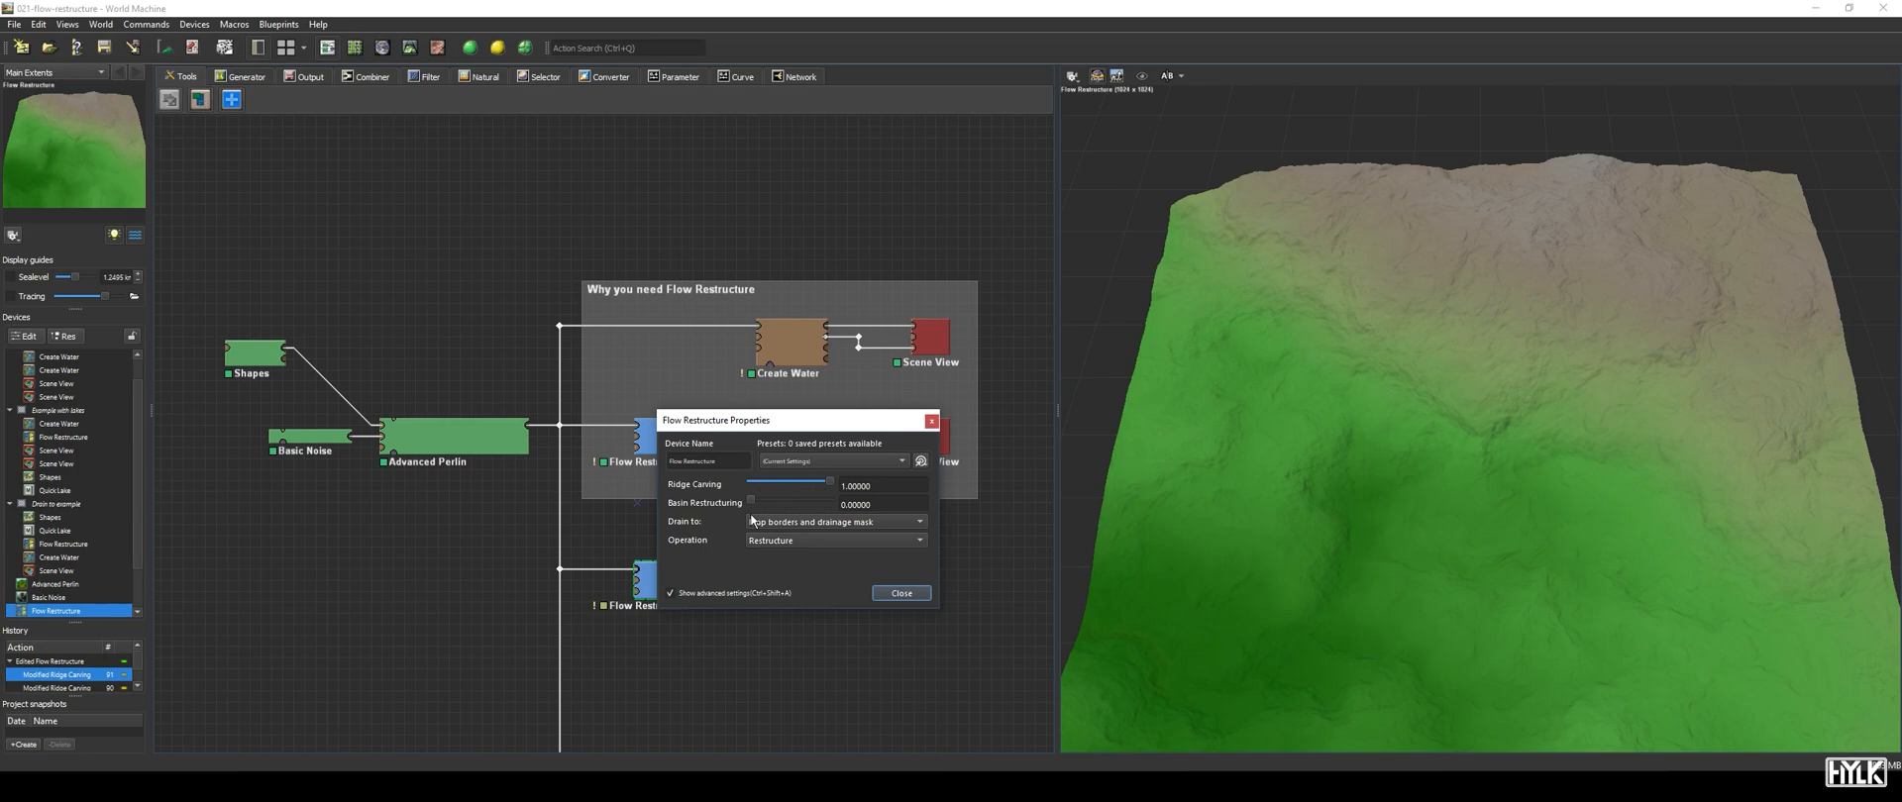
# - Test Basin Restructuring on the first Flow Restructure, raising it to 60, then returning to 0
pyautogui.moveTo(750, 500); pyautogui.dragTo(761, 501)
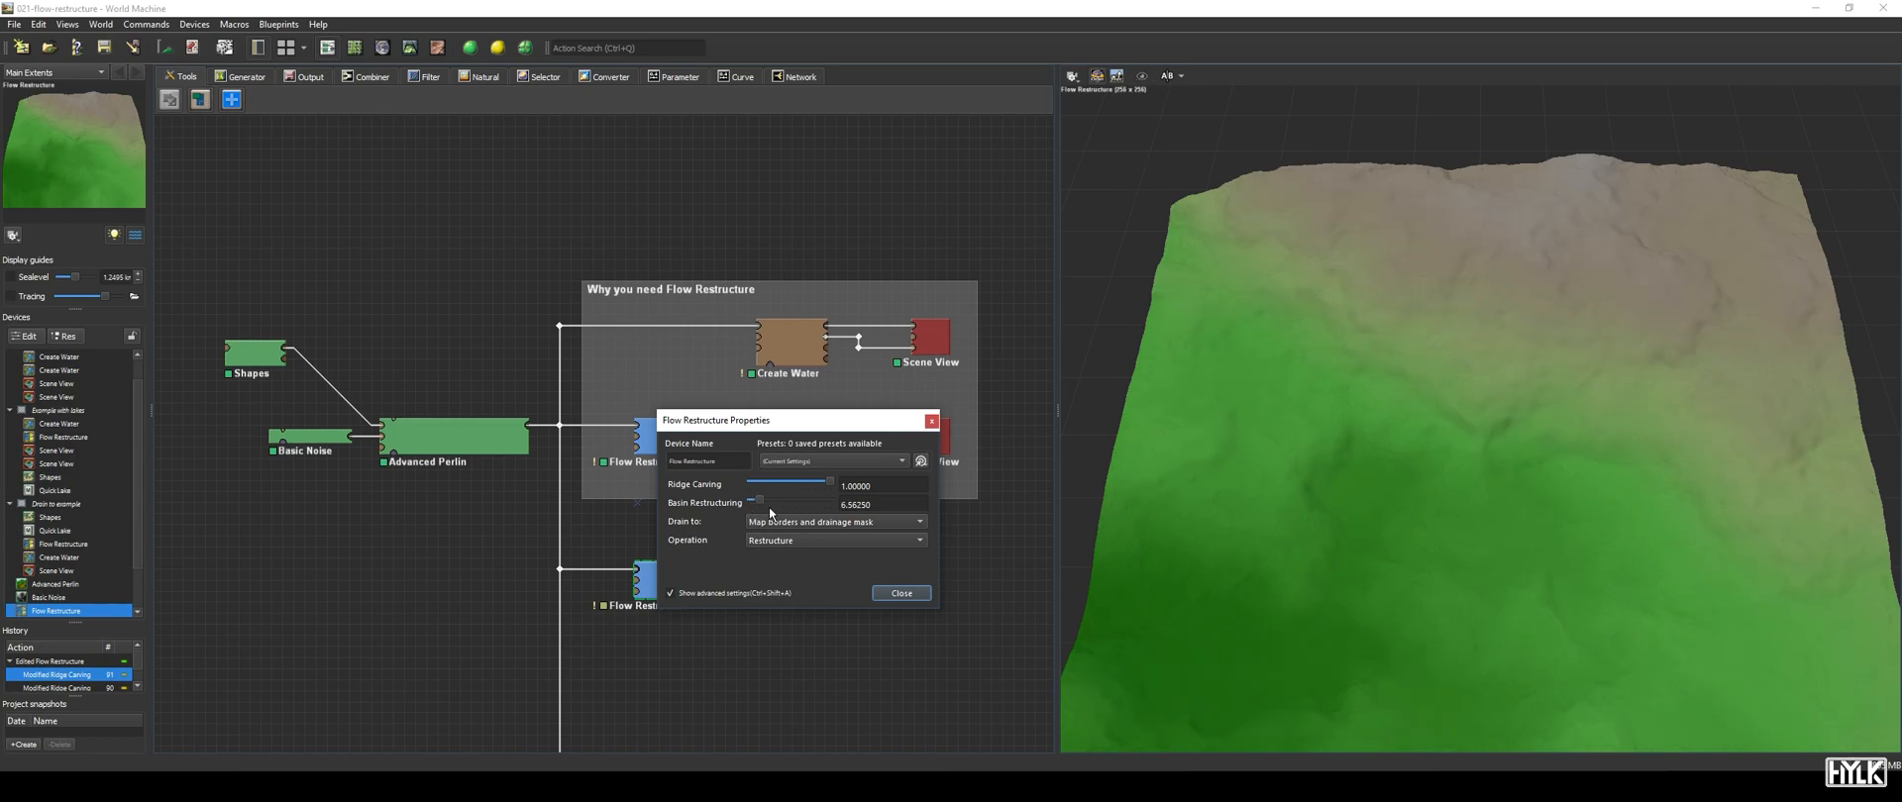
pyautogui.moveTo(757, 501); pyautogui.dragTo(831, 500)
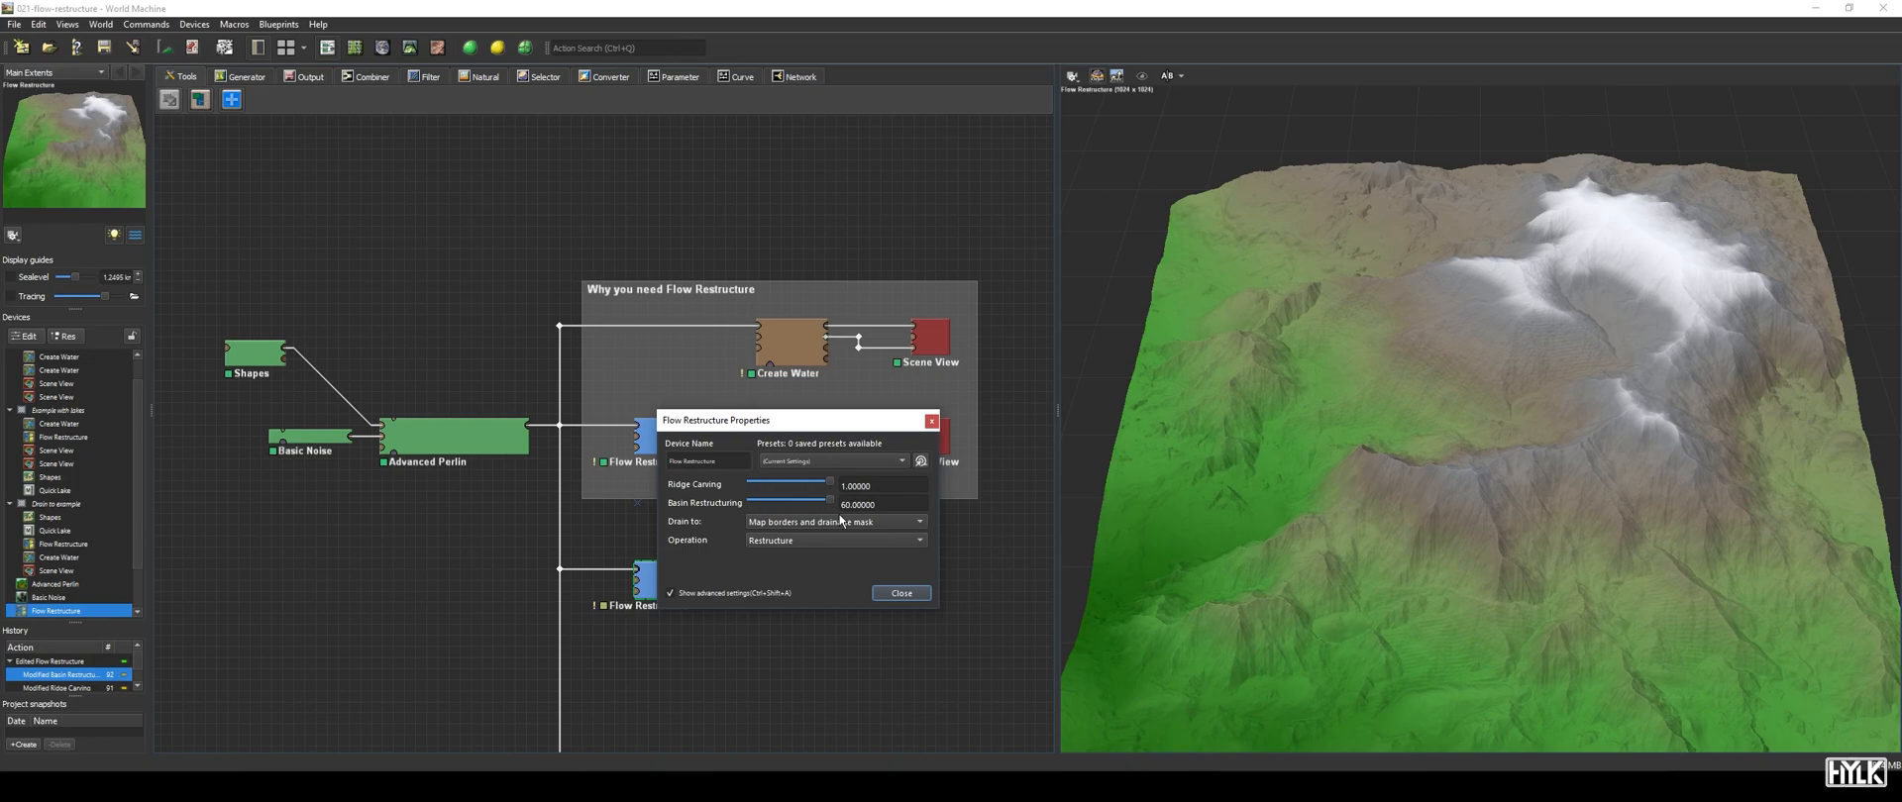
pyautogui.moveTo(839, 519)
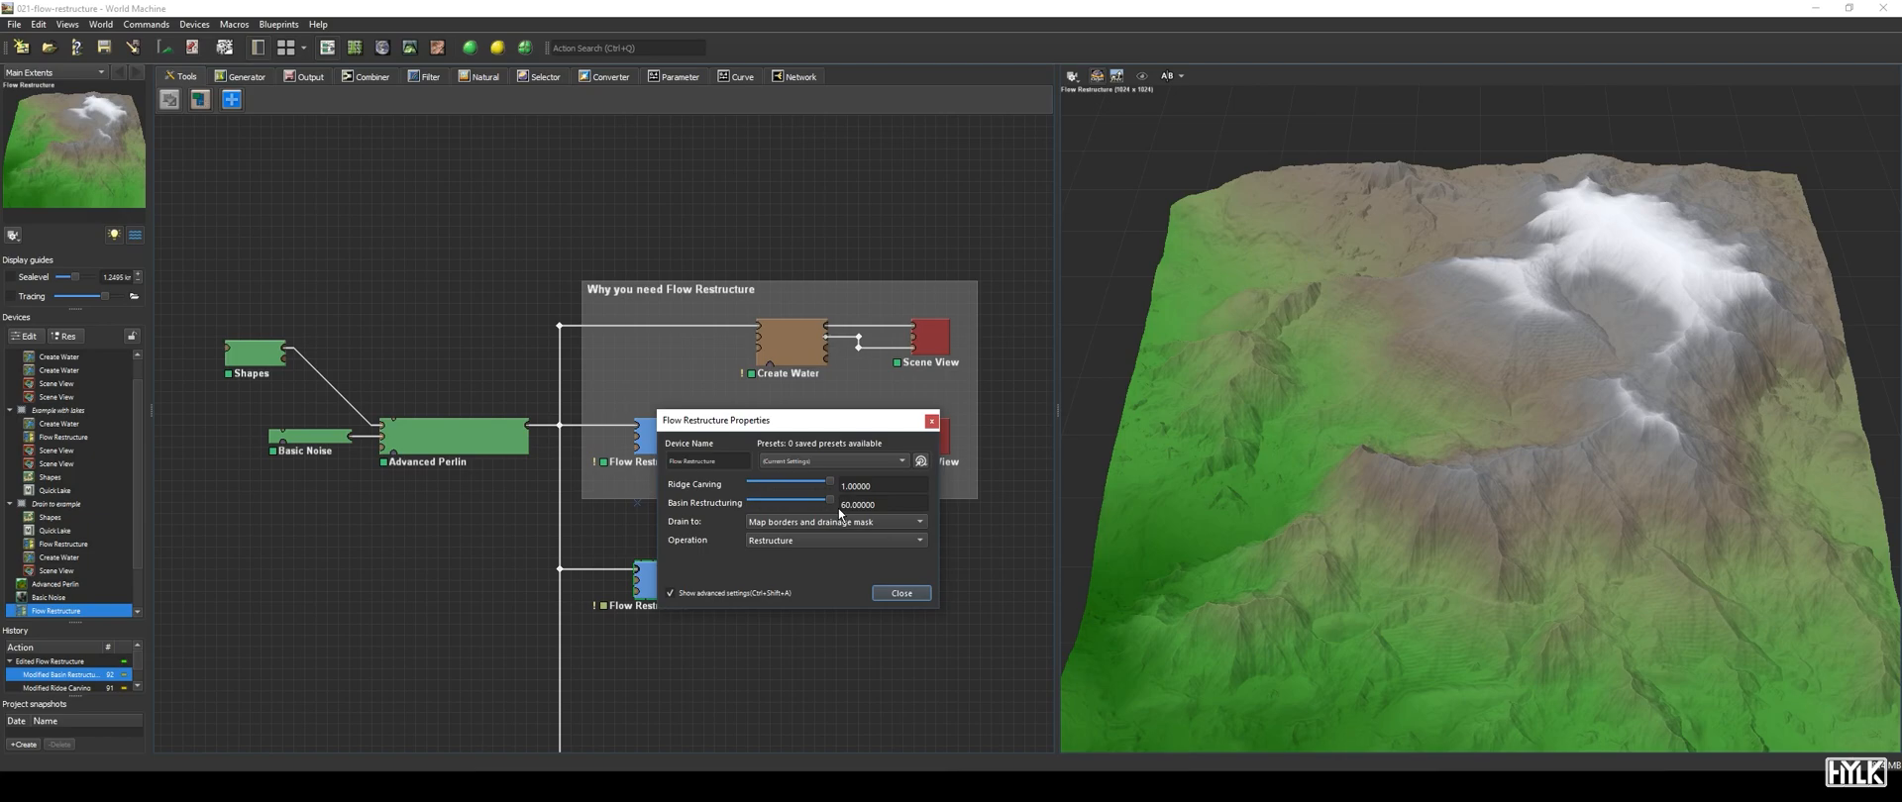
pyautogui.moveTo(832, 502); pyautogui.dragTo(761, 502)
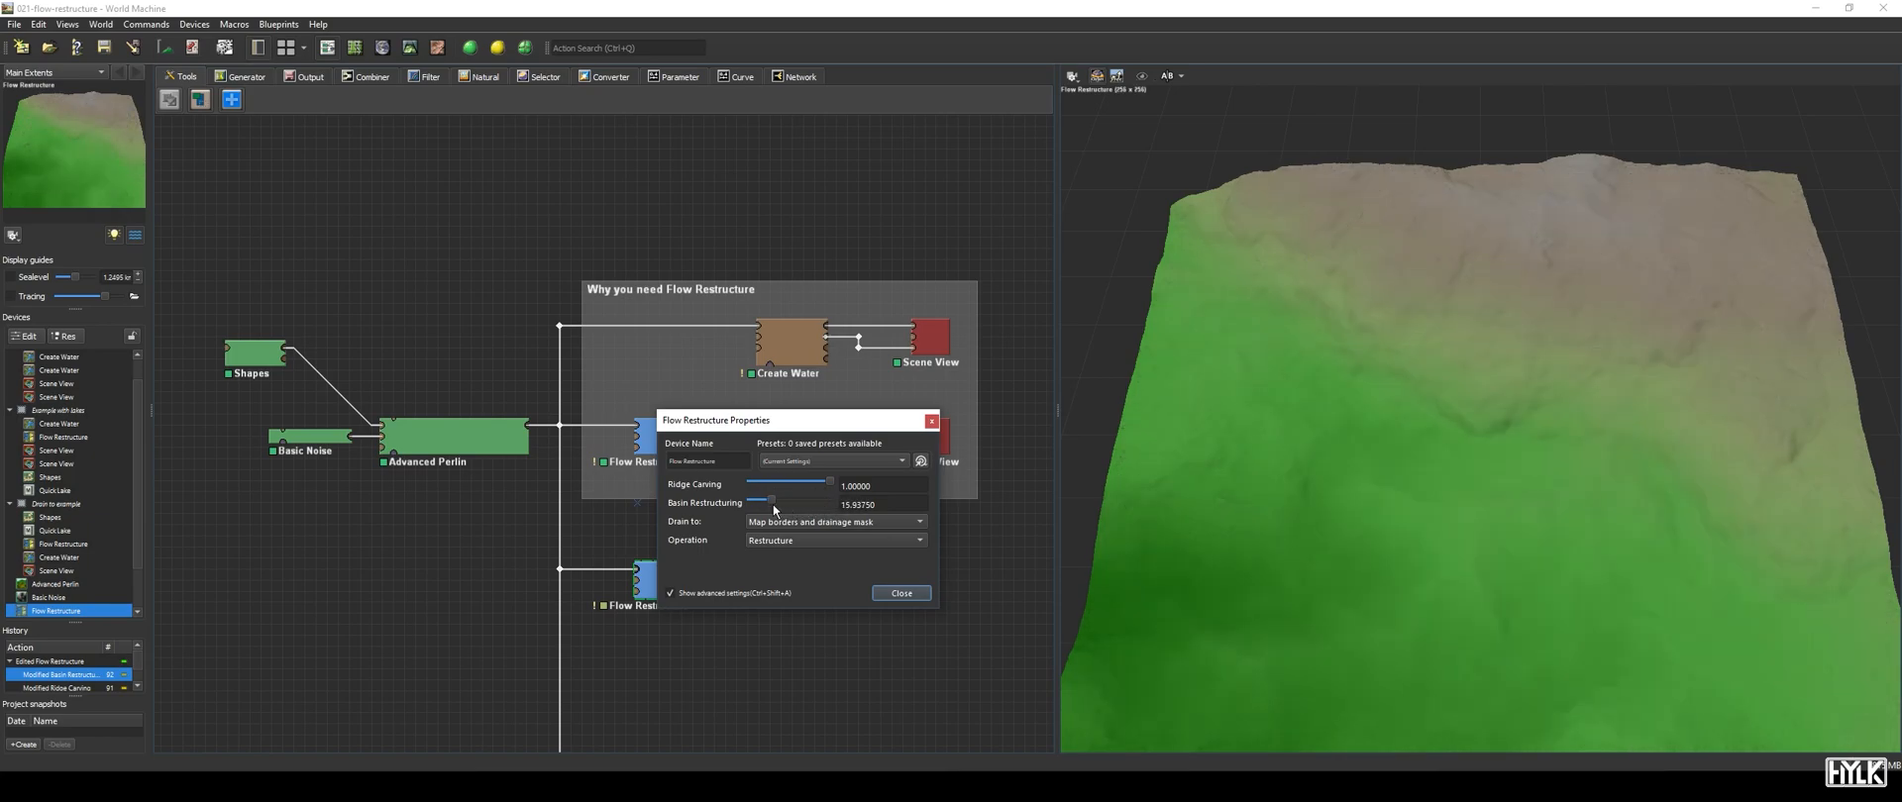
pyautogui.moveTo(772, 503); pyautogui.dragTo(750, 503)
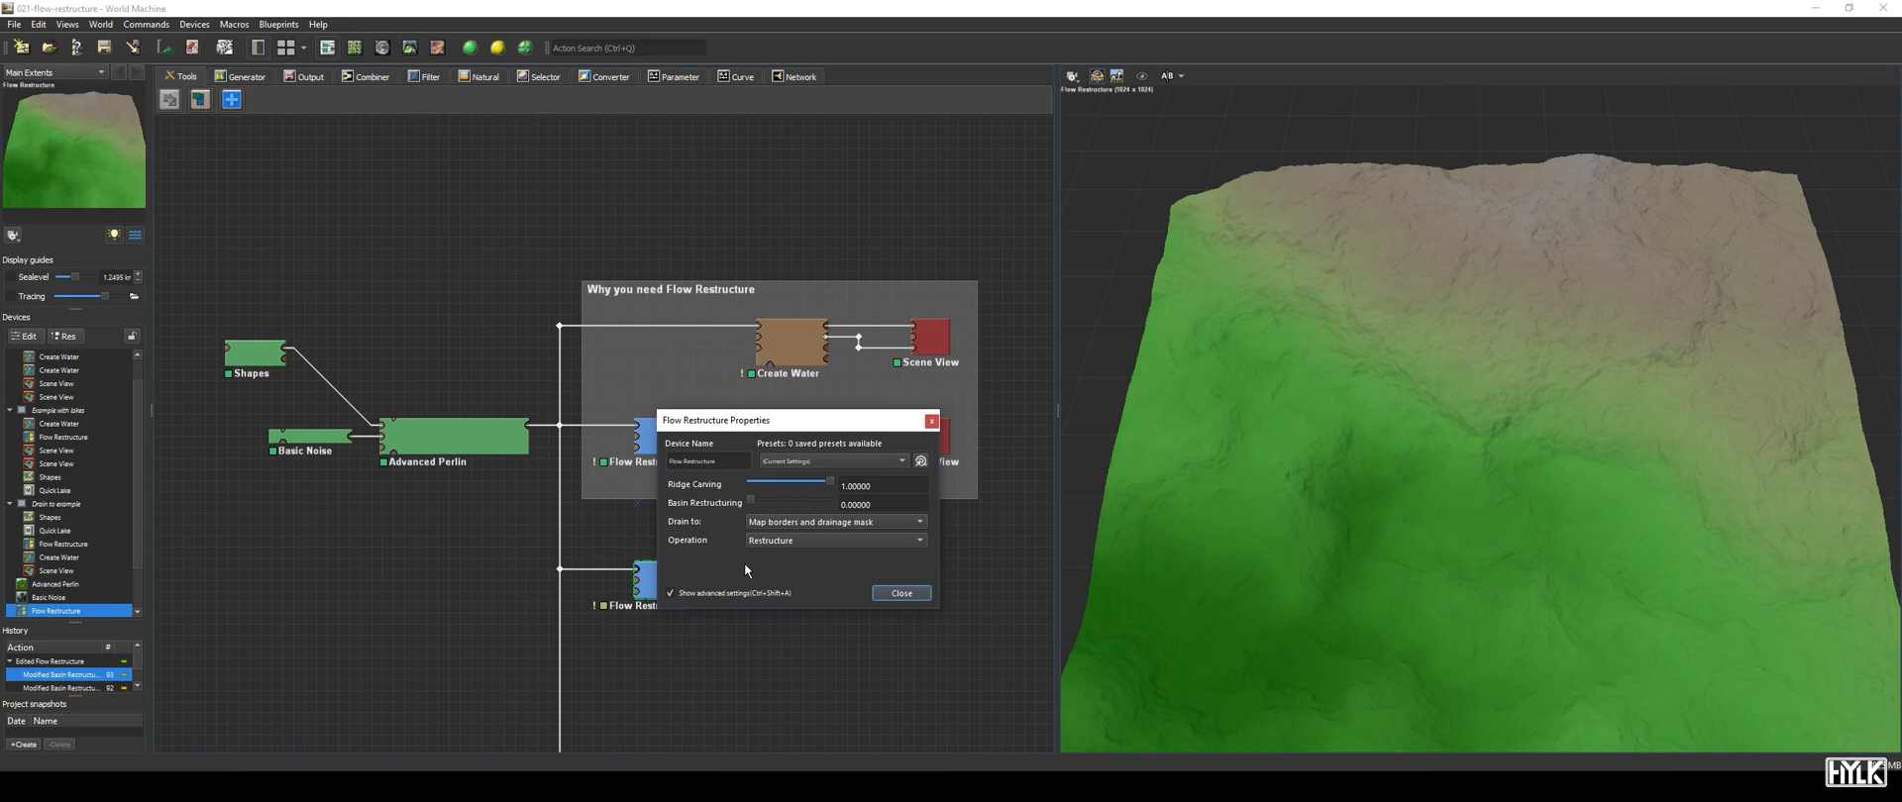
pyautogui.click(900, 592)
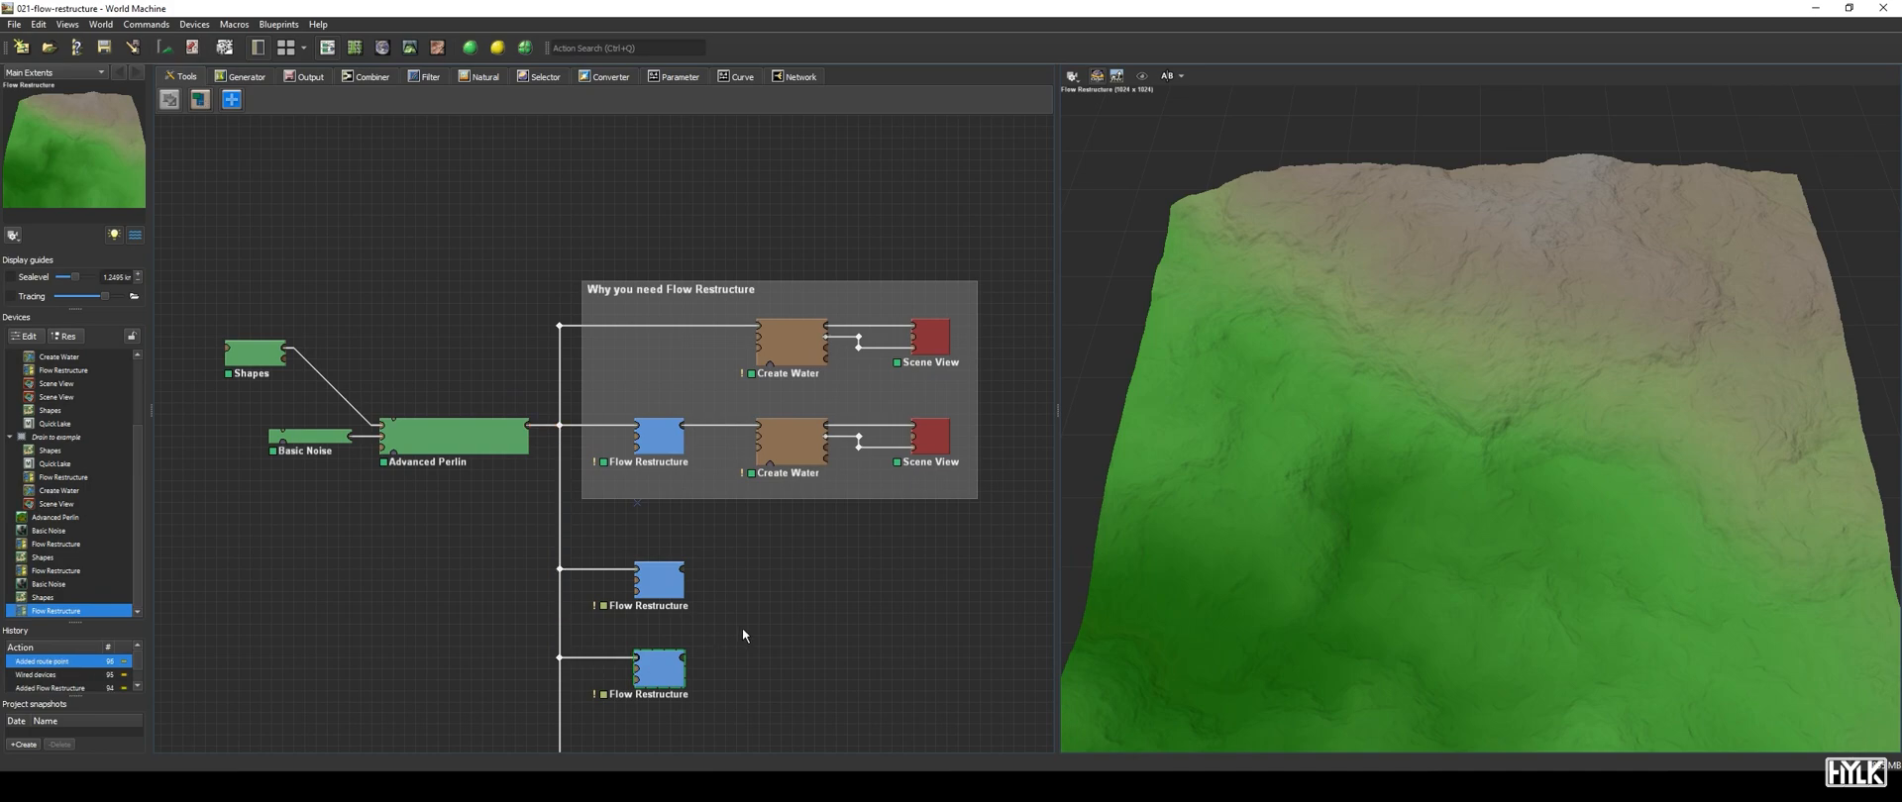
# - Set the bottom Flow Restructure to Synthesize (experimental), testing Basin Restructuring and leaving it at 0
pyautogui.doubleClick(658, 667)
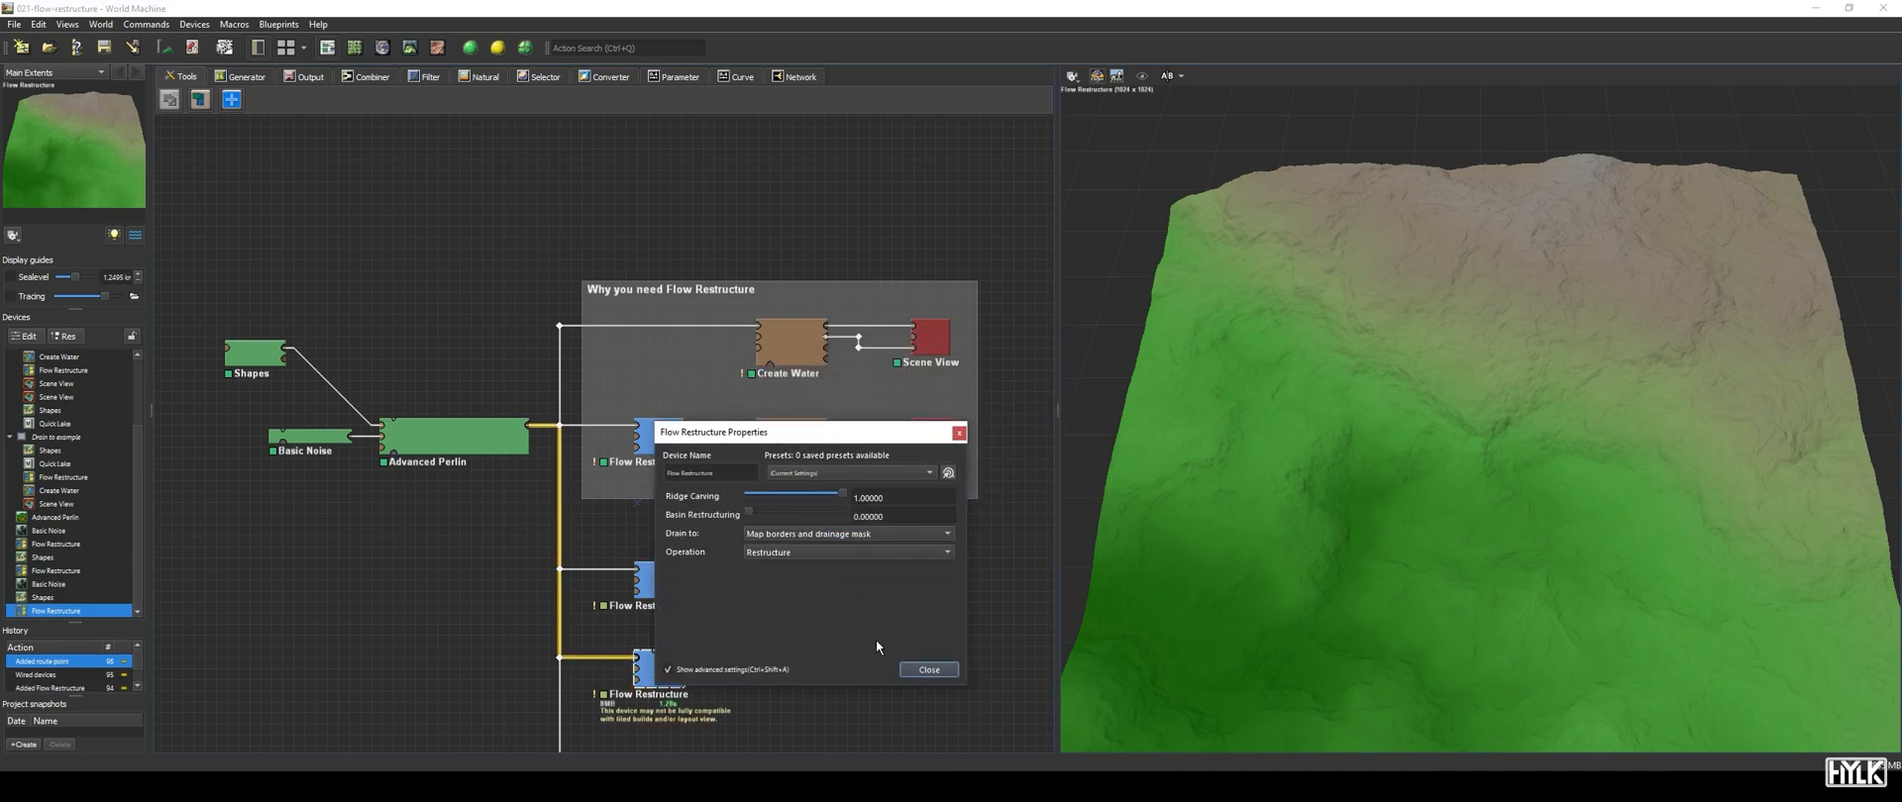
pyautogui.click(847, 553)
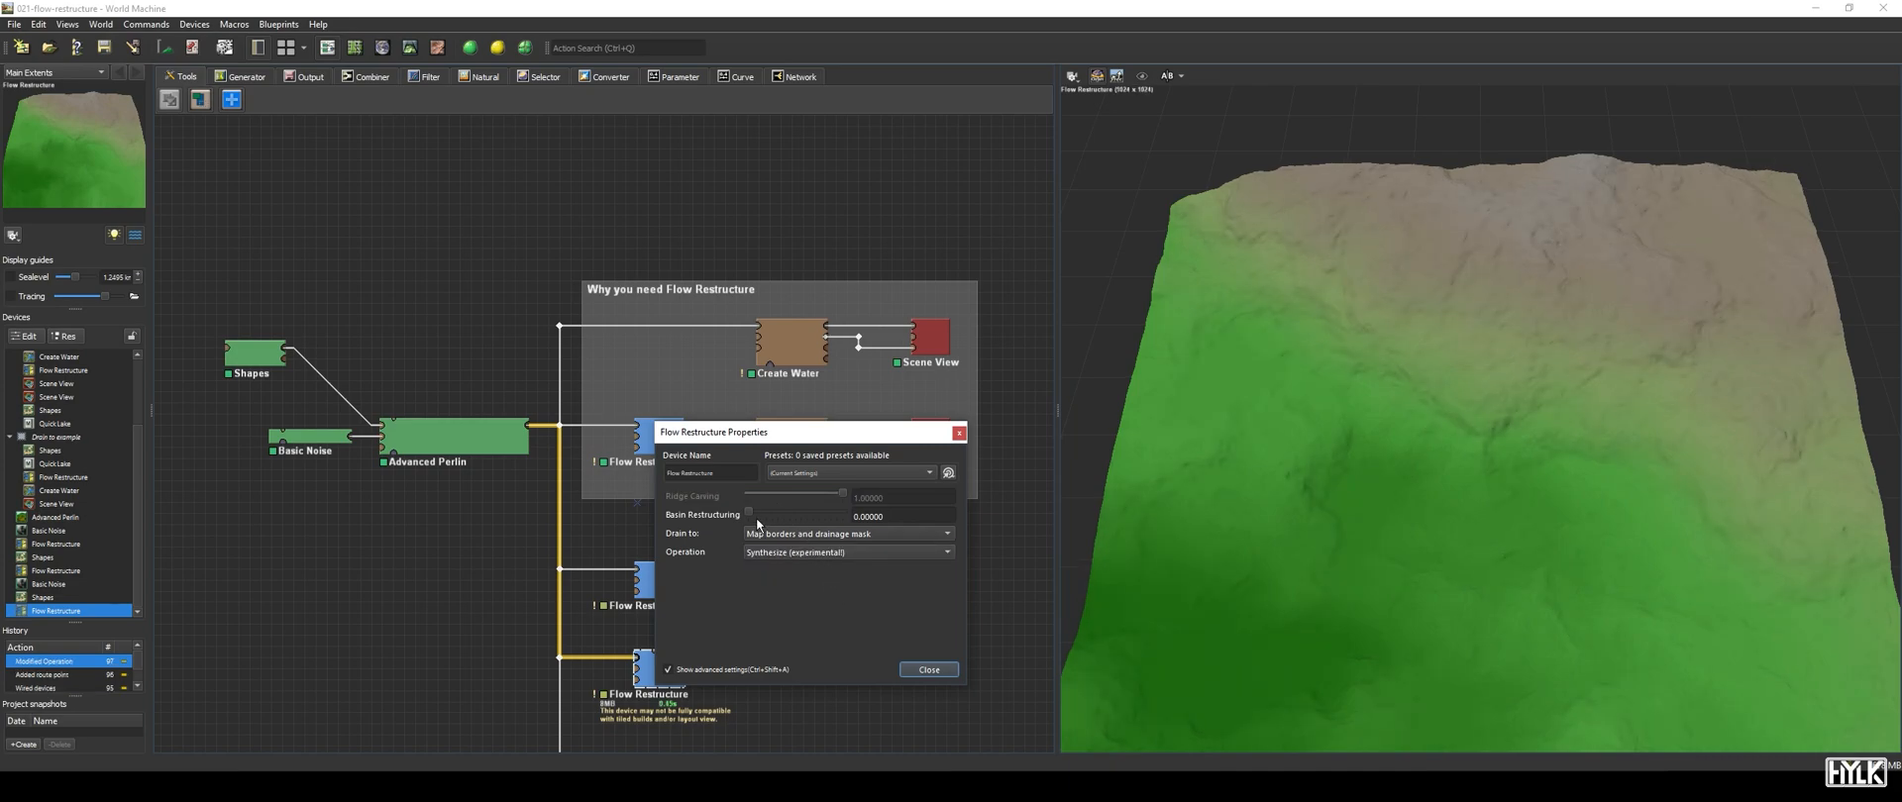
pyautogui.moveTo(749, 514); pyautogui.dragTo(843, 514)
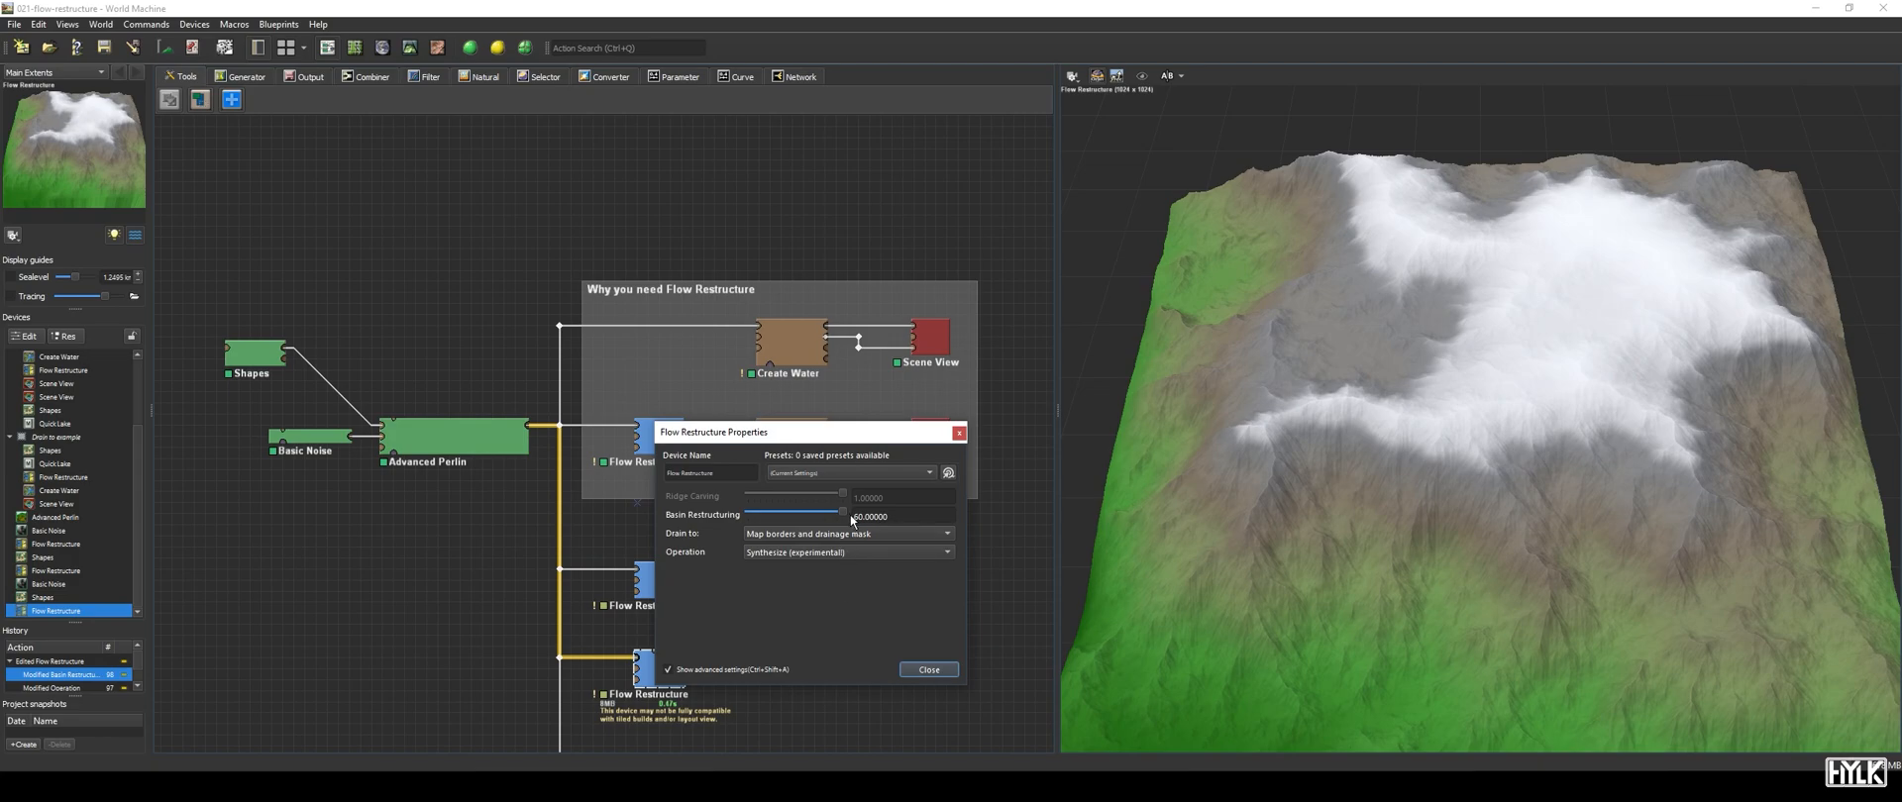
pyautogui.moveTo(843, 514); pyautogui.dragTo(749, 514)
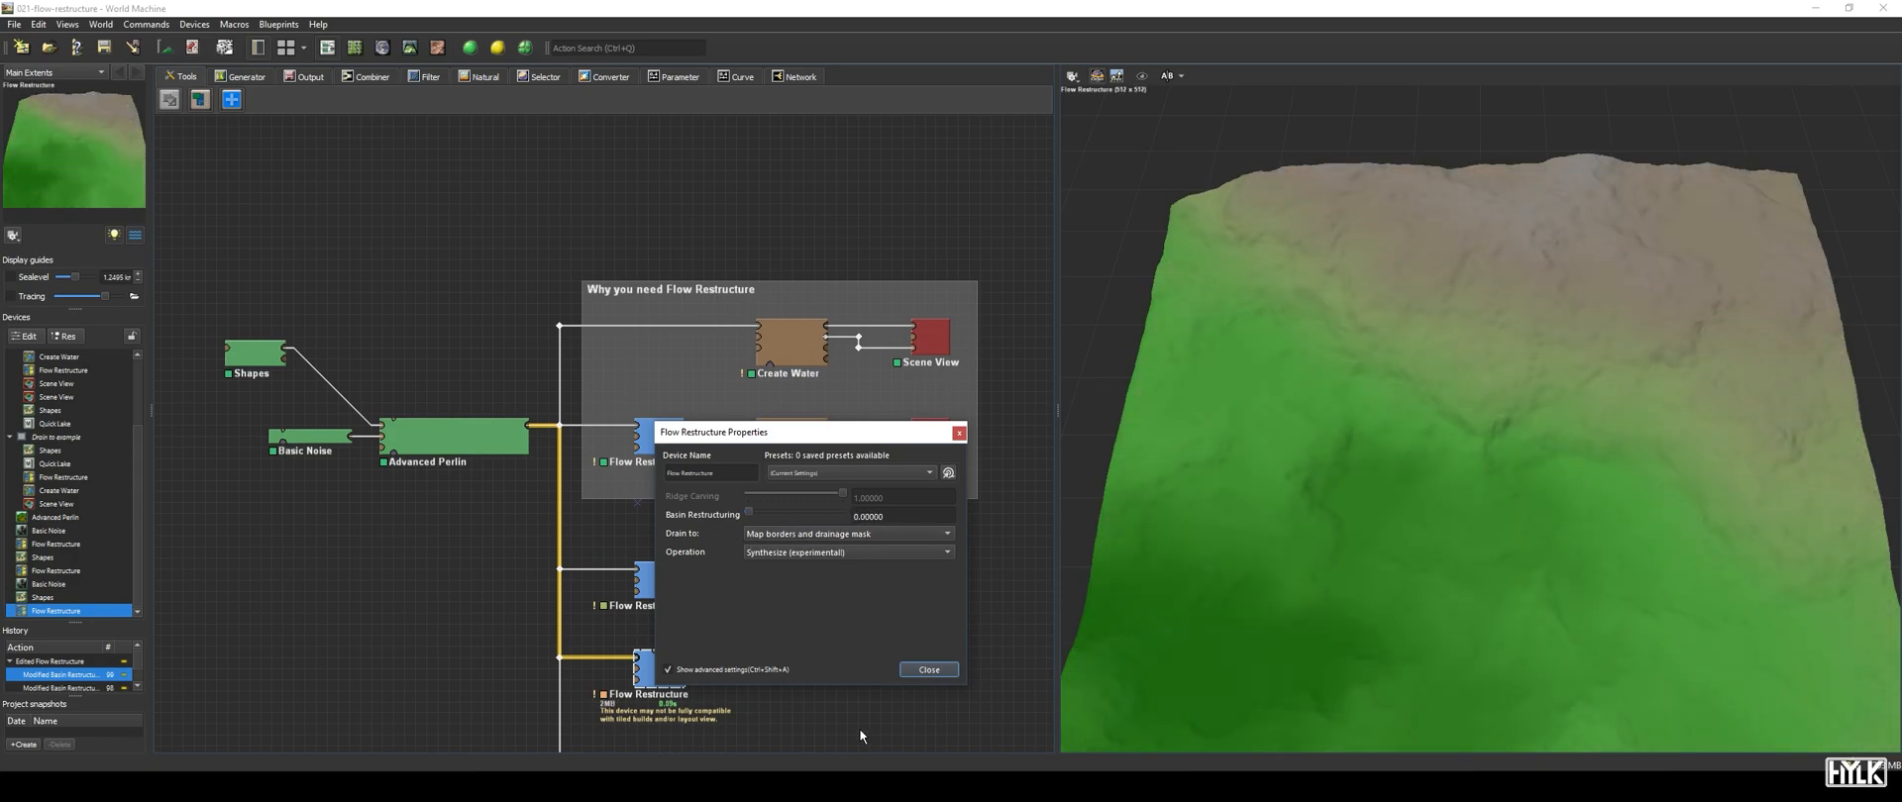
pyautogui.click(928, 669)
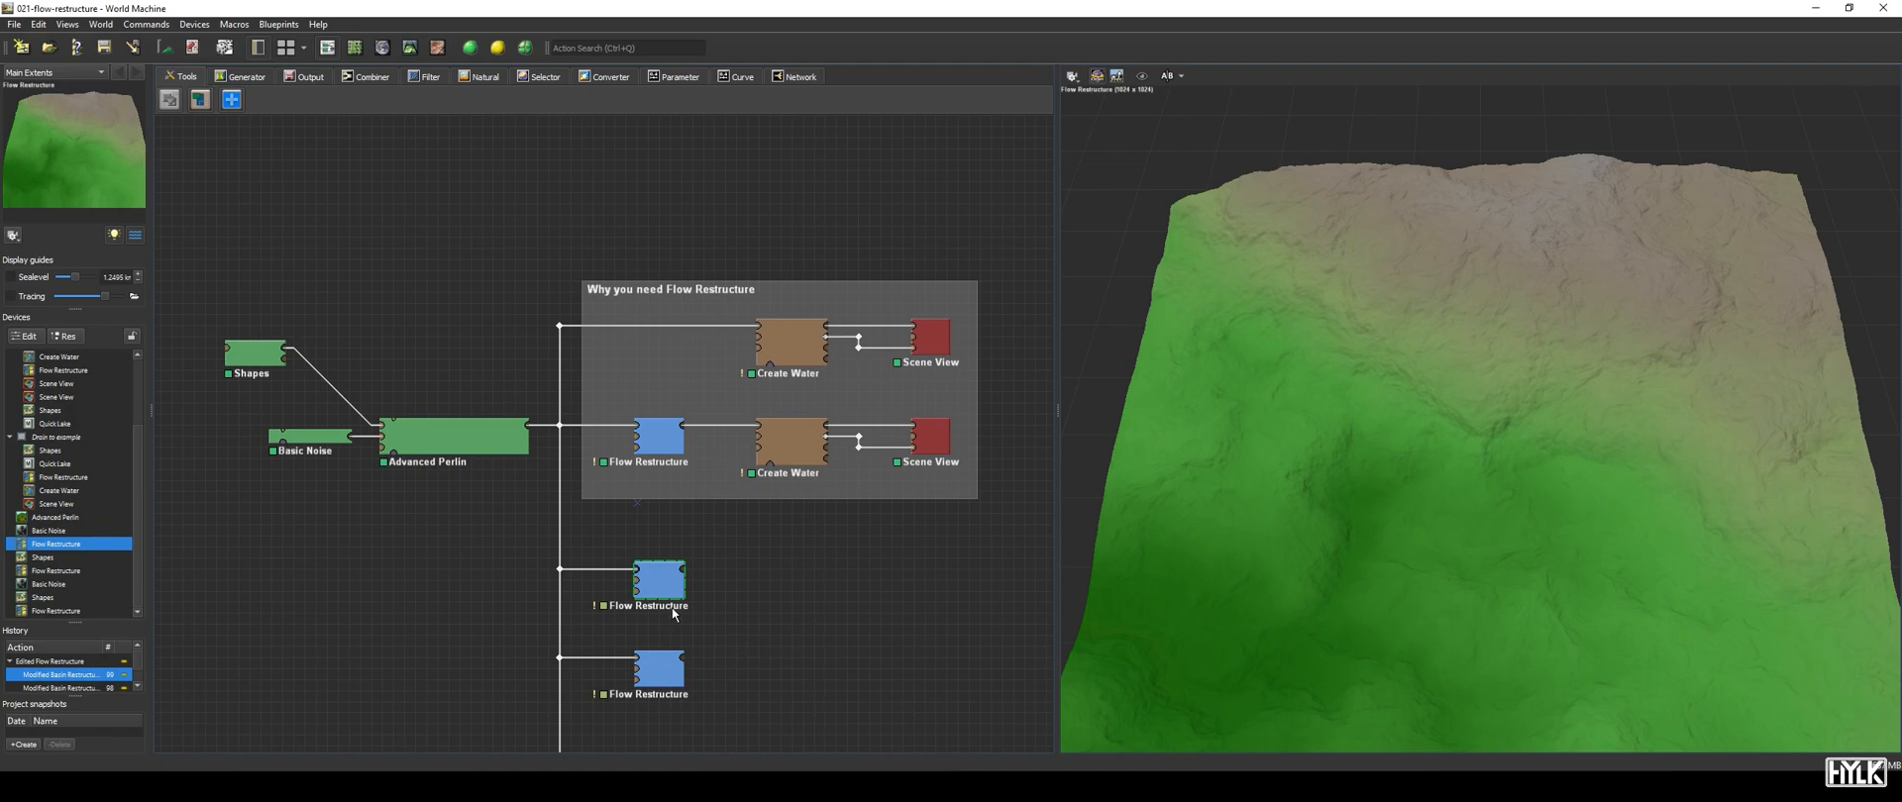
# - Set the top Flow Restructure's Drain to option to Drainage mask and preview the rivers
pyautogui.doubleClick(658, 582)
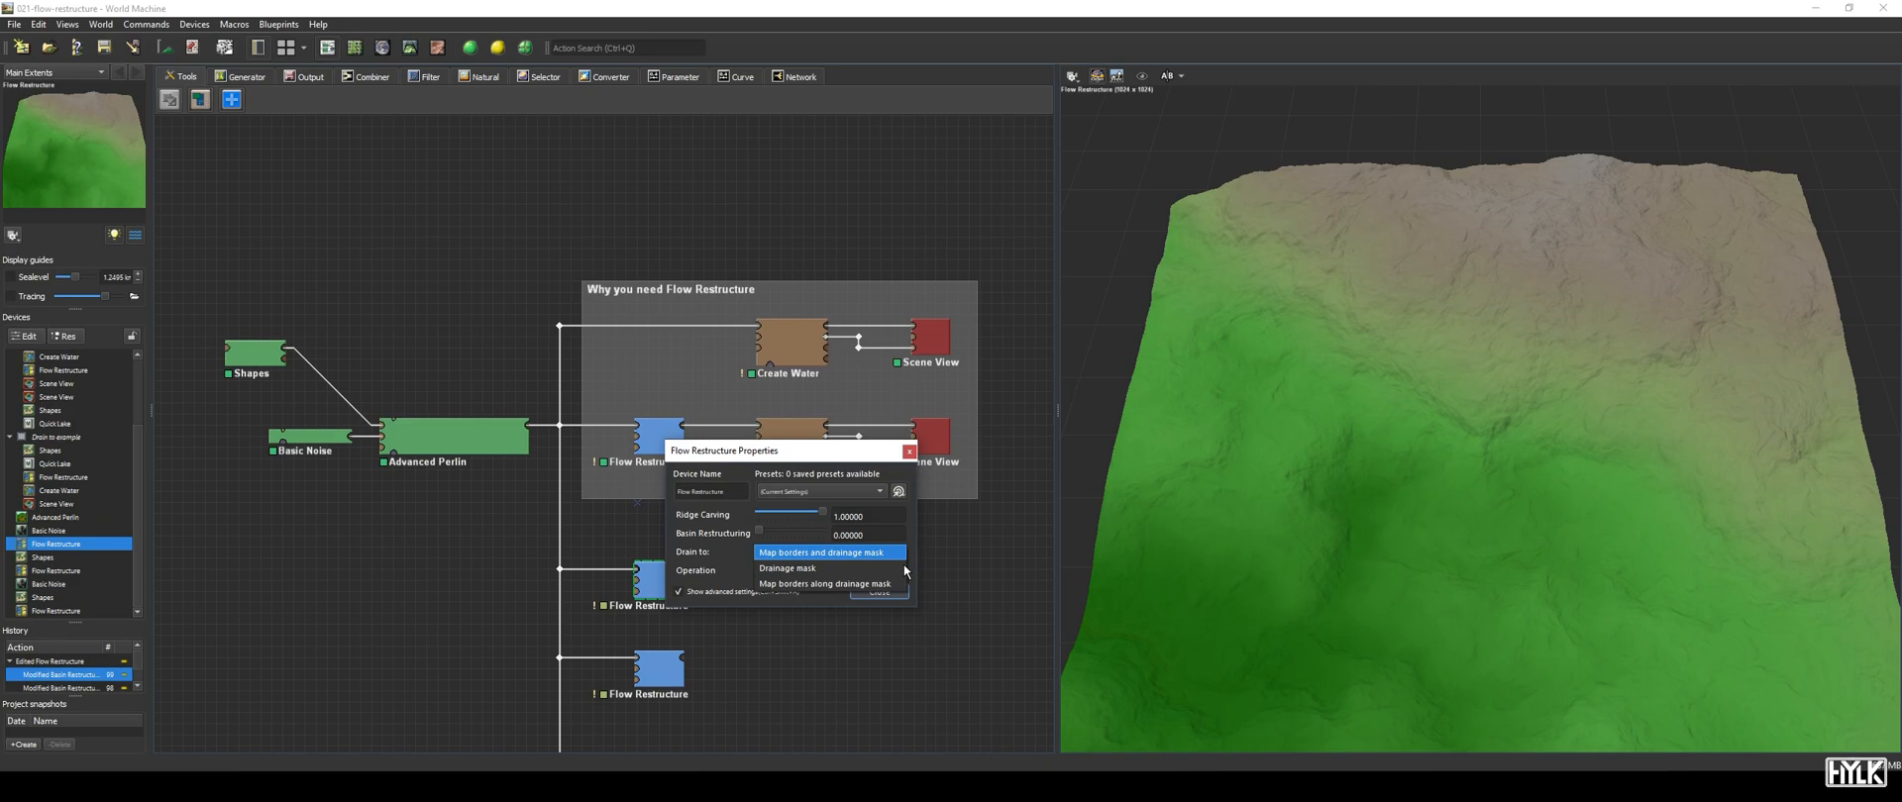
pyautogui.click(826, 552)
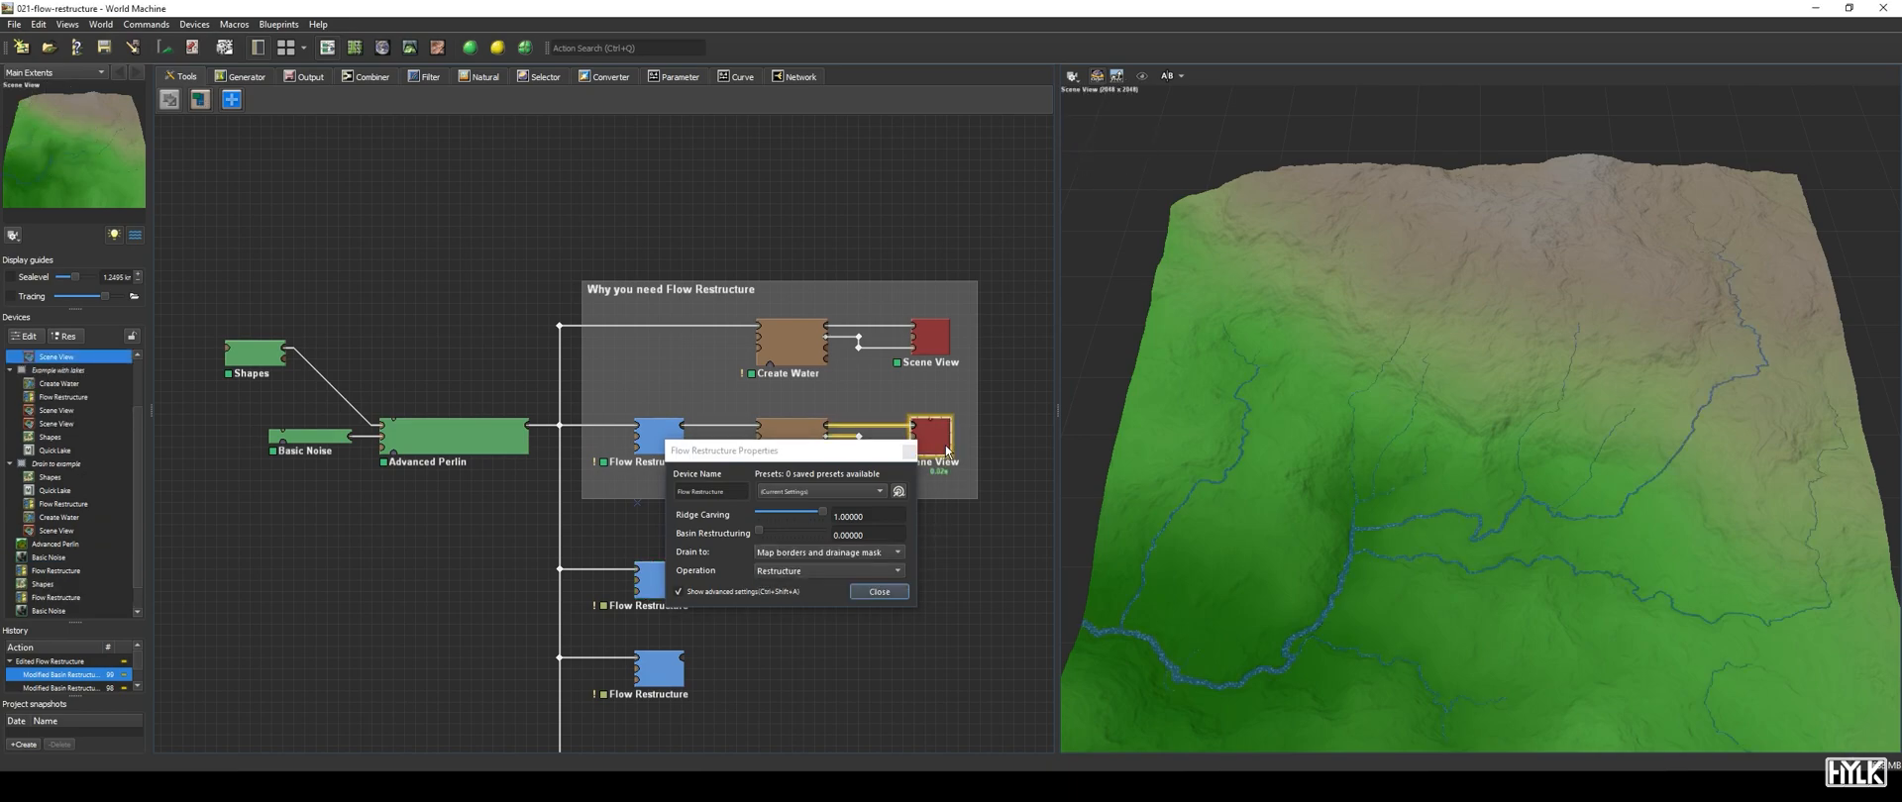
pyautogui.click(830, 553)
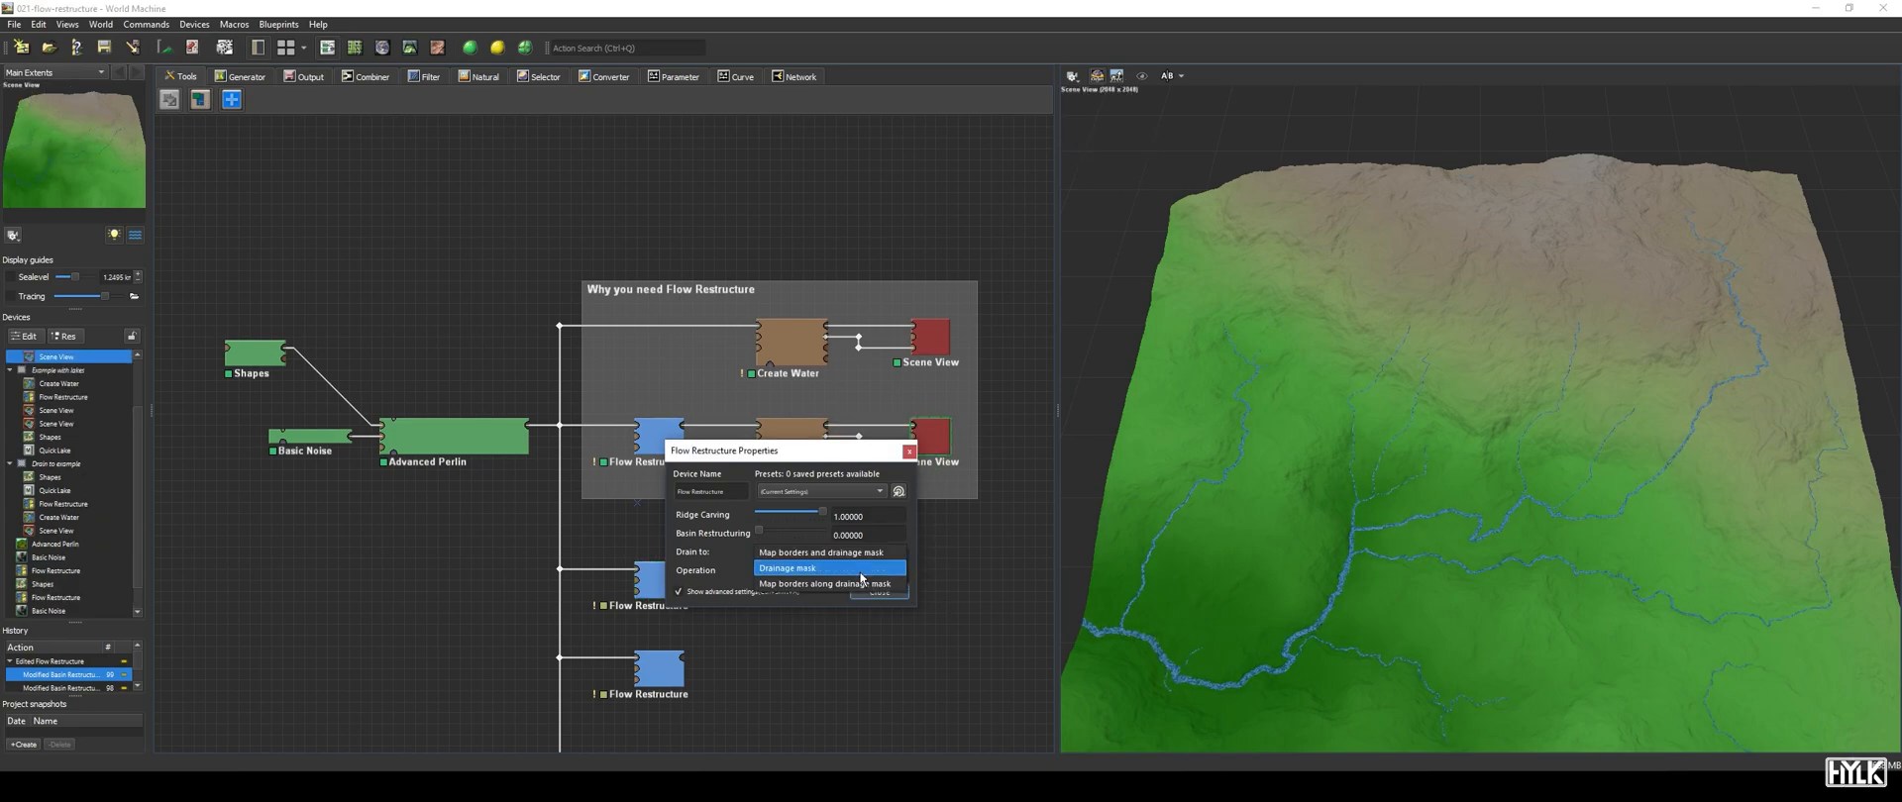
pyautogui.click(788, 568)
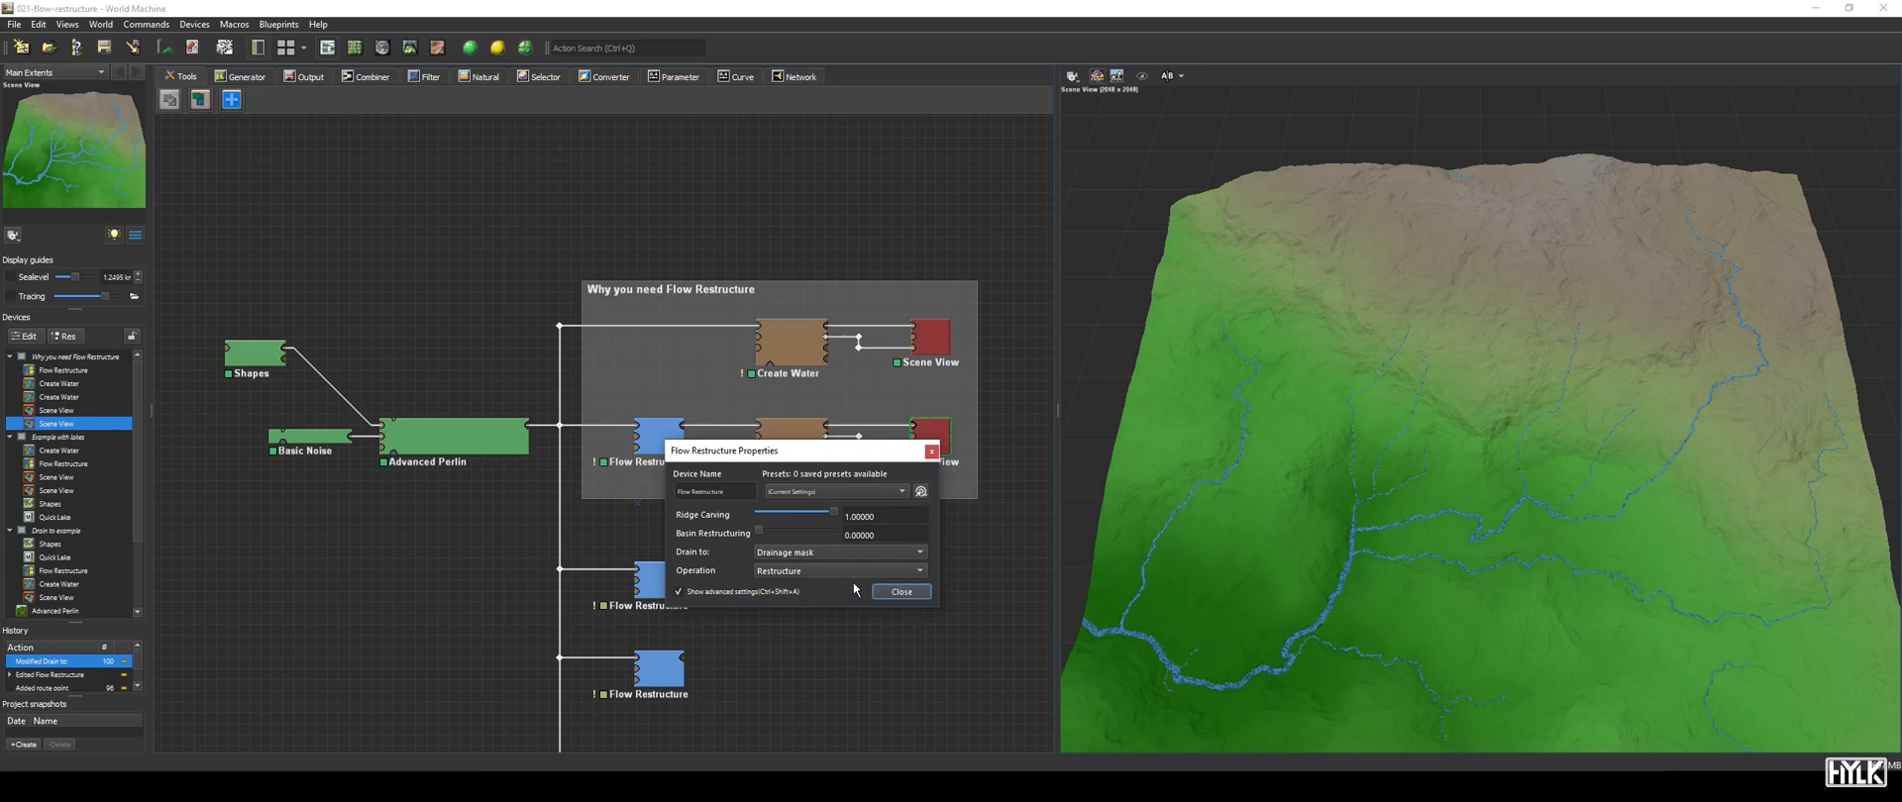
pyautogui.click(900, 592)
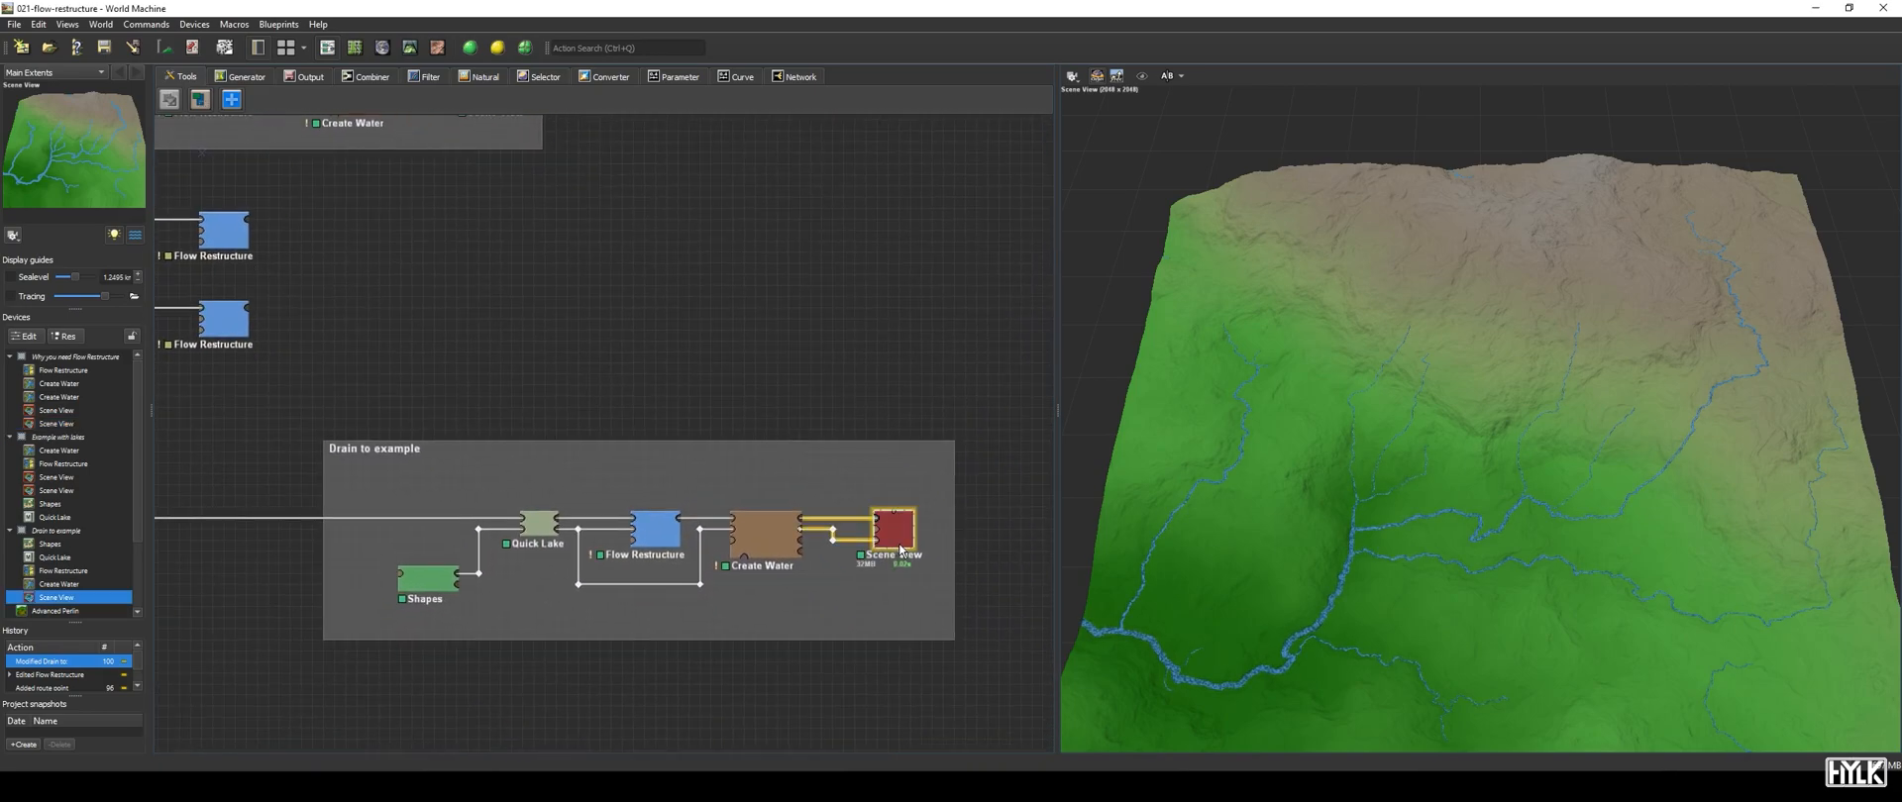
# - In the Drain to example, try Map borders along drainage mask, then settle on Drainage mask
pyautogui.click(895, 522)
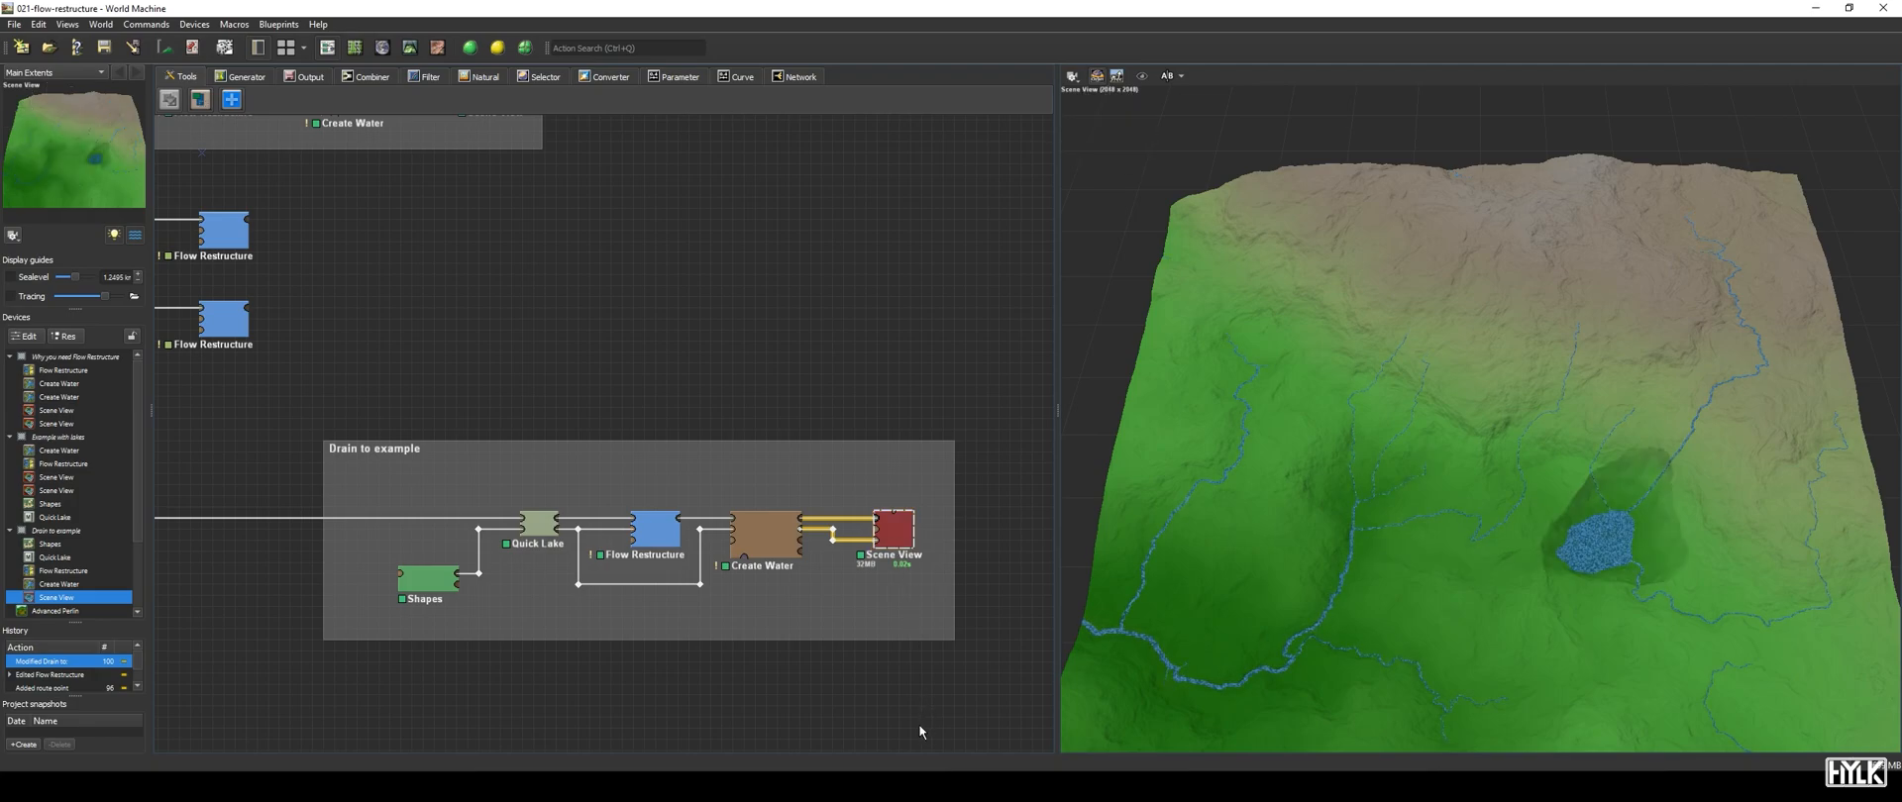
pyautogui.moveTo(746, 704)
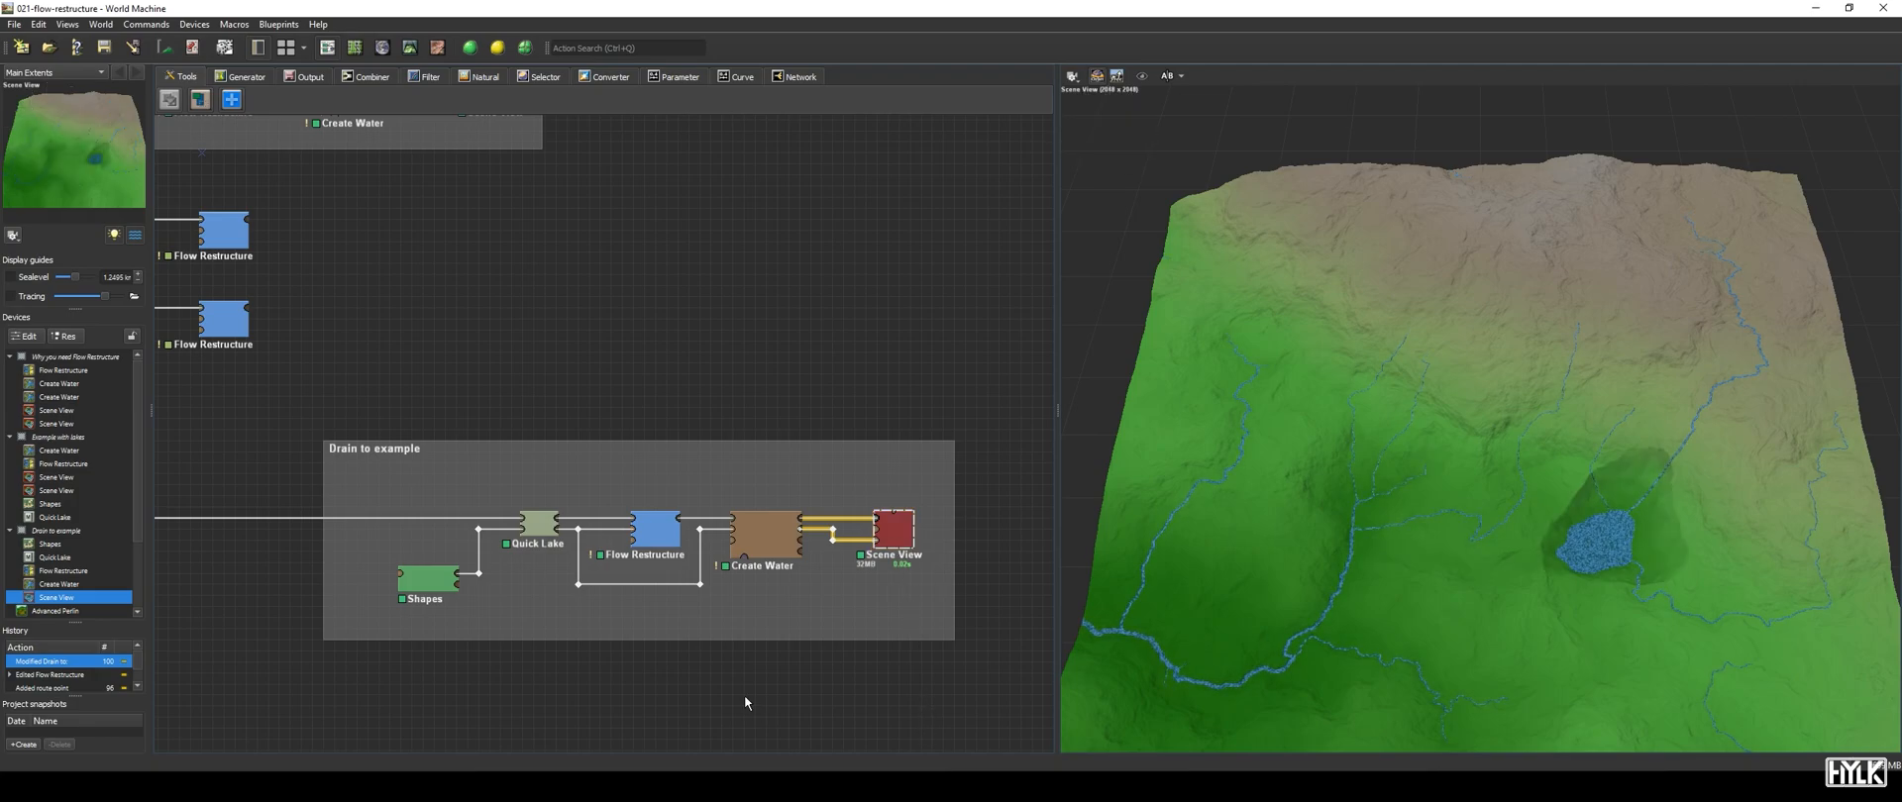
pyautogui.doubleClick(636, 533)
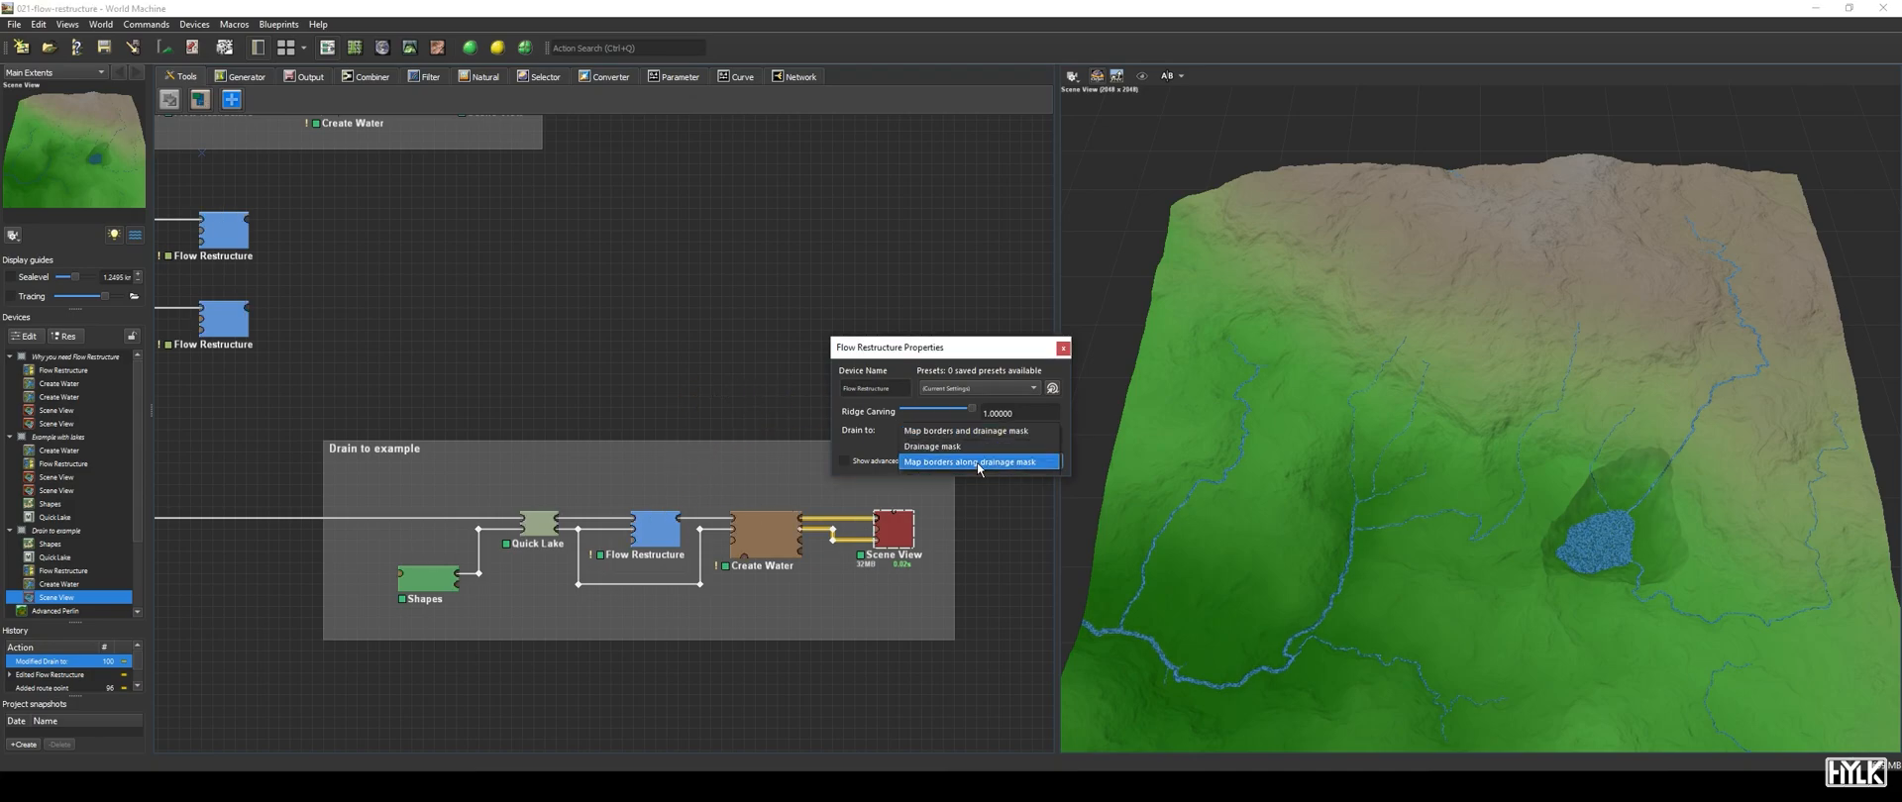
pyautogui.click(931, 446)
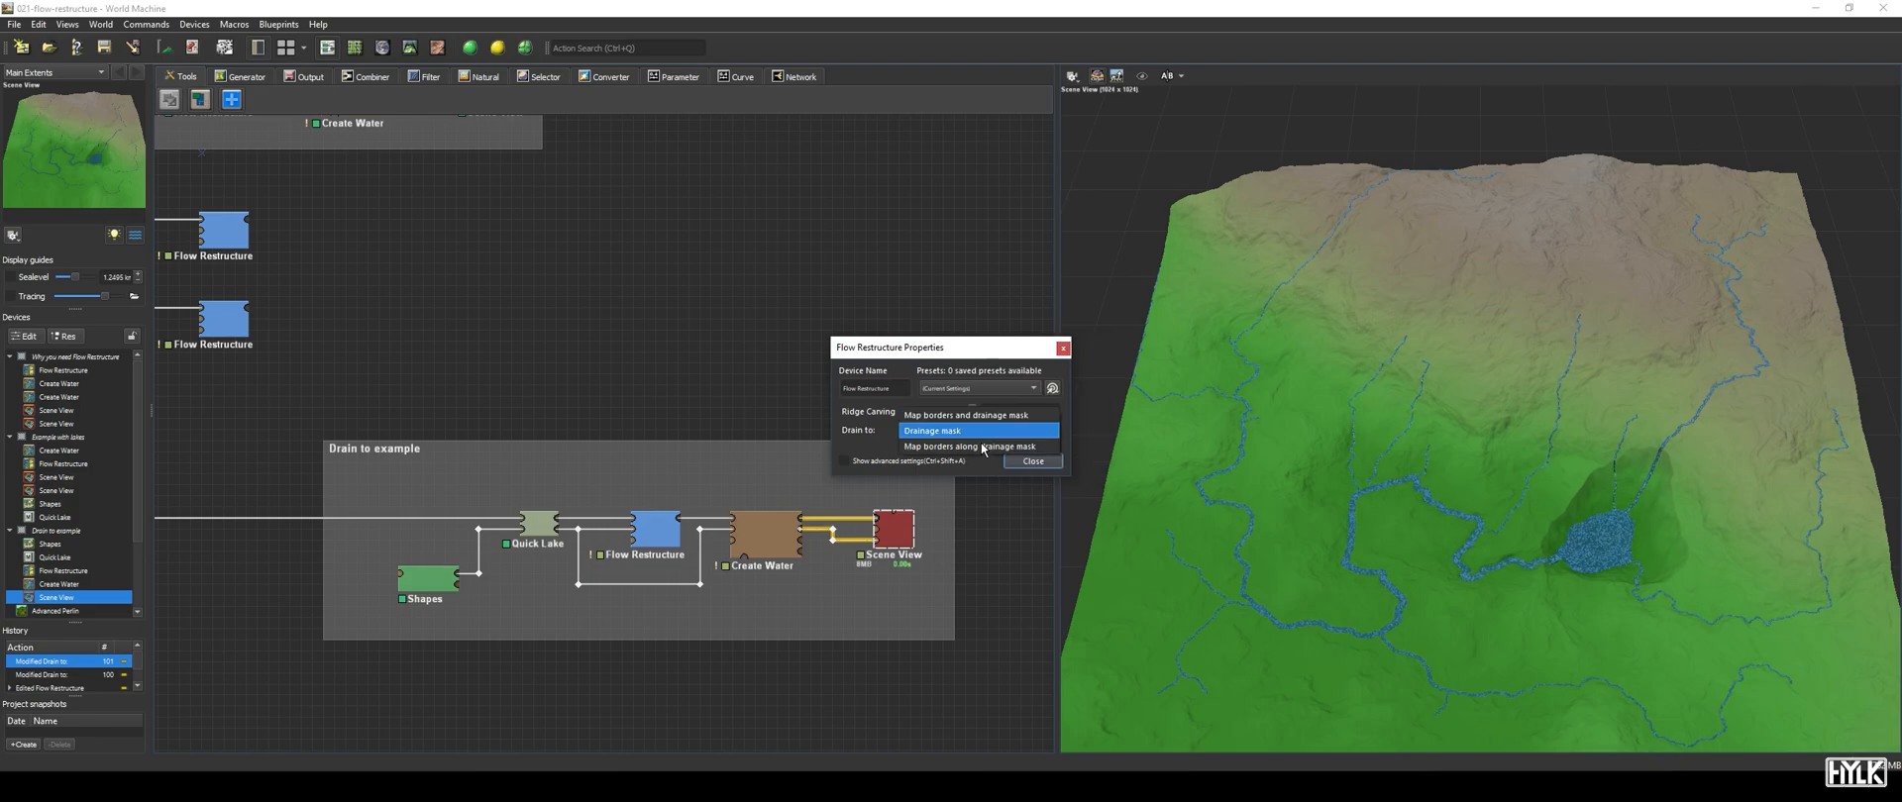
pyautogui.click(980, 446)
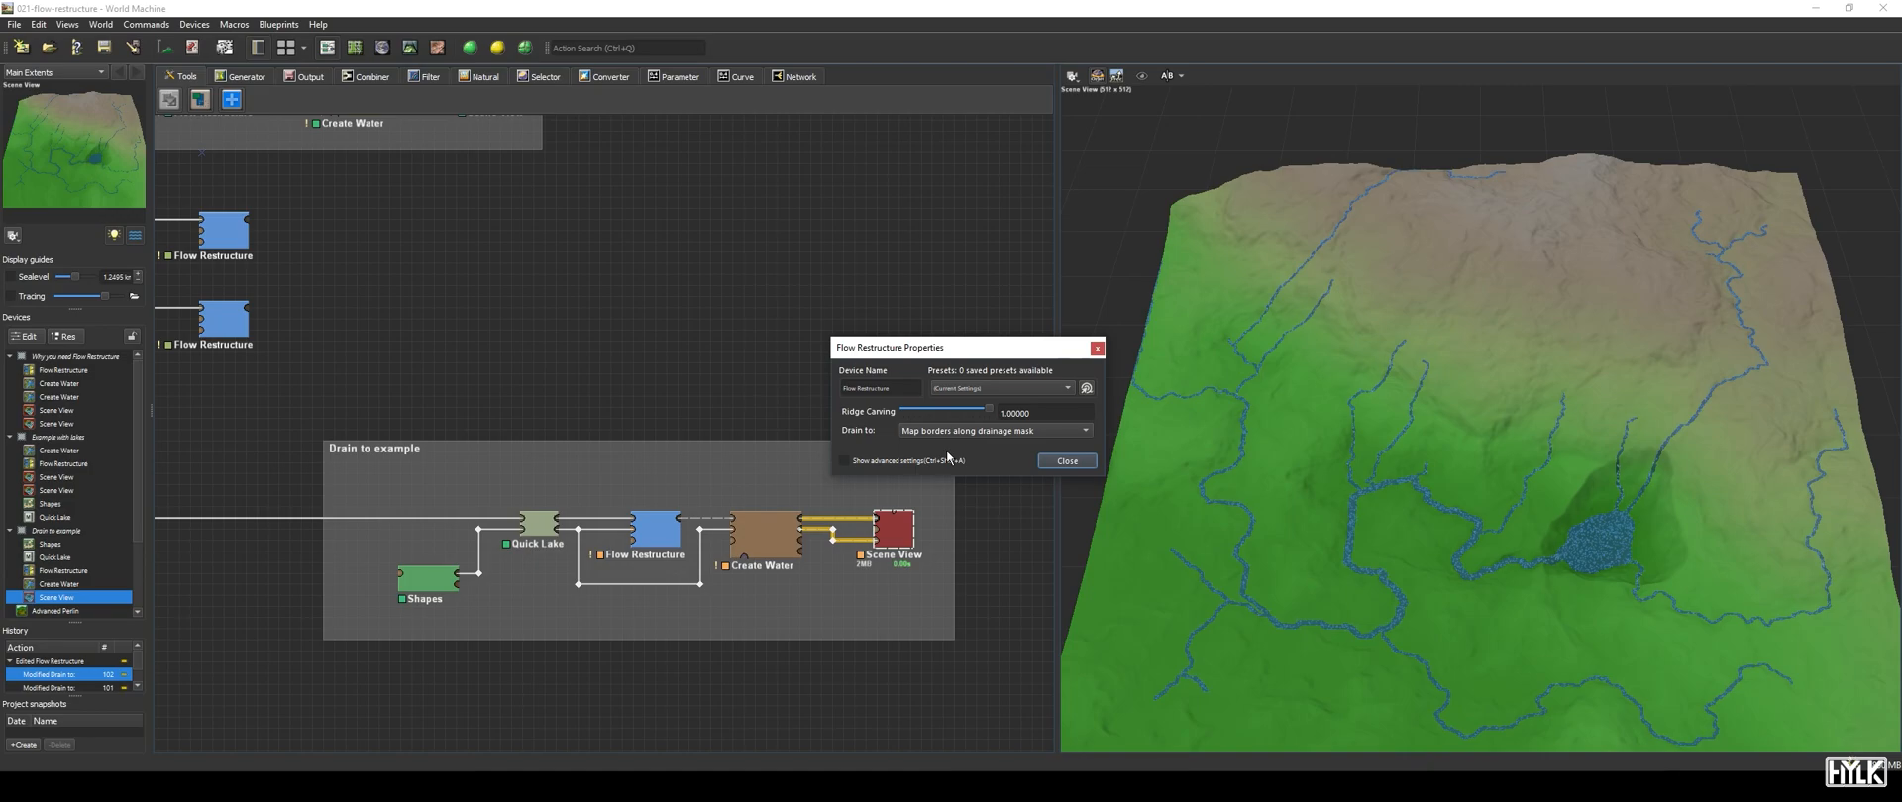
pyautogui.click(994, 430)
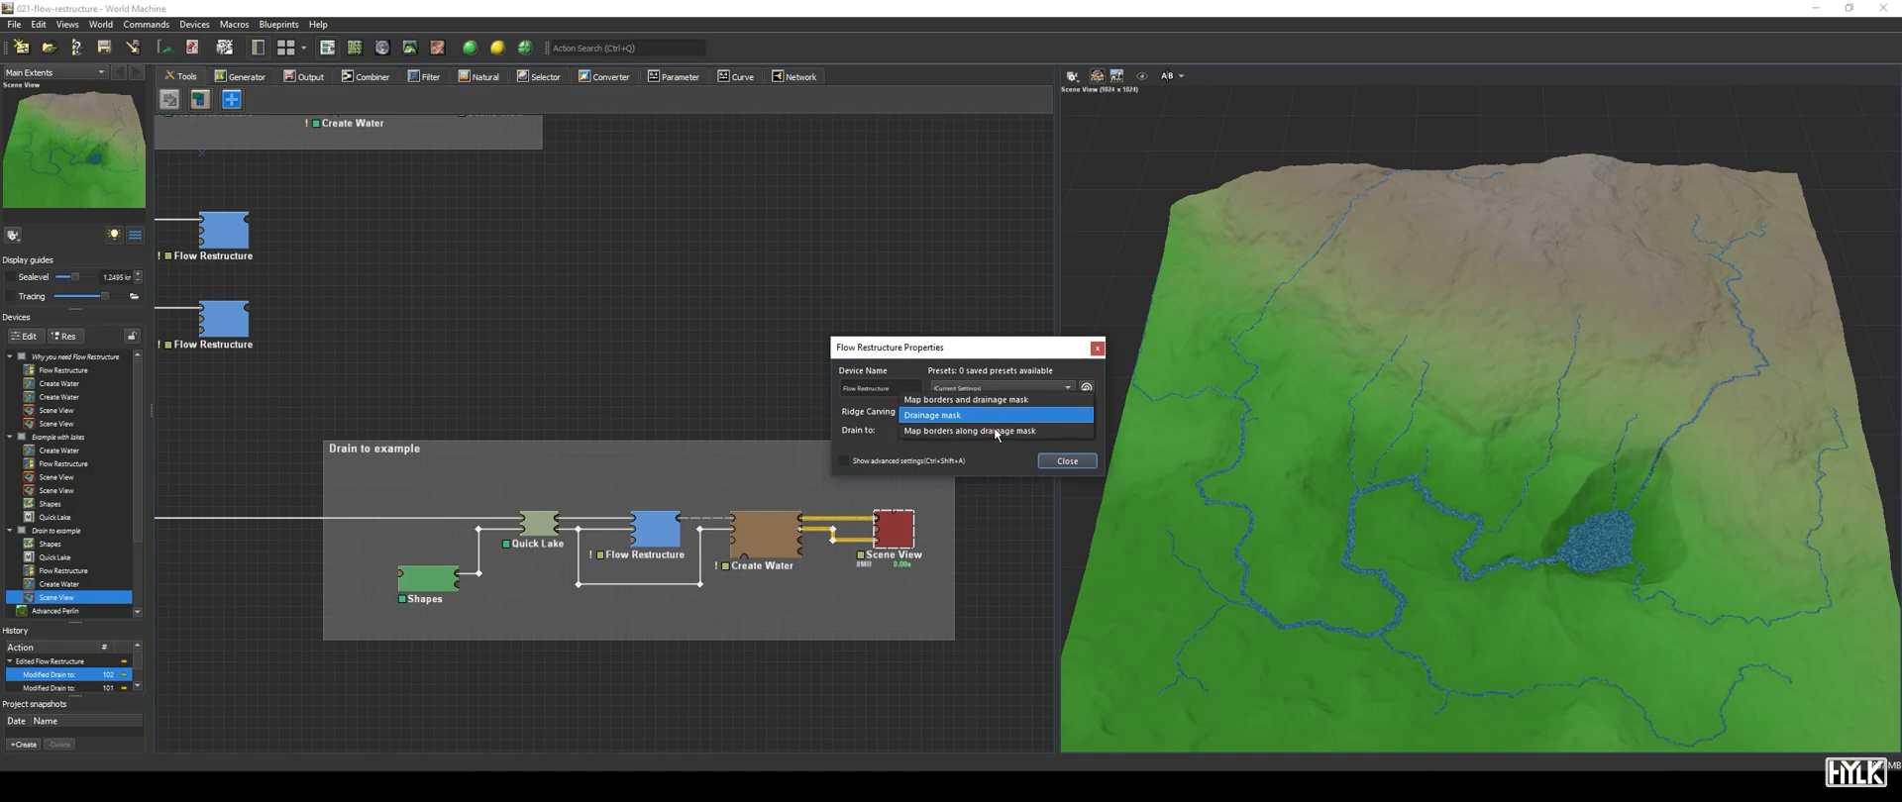
pyautogui.click(932, 414)
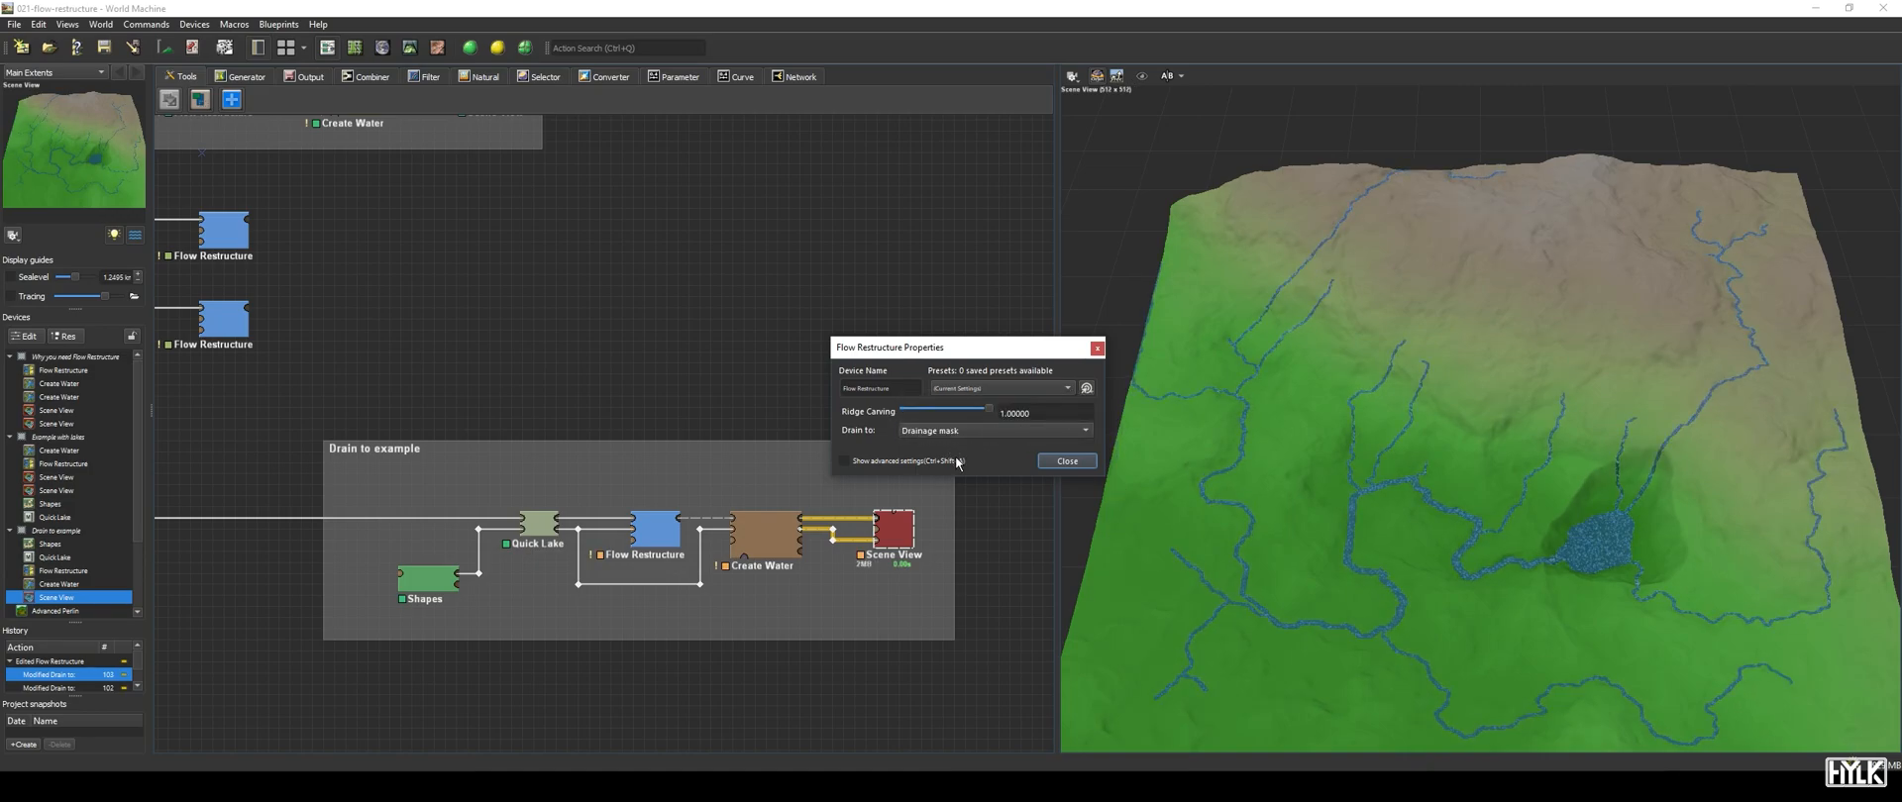
pyautogui.click(1065, 461)
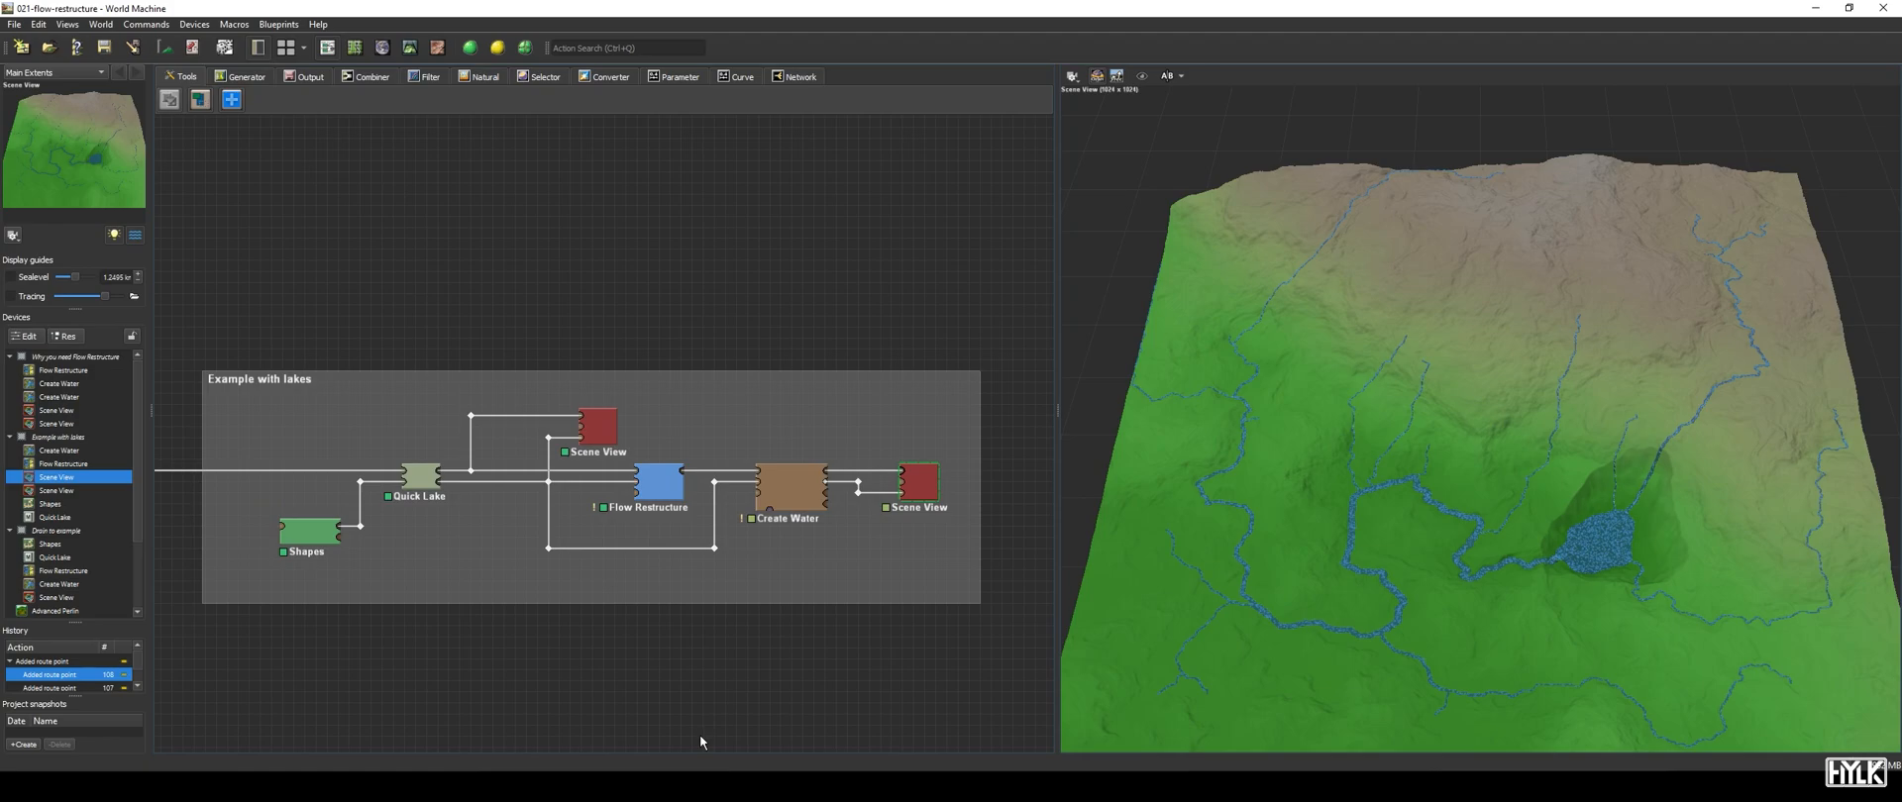
pyautogui.moveTo(557, 470)
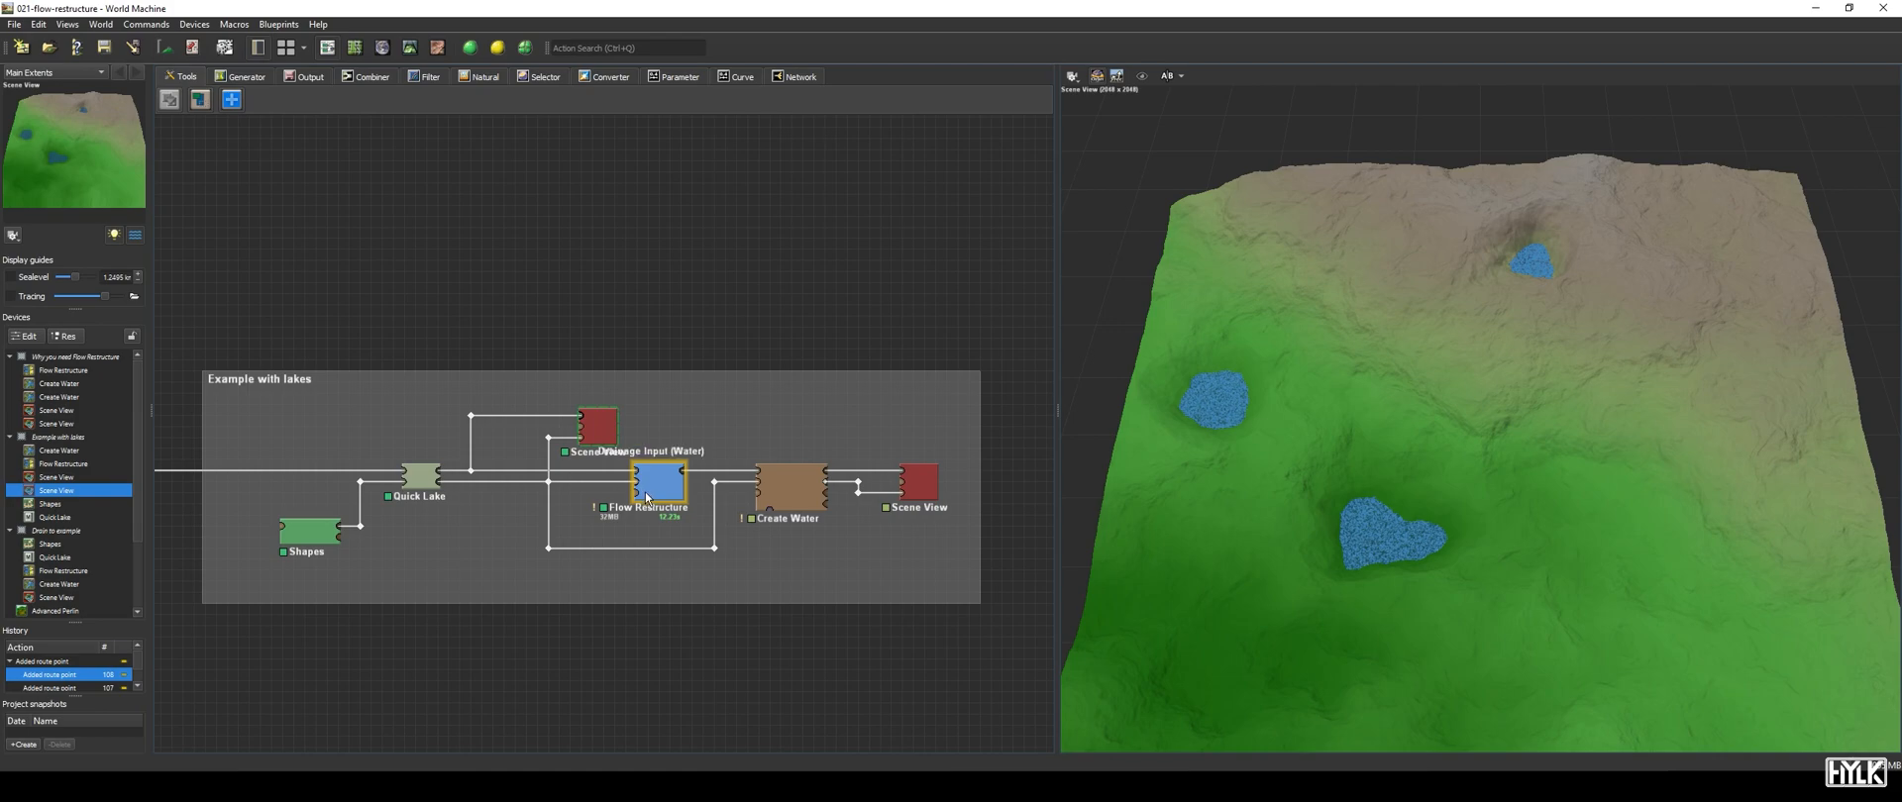
# - Inspect the lakes example's Flow Restructure drainage input and the lake water feeding Create Water
pyautogui.click(783, 492)
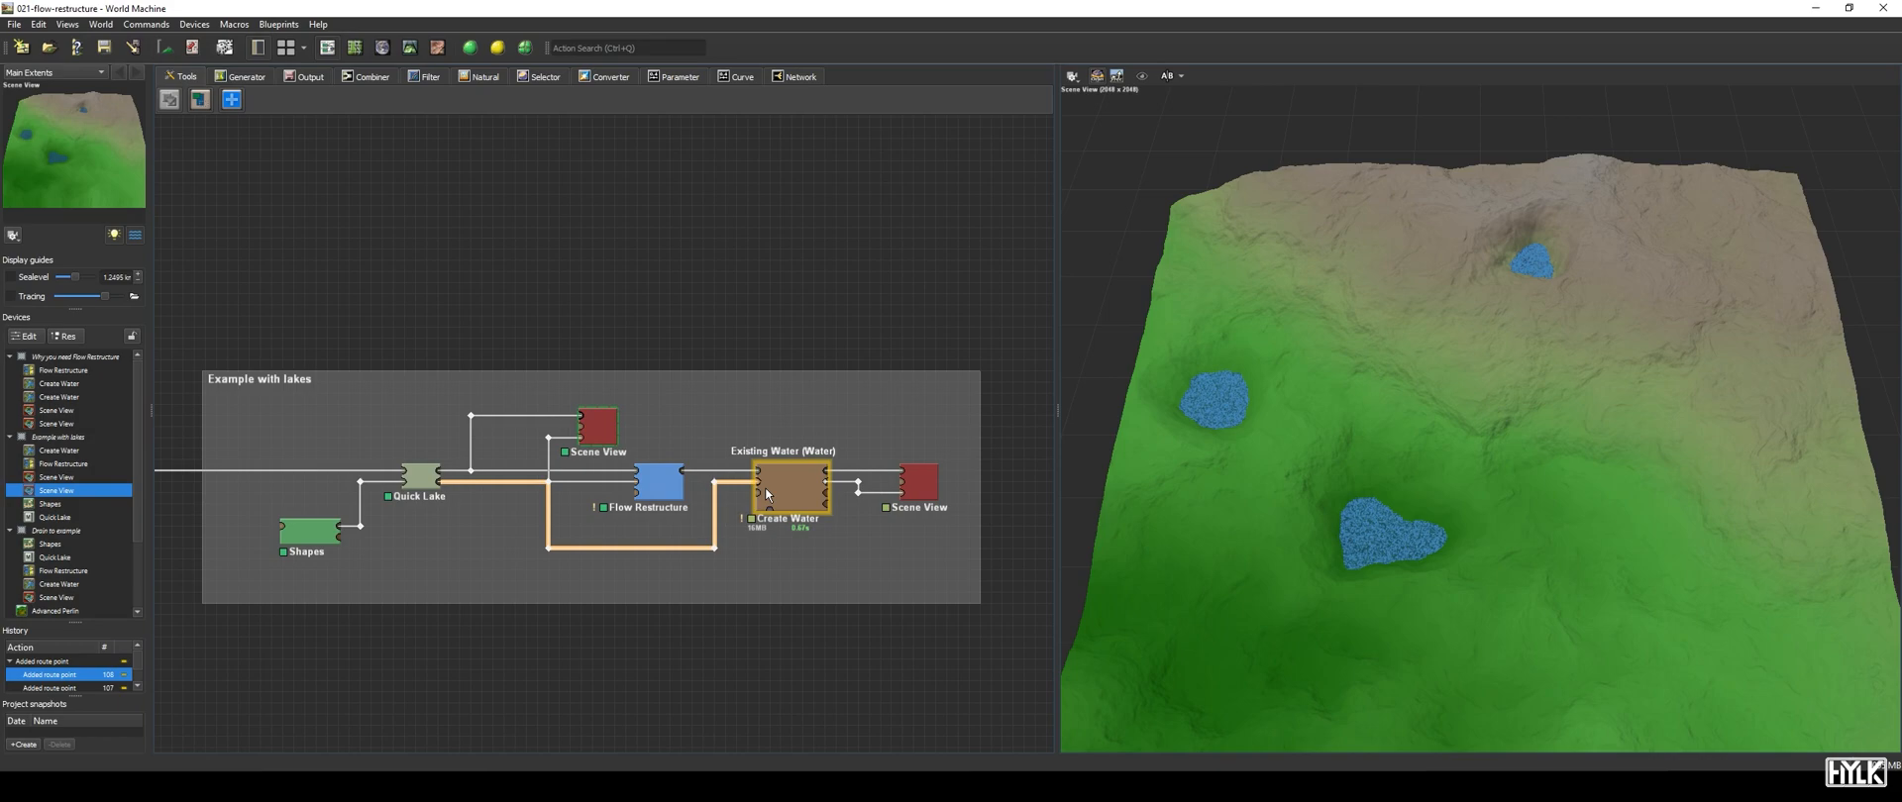
pyautogui.click(922, 484)
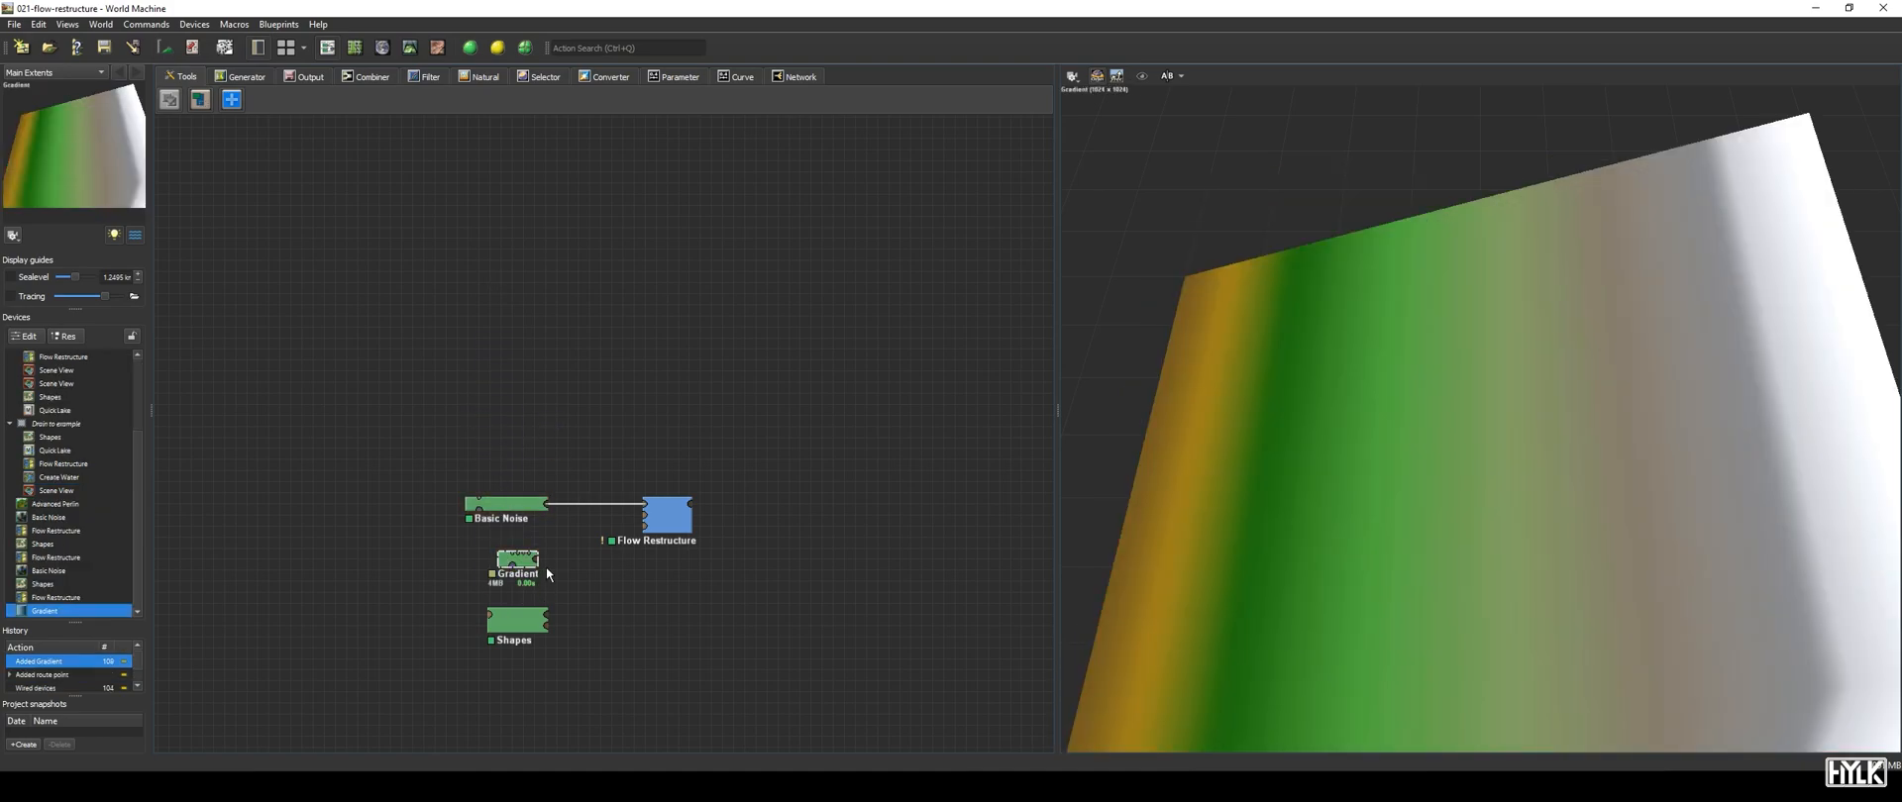
# - Connect Gradient to Flow Restructure's Synthesis Guide input and set the Gradient width to 0
pyautogui.moveTo(514, 566); pyautogui.dragTo(643, 533)
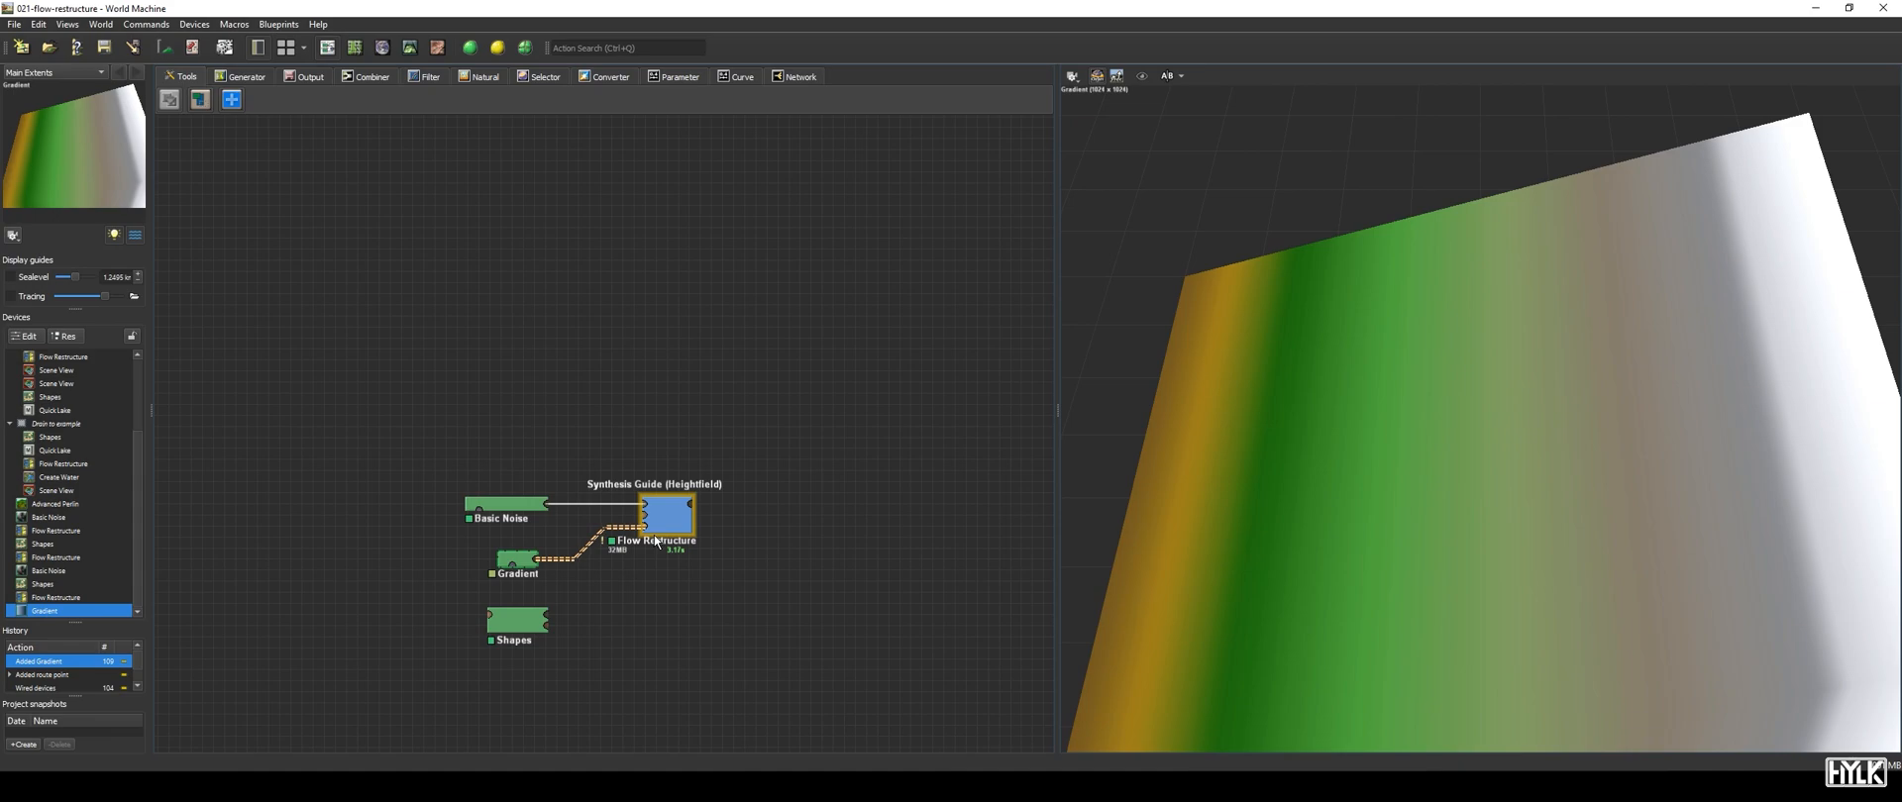
pyautogui.doubleClick(514, 573)
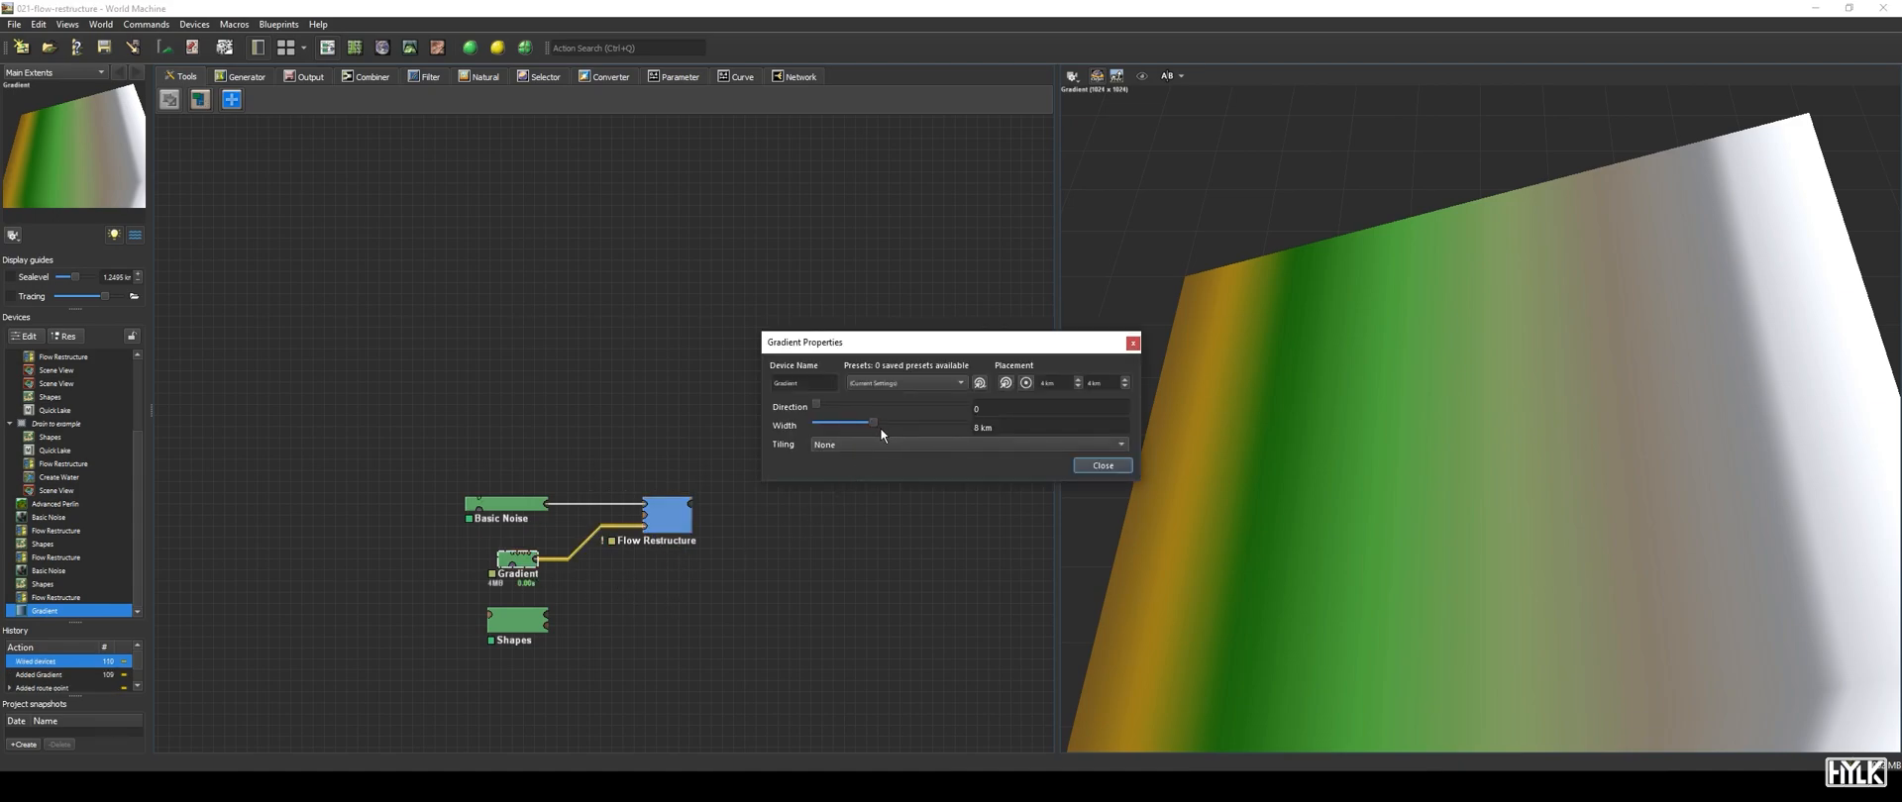
pyautogui.moveTo(870, 421); pyautogui.dragTo(816, 421)
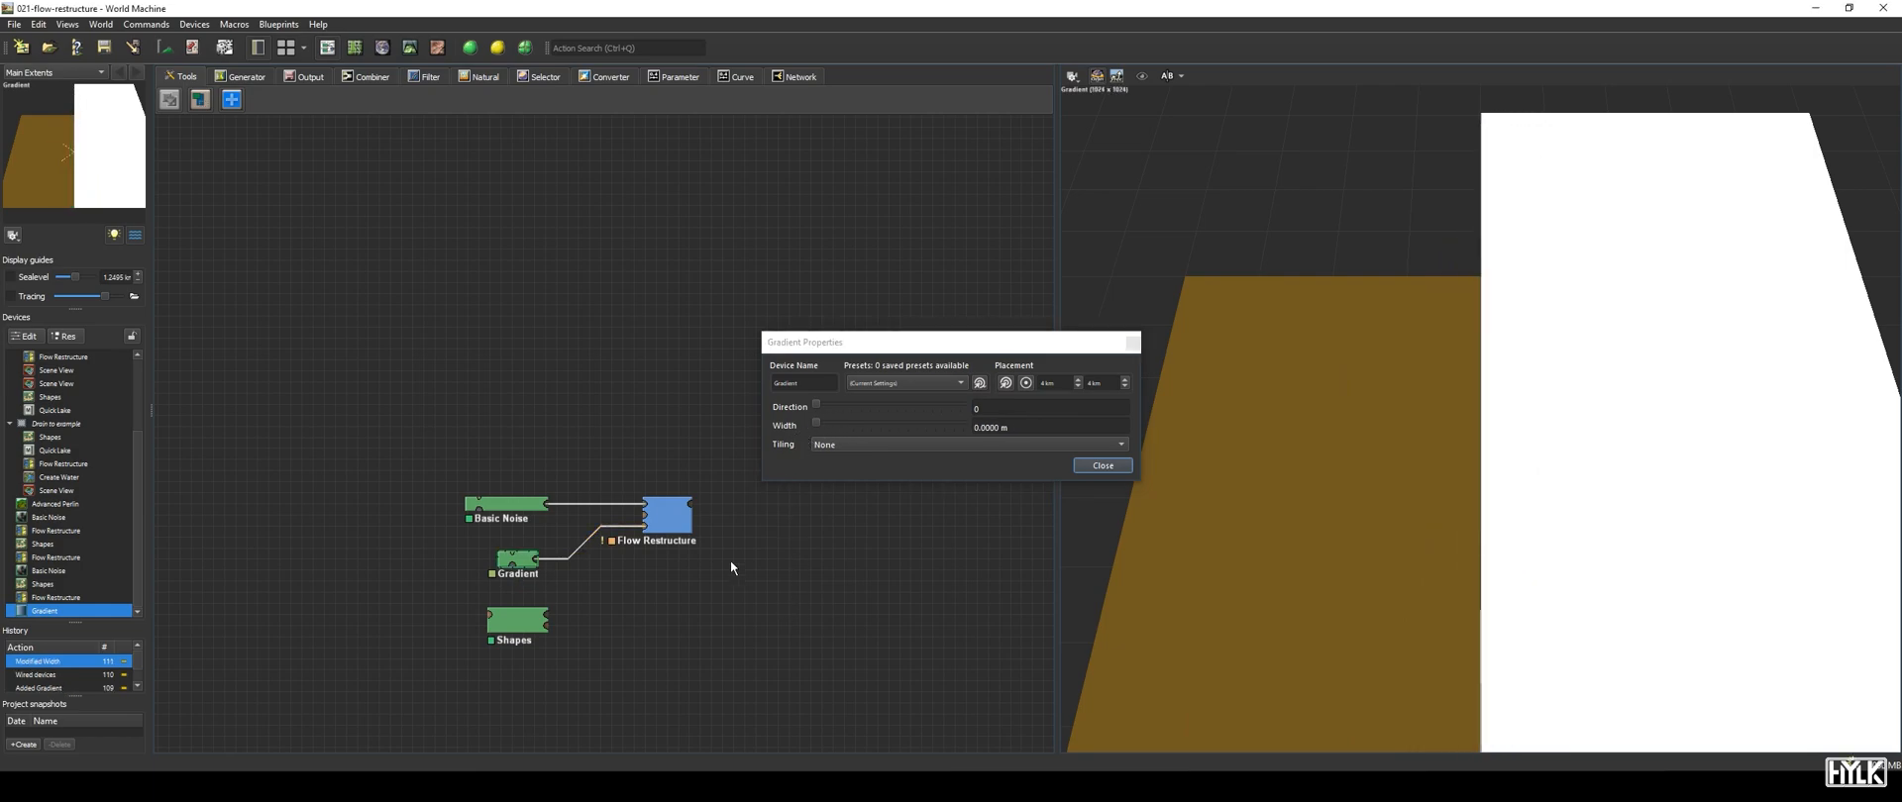
pyautogui.click(667, 502)
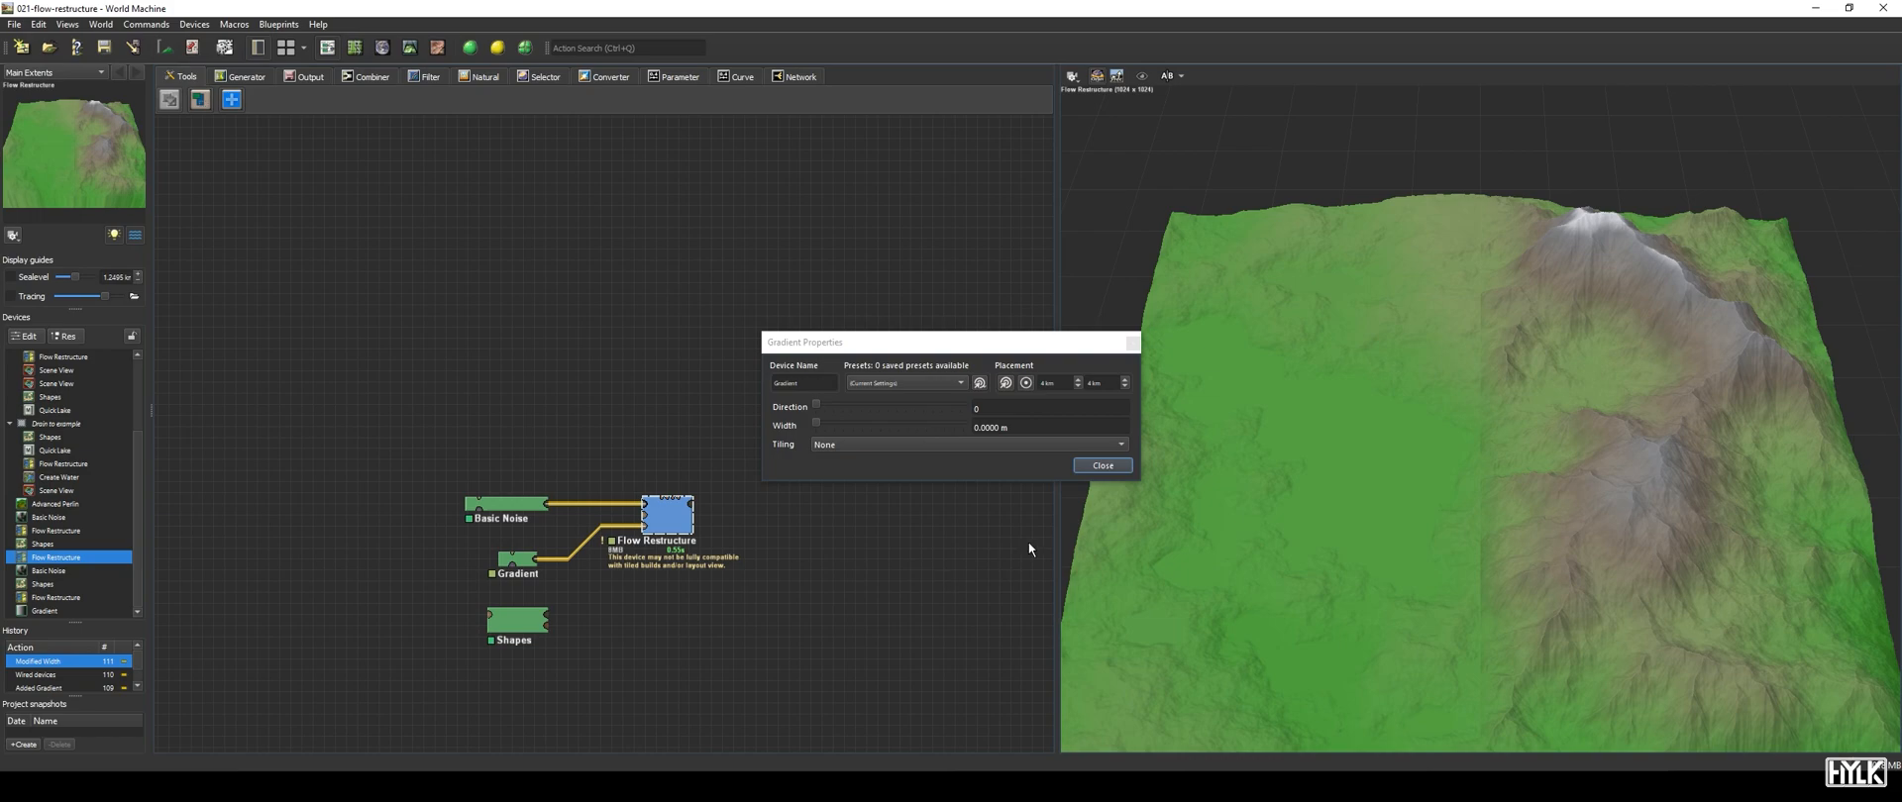
pyautogui.click(1100, 466)
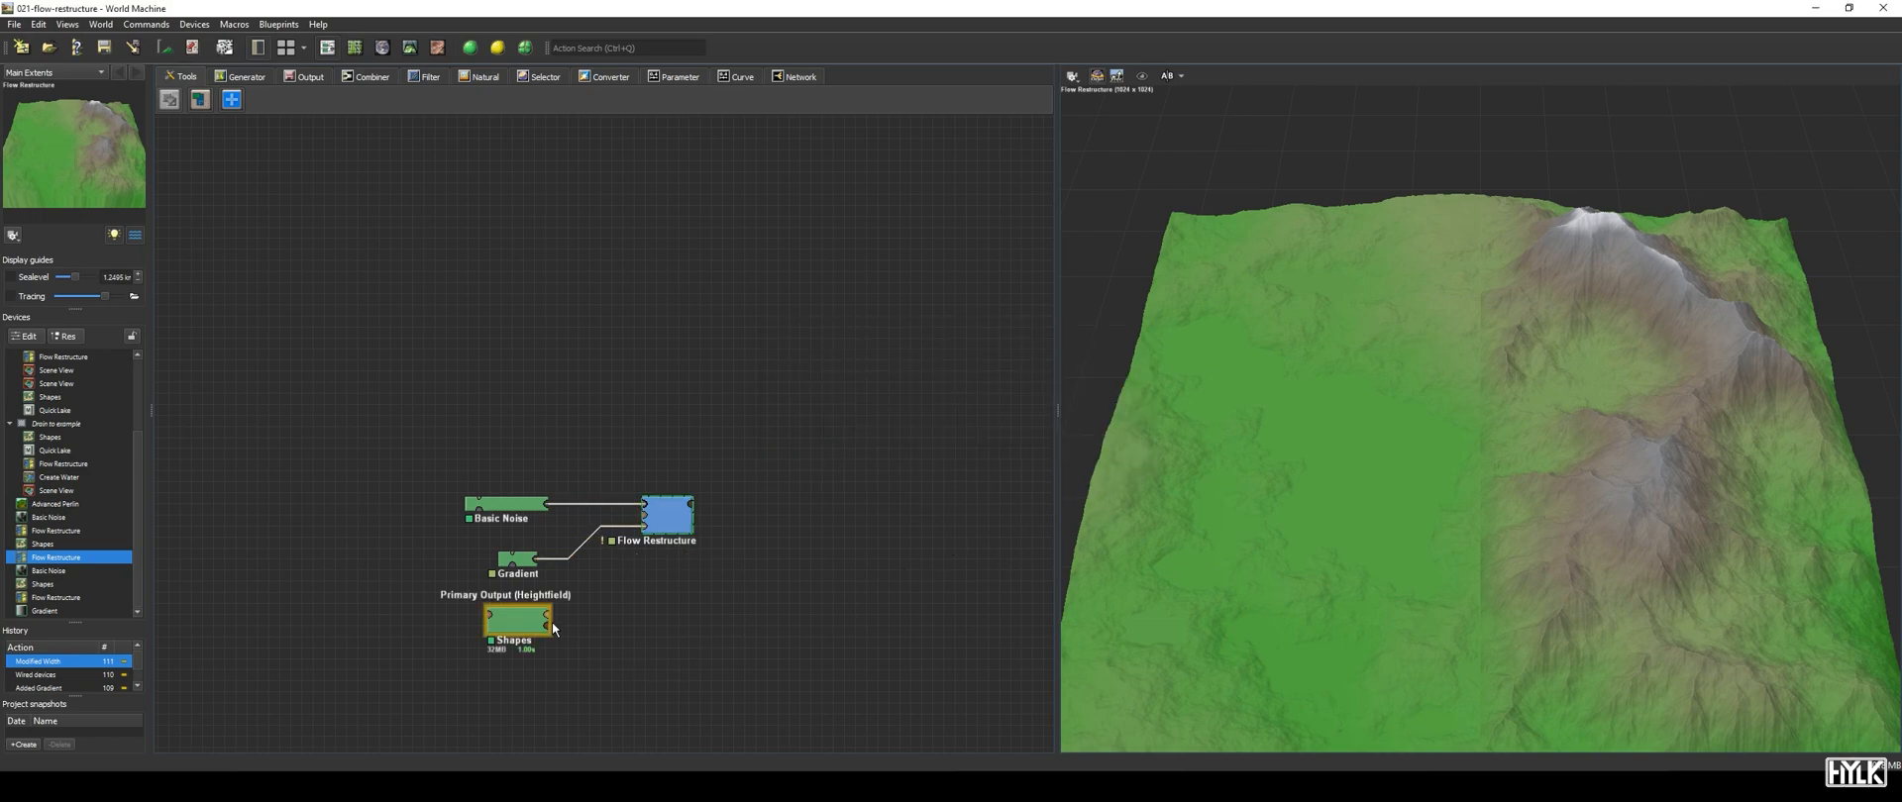